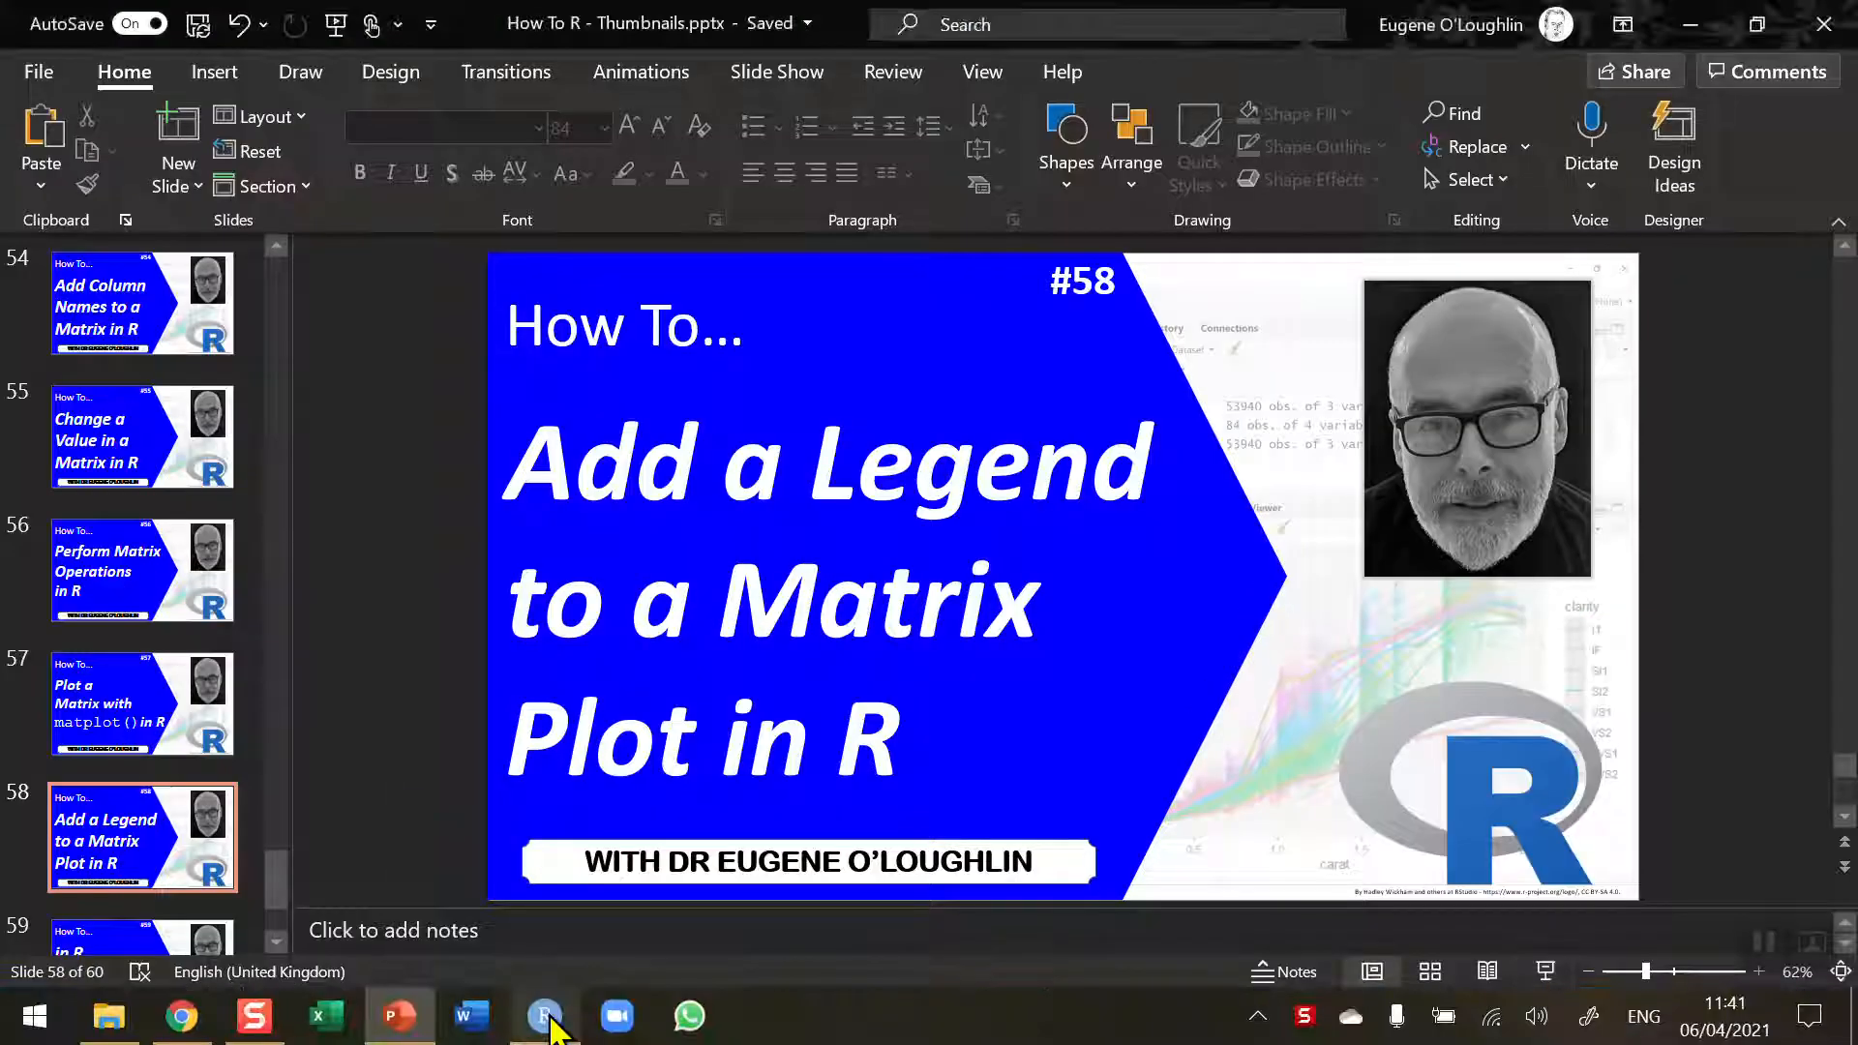
Switch from the PowerPoint legend tutorial to the R script in RStudio
click(544, 1017)
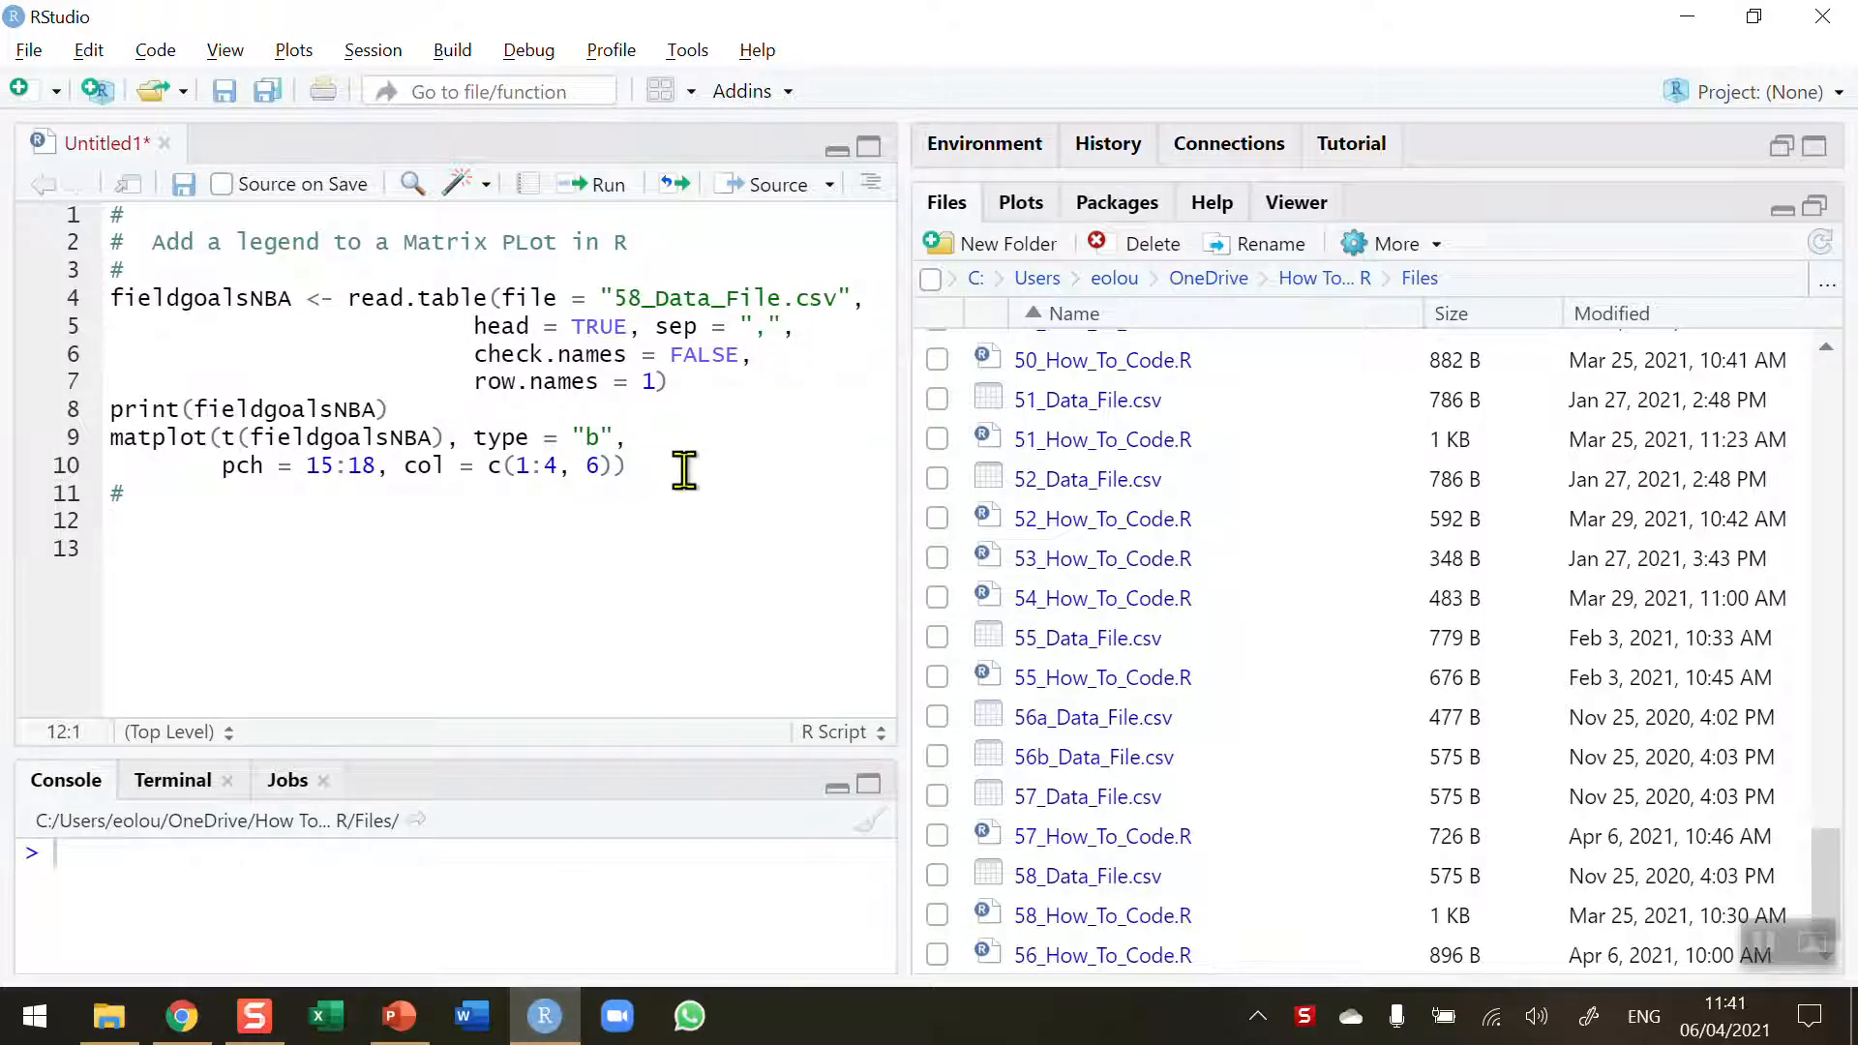
click(681, 466)
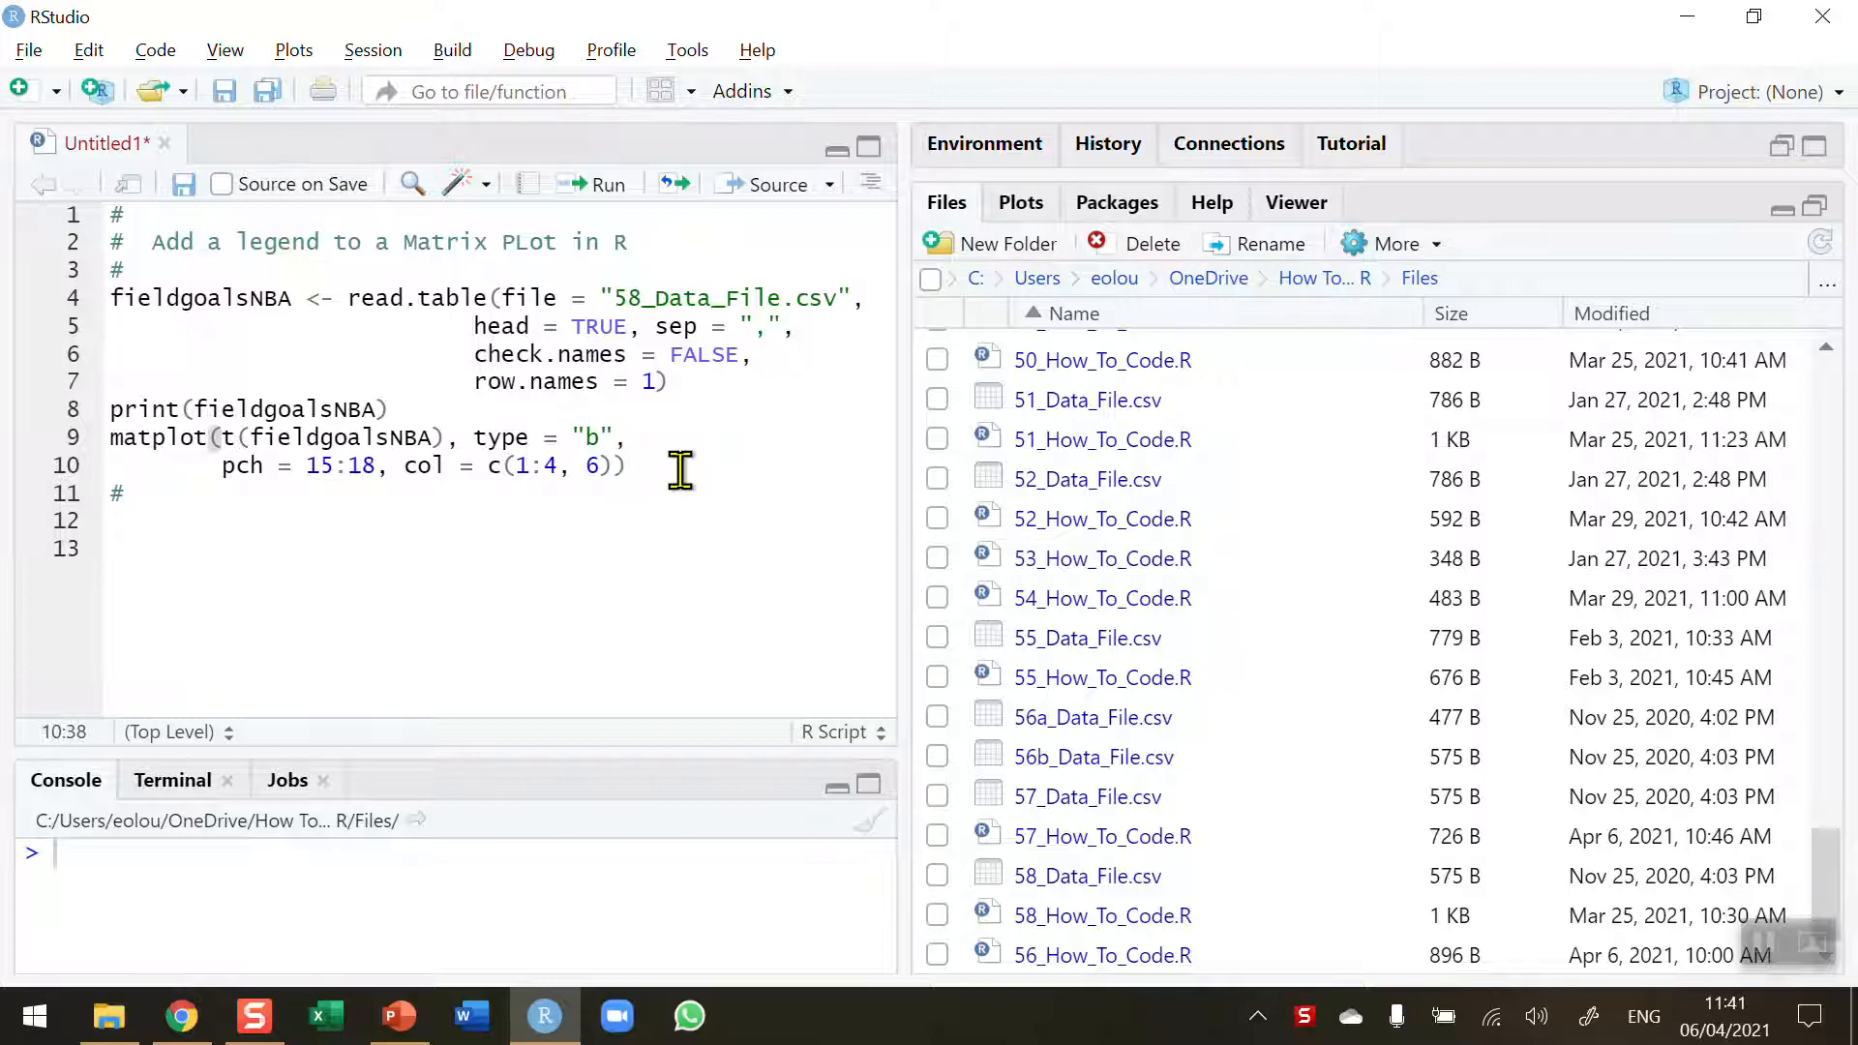
mouse_move(598, 382)
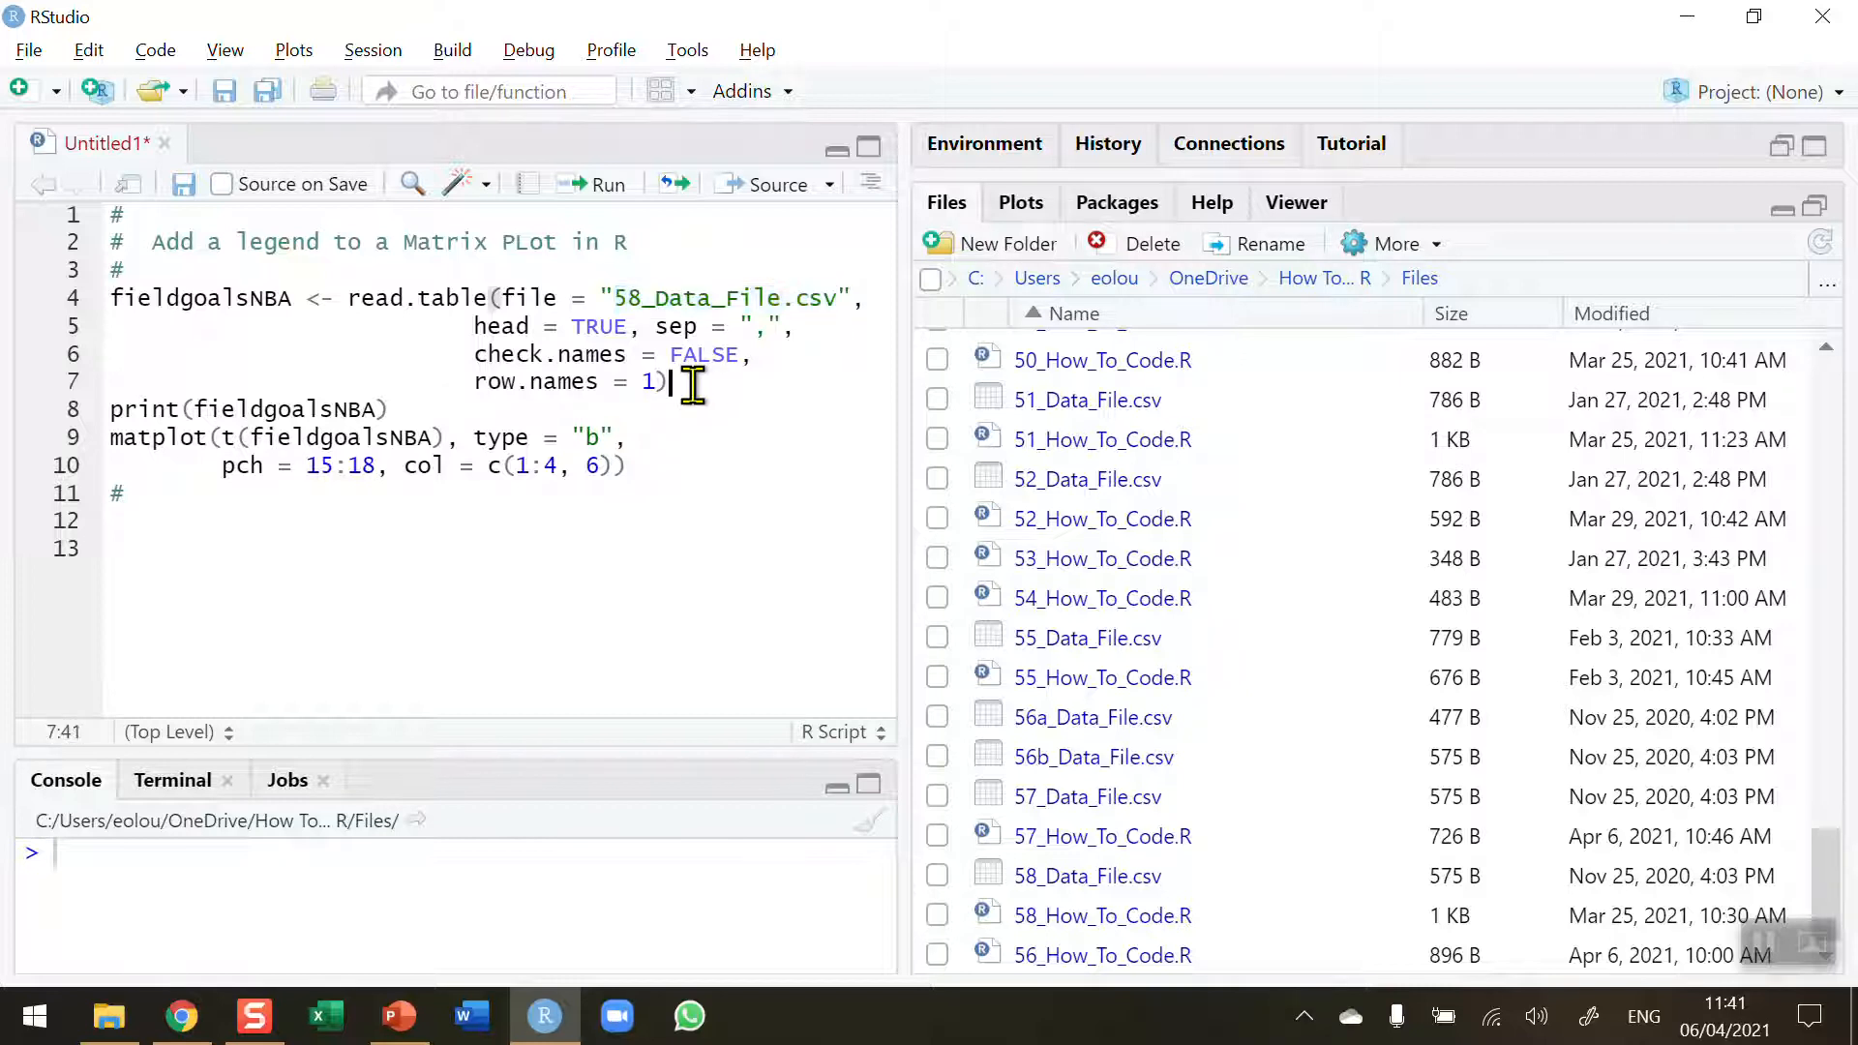
mouse_move(728, 326)
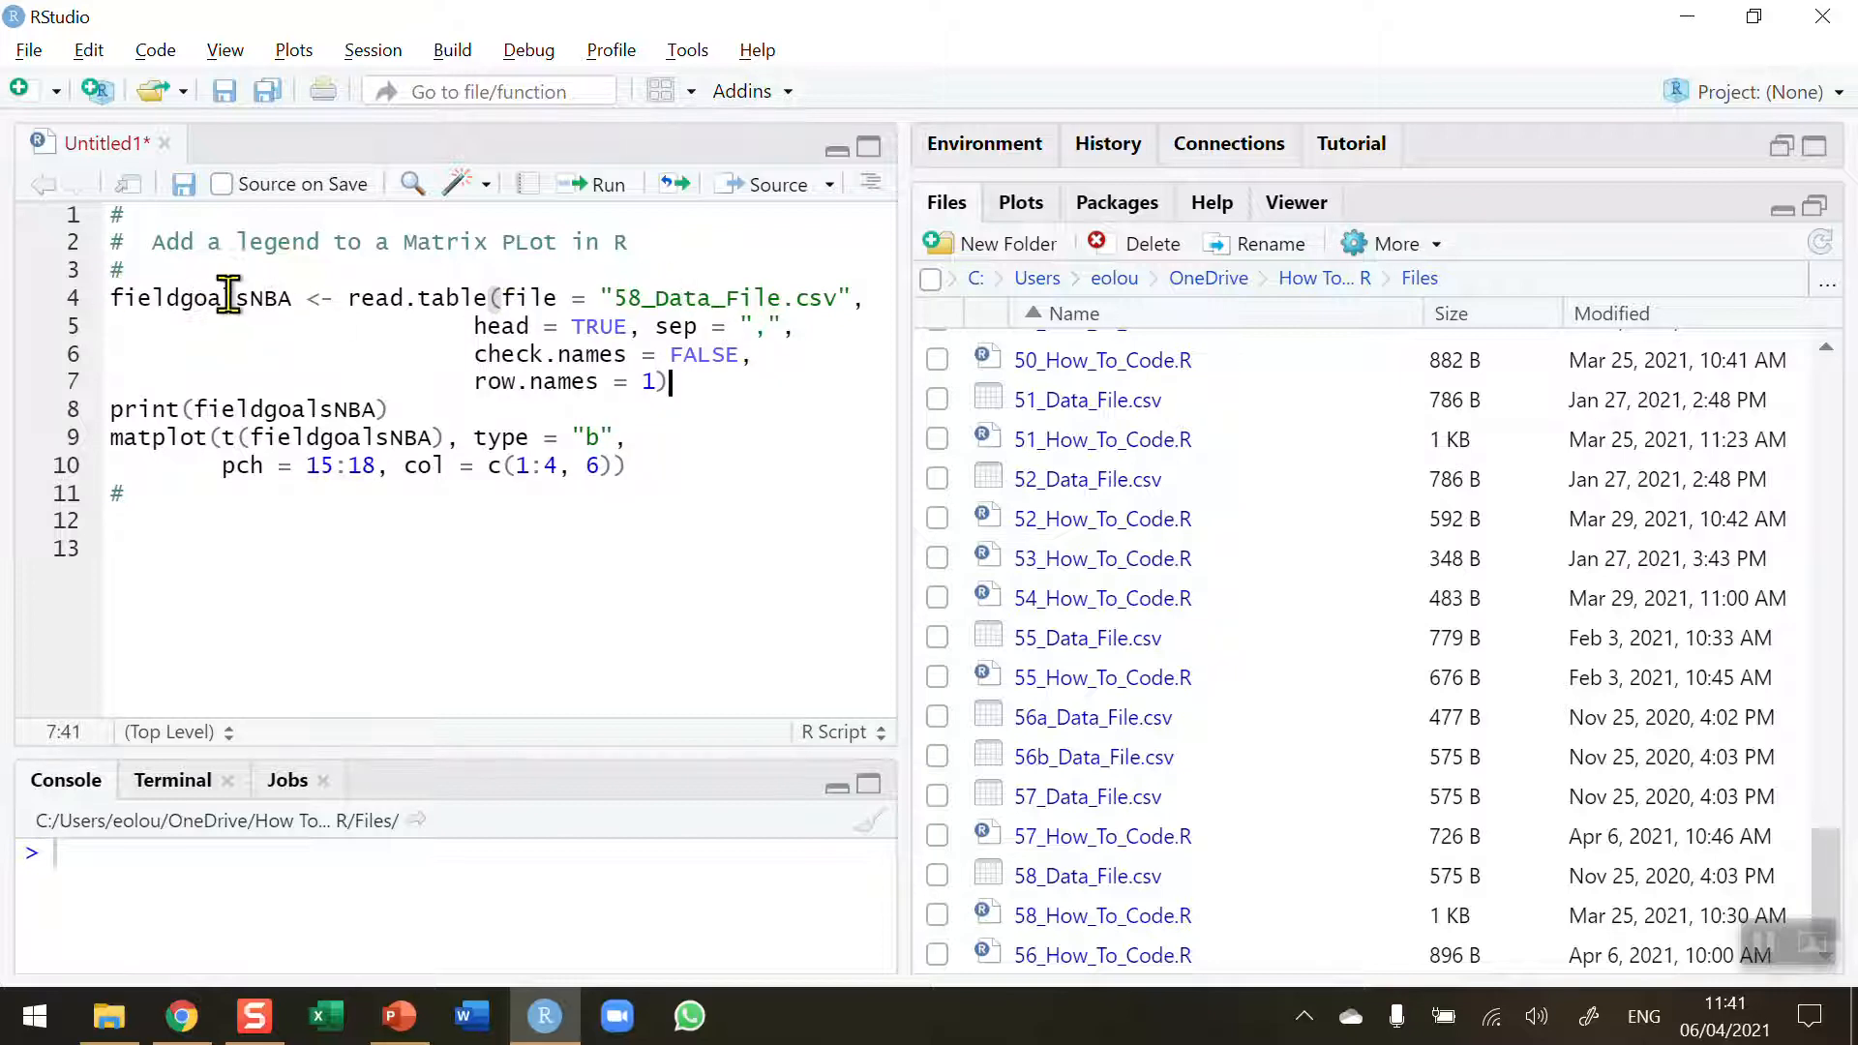
Load fieldgoalsNBA with read.table and print the players' 2005–2014 totals in the console
click(602, 184)
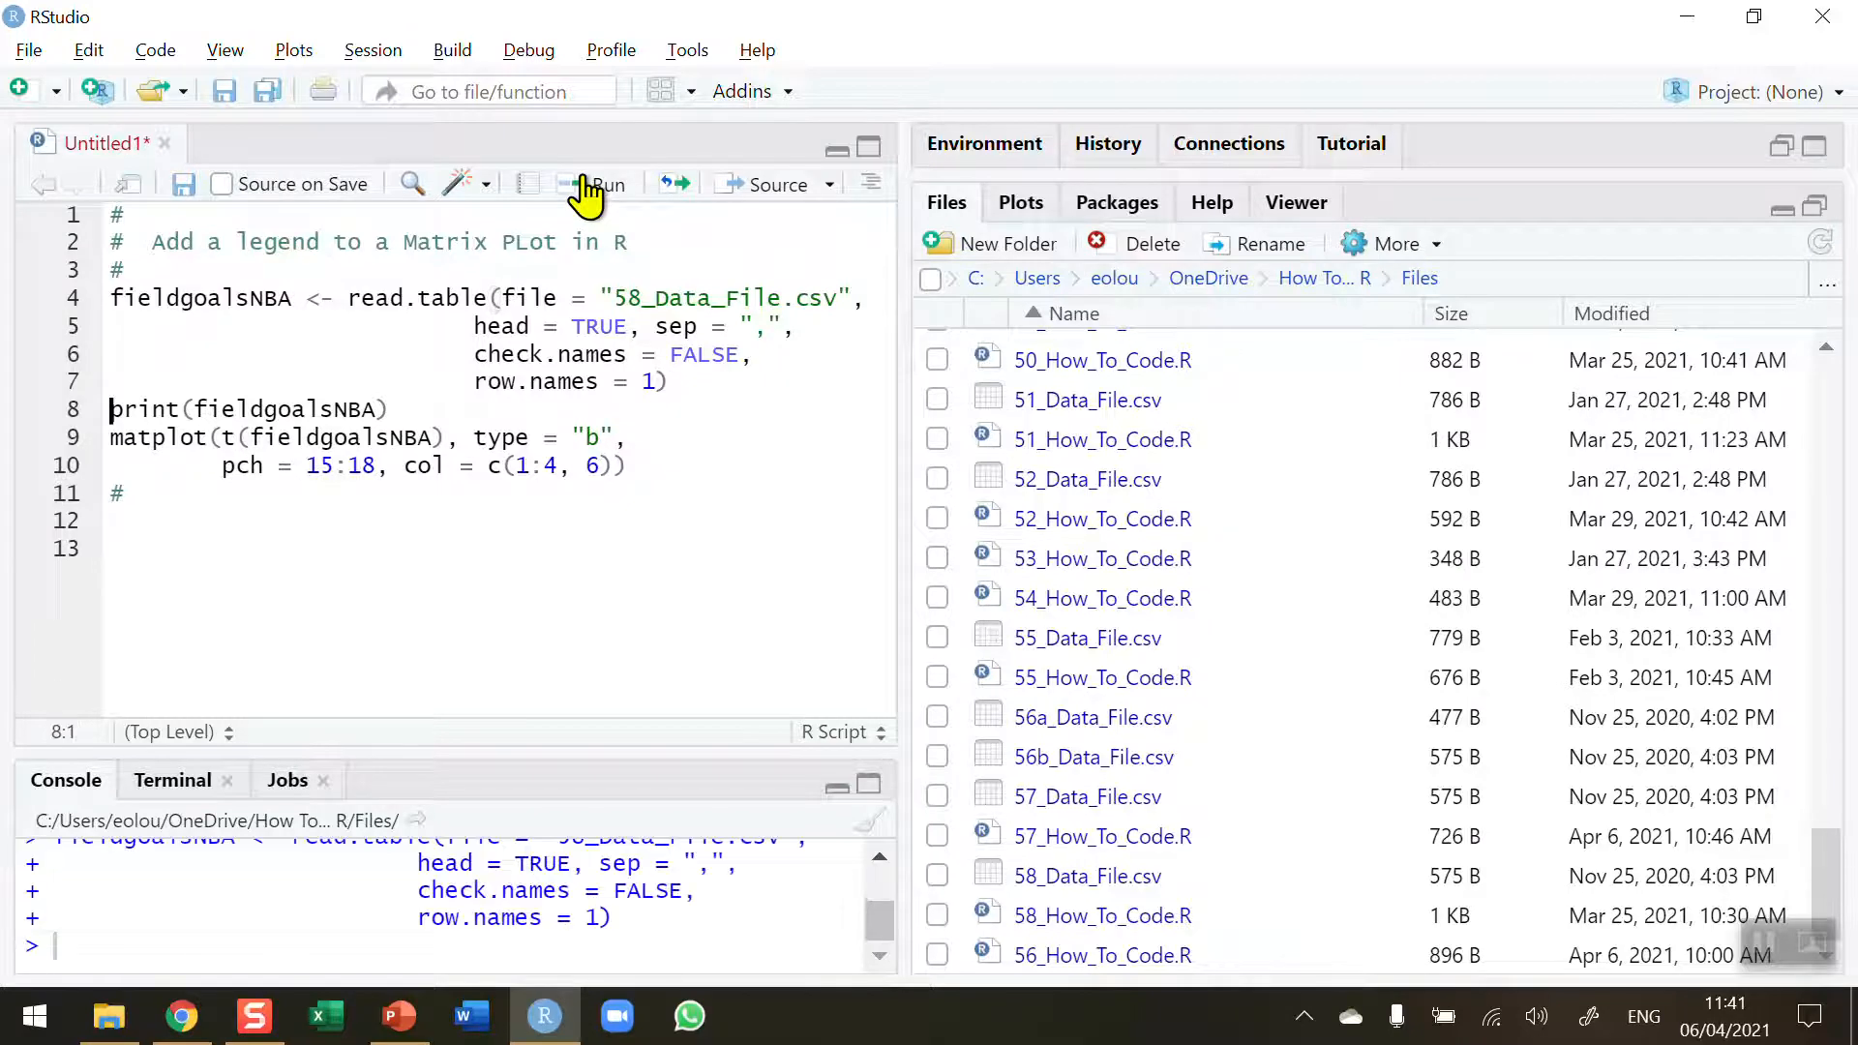
click(606, 184)
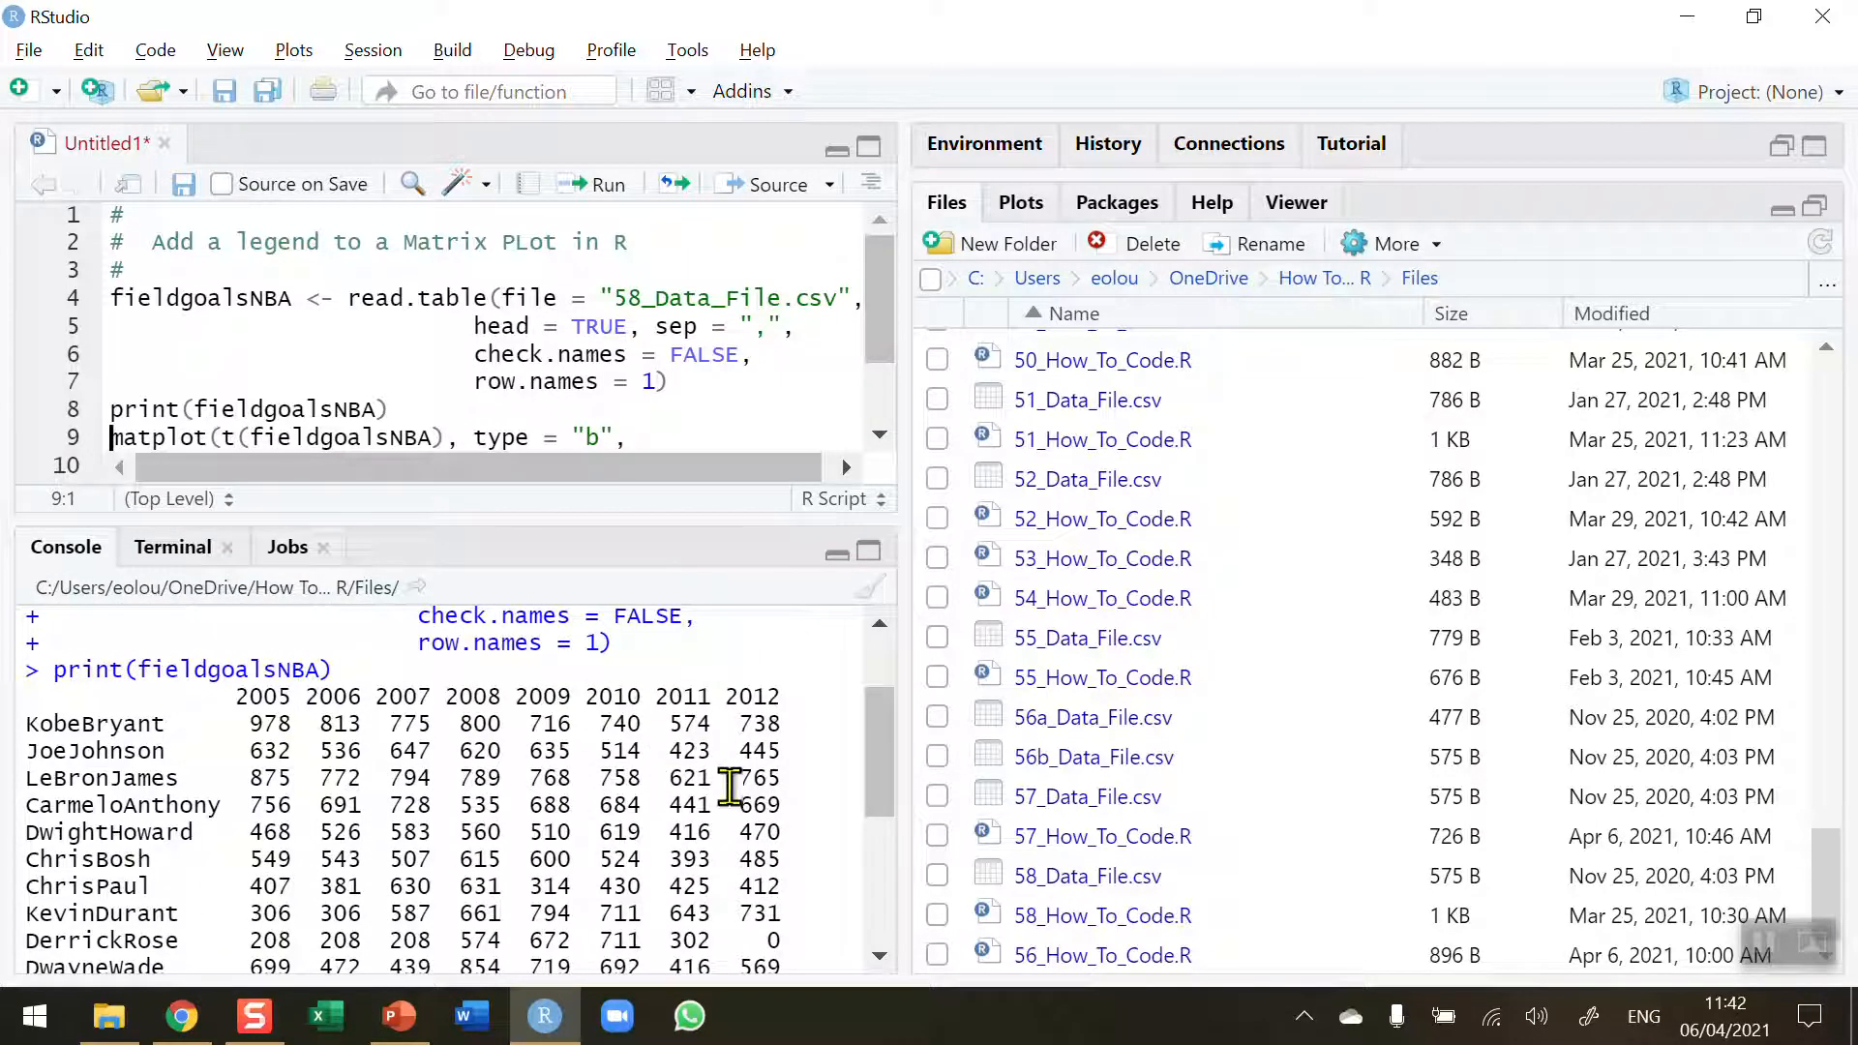
scroll(down, 3)
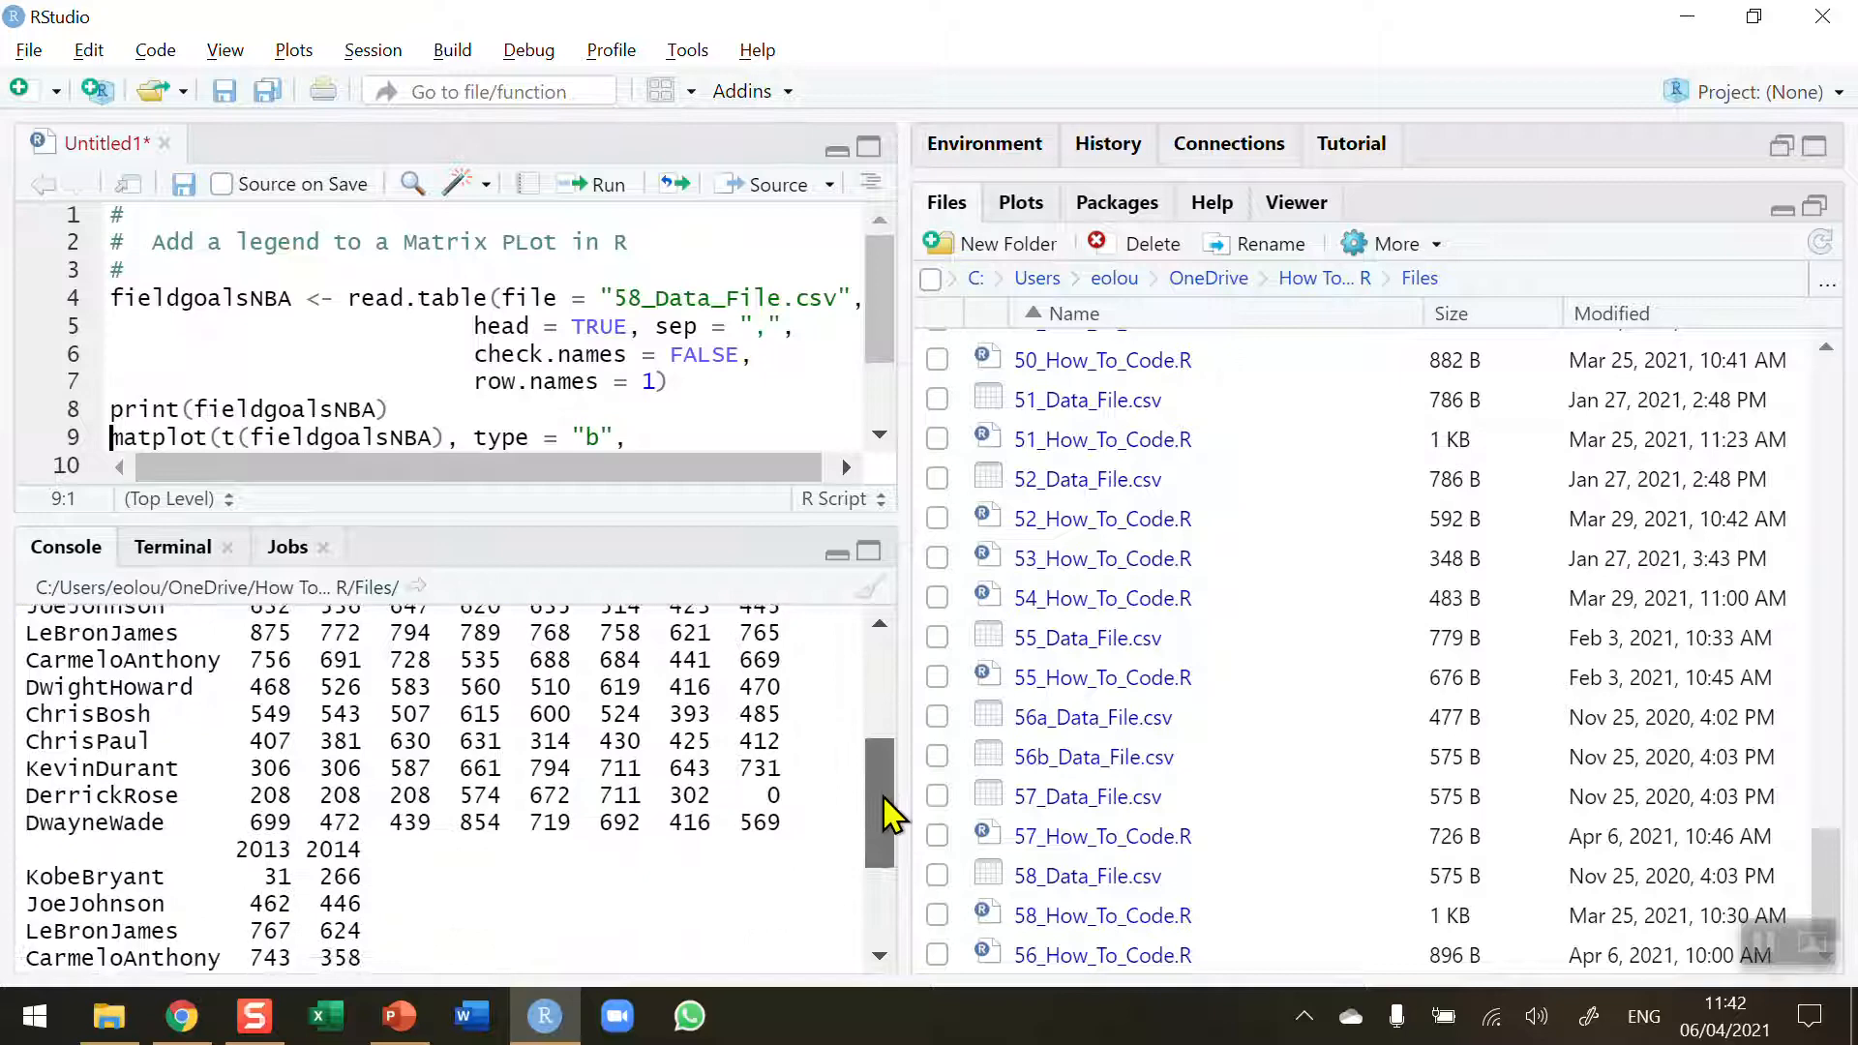
scroll(down, 3)
text(pch = 15:18, col = c(1:4, 6)))
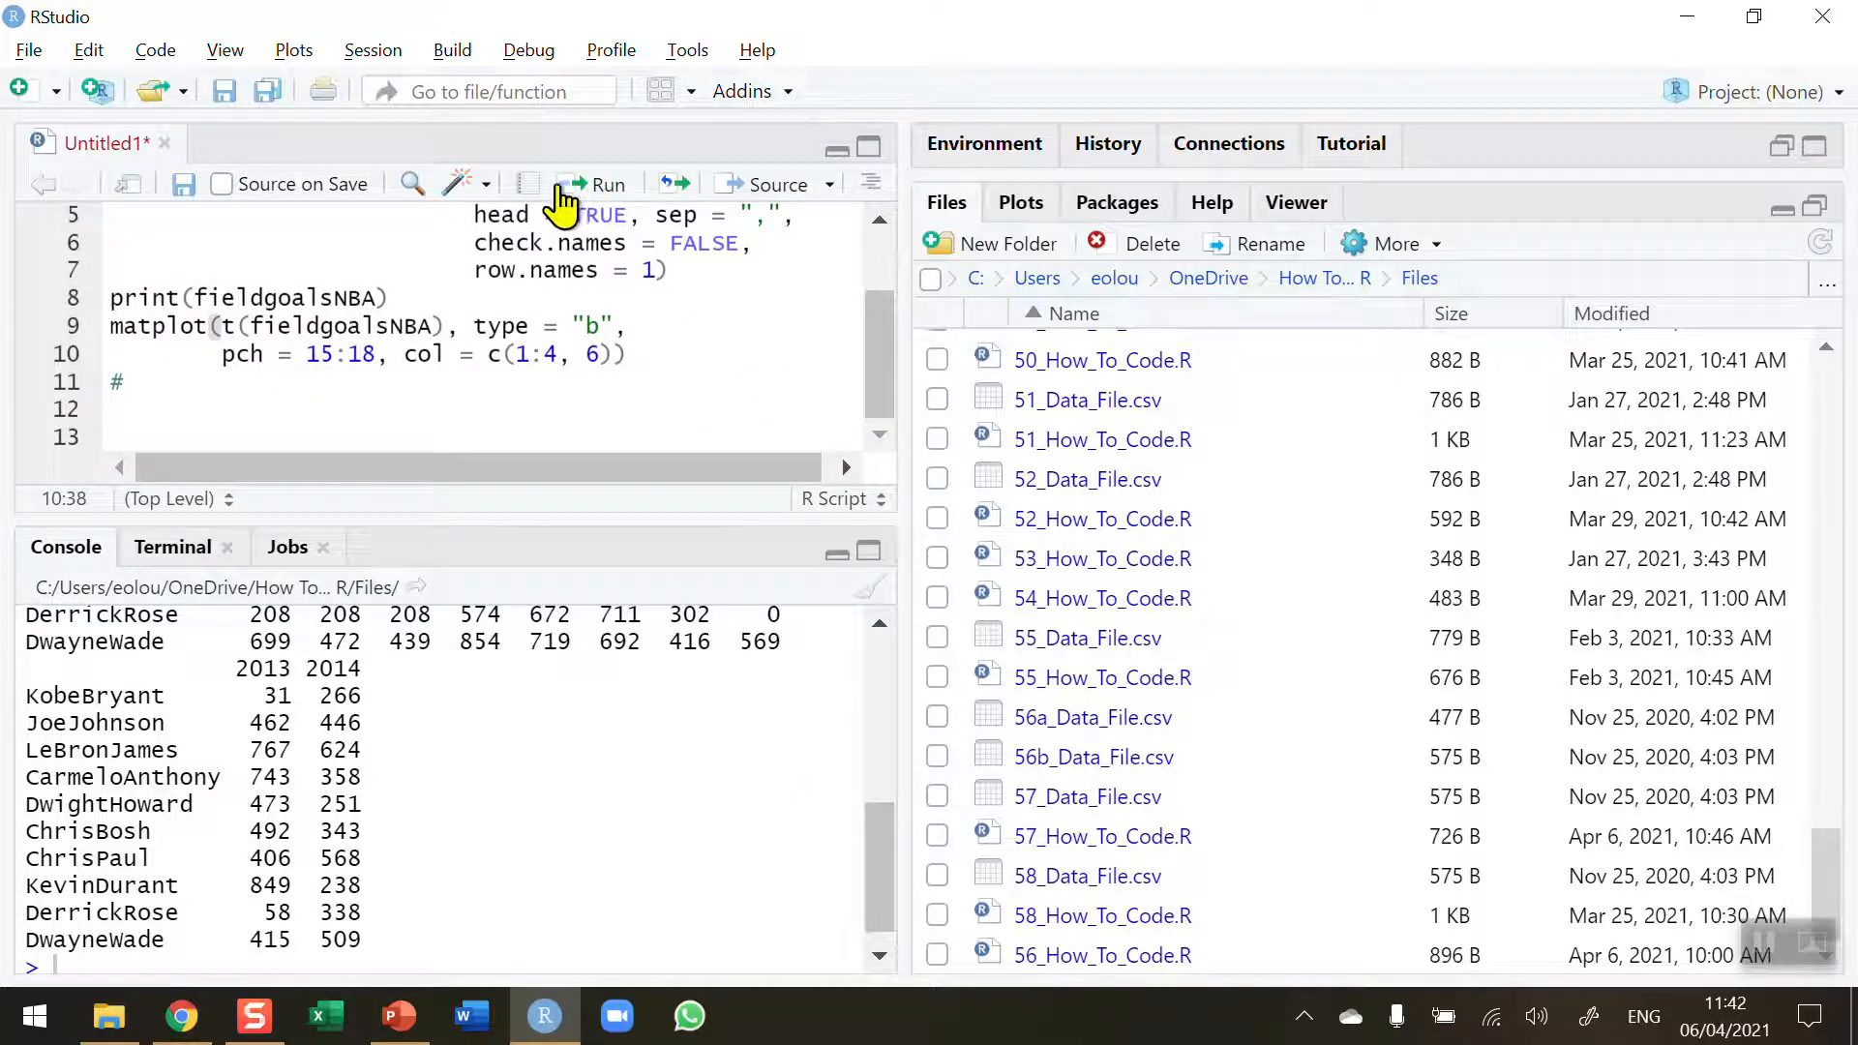
Run the matplot statement to chart each player's yearly field goals with points and lines
click(596, 184)
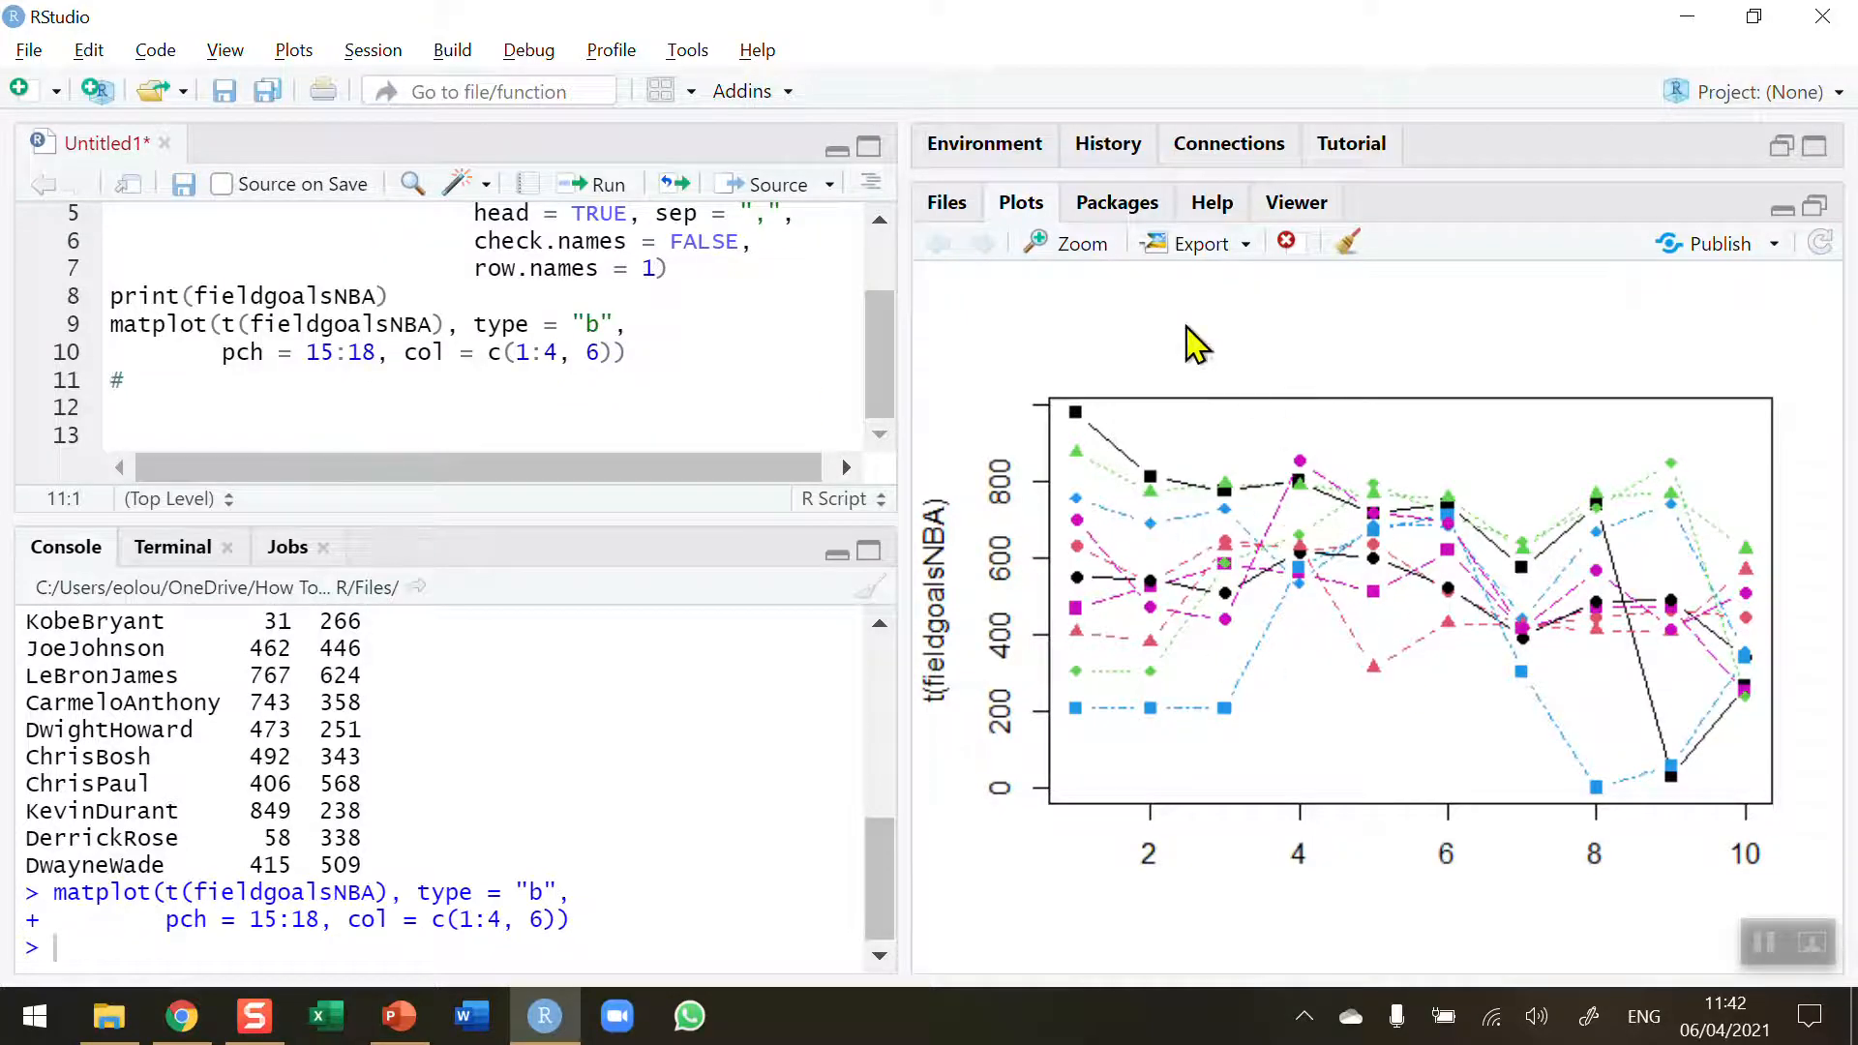
click(1078, 243)
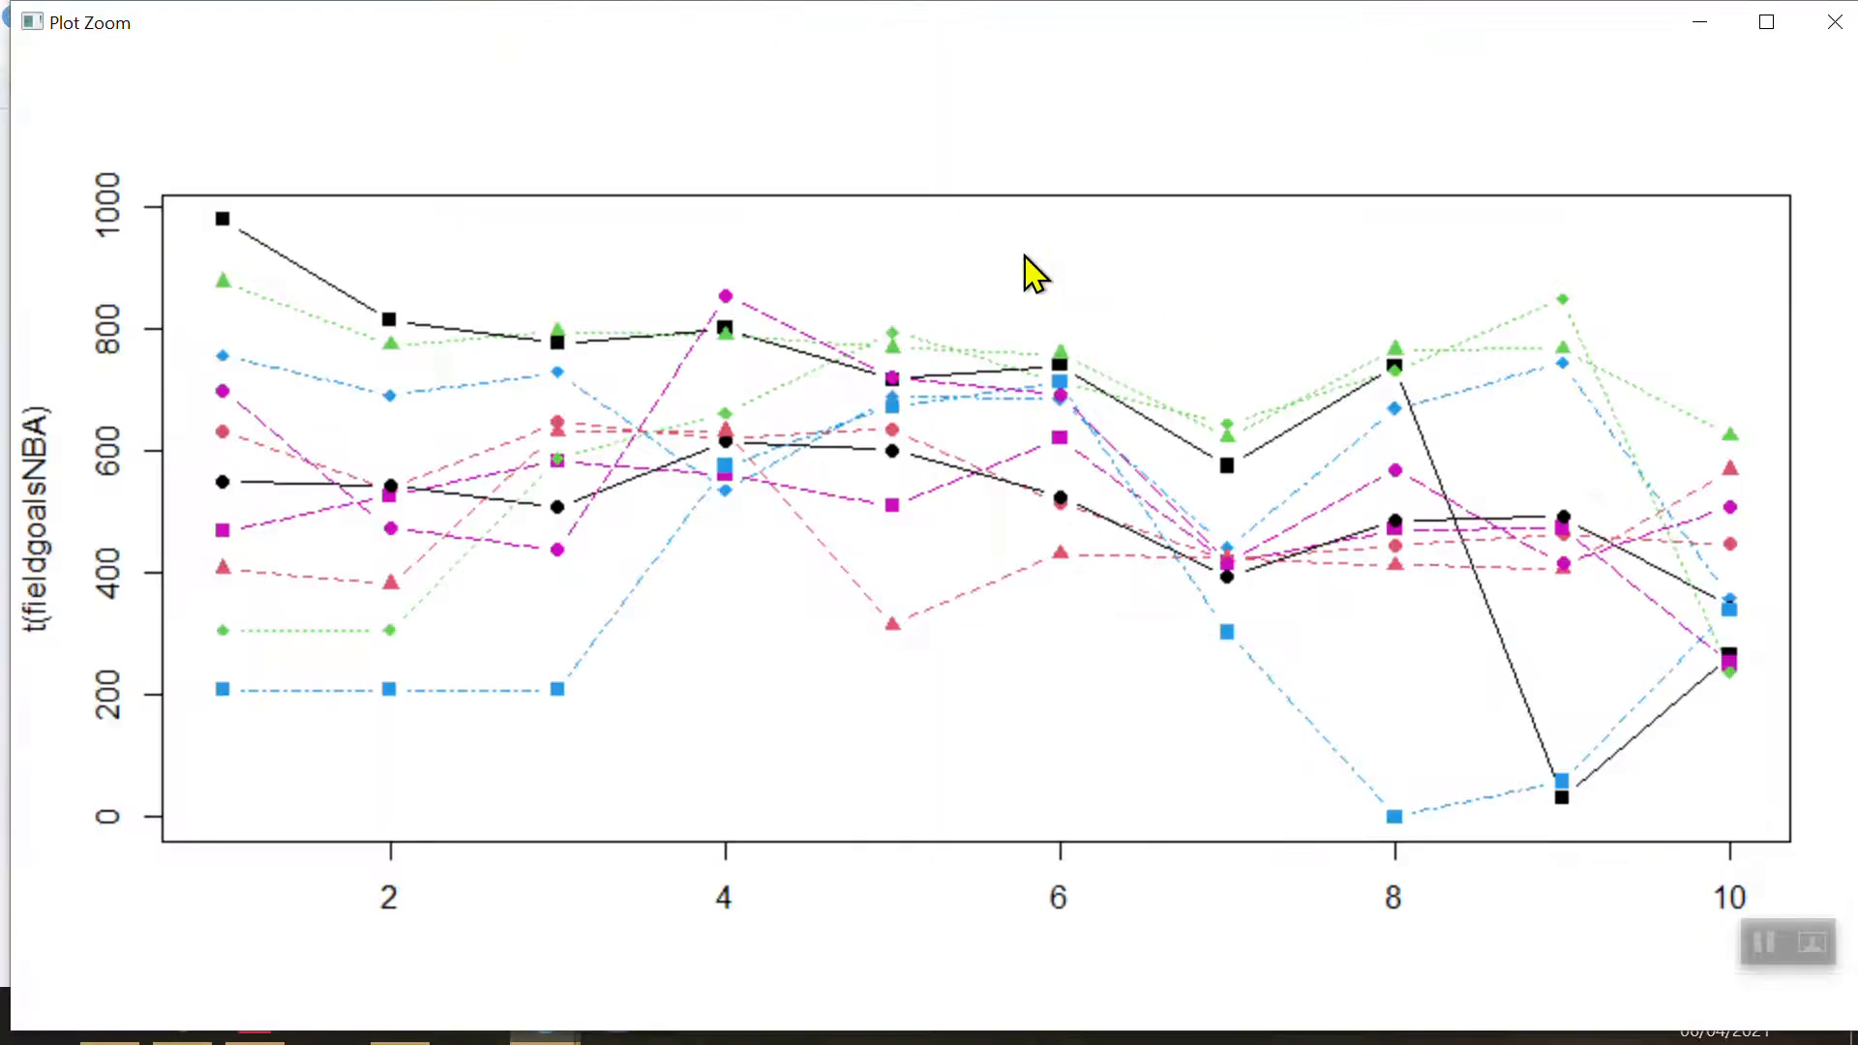
mouse_move(471, 597)
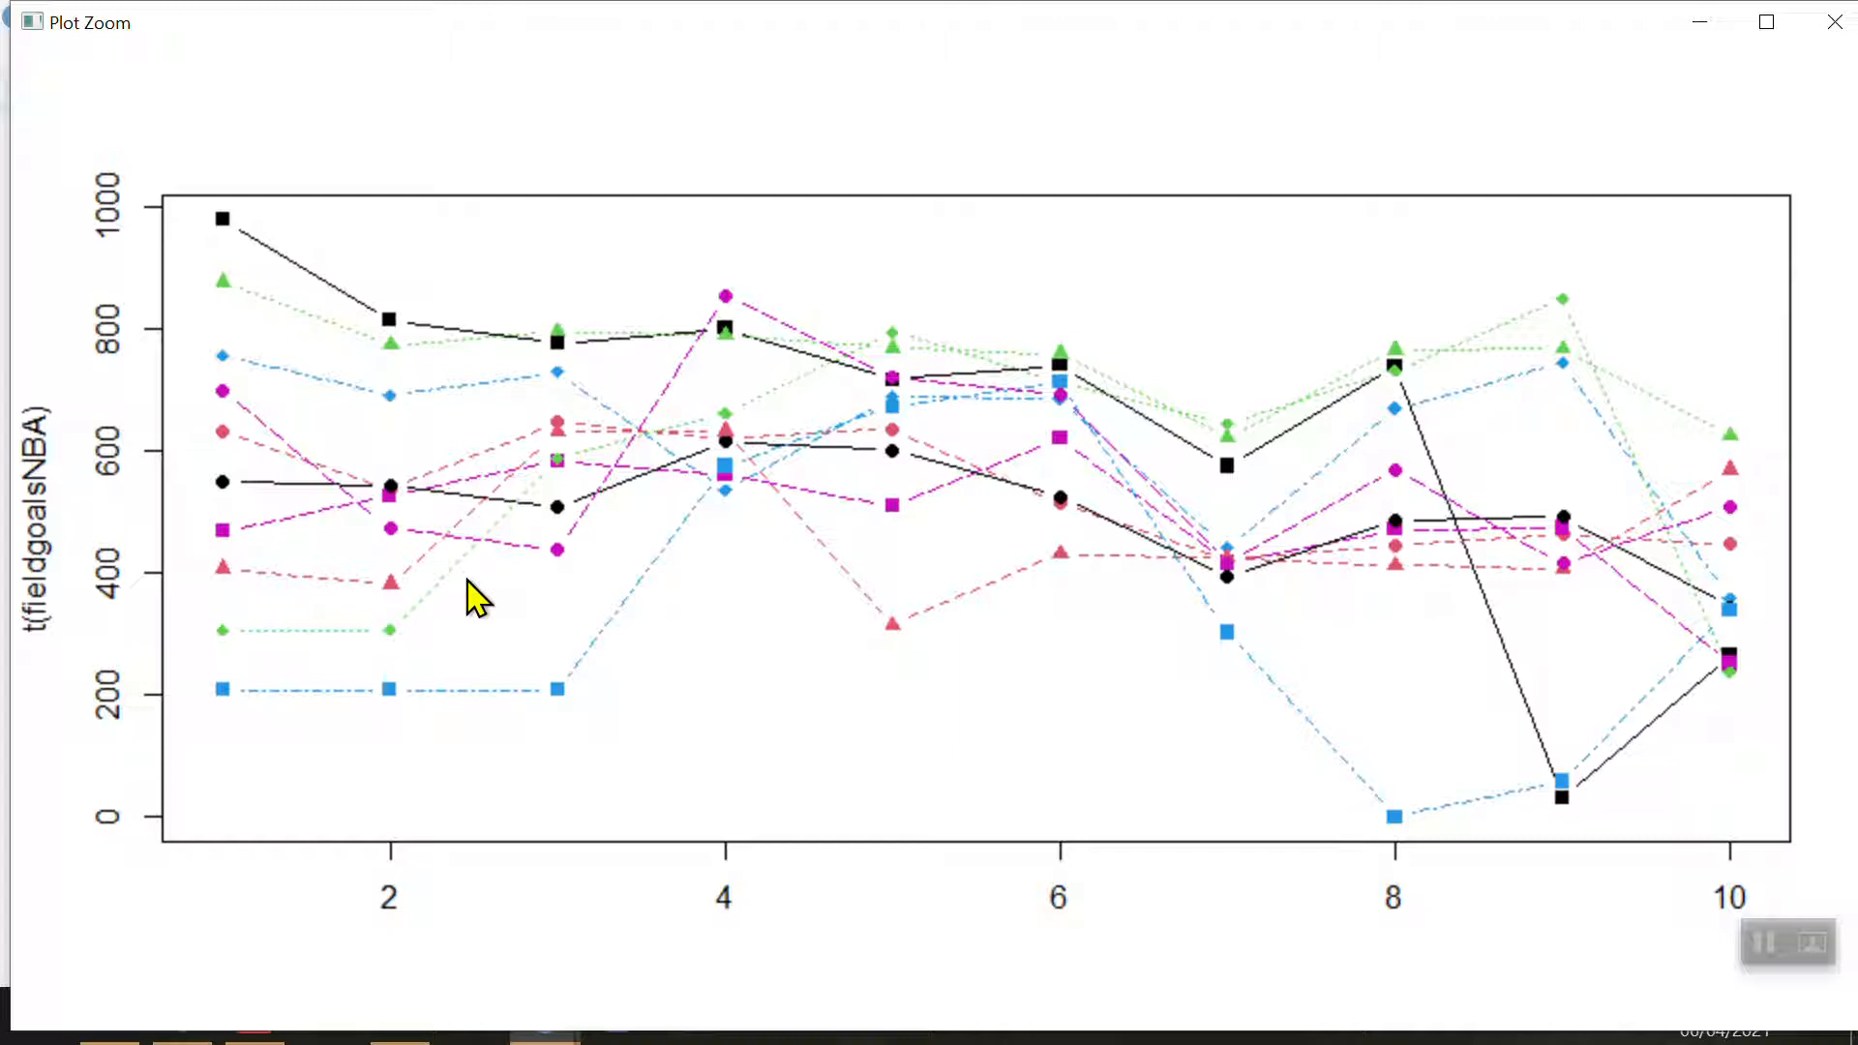
mouse_move(415, 593)
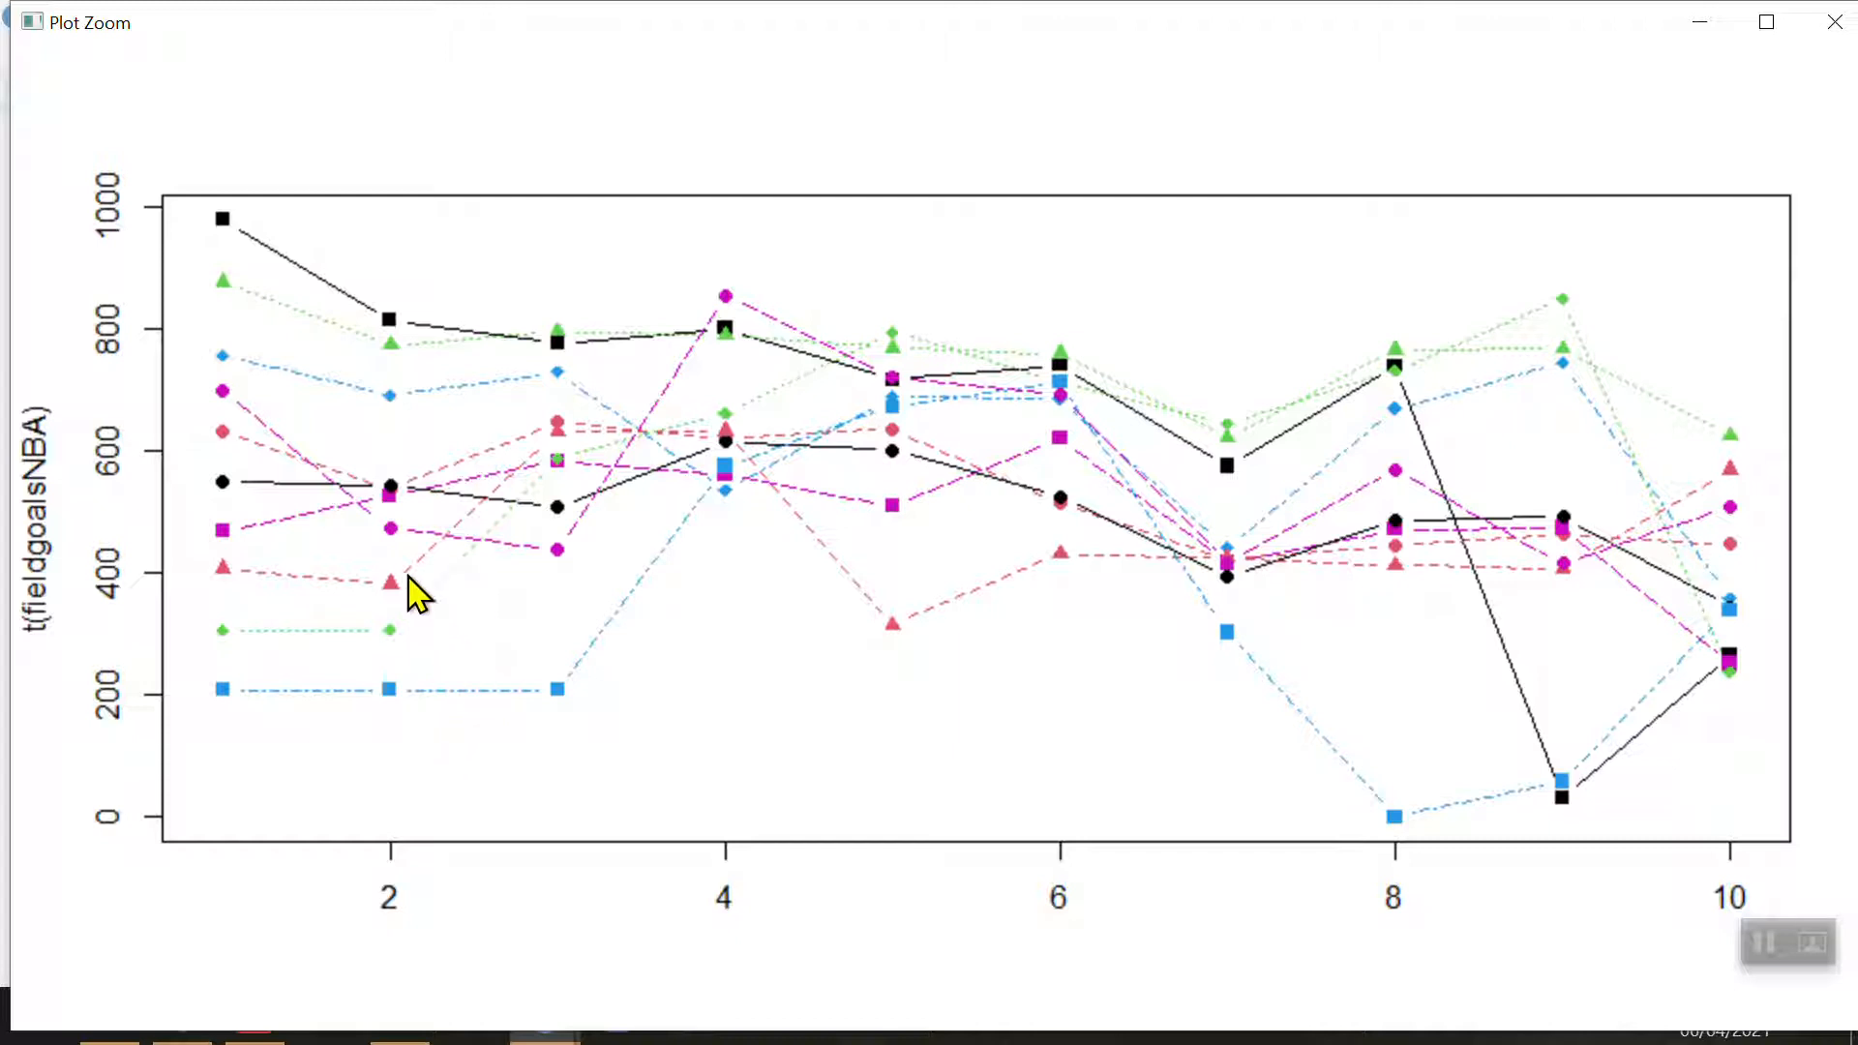
mouse_move(213, 740)
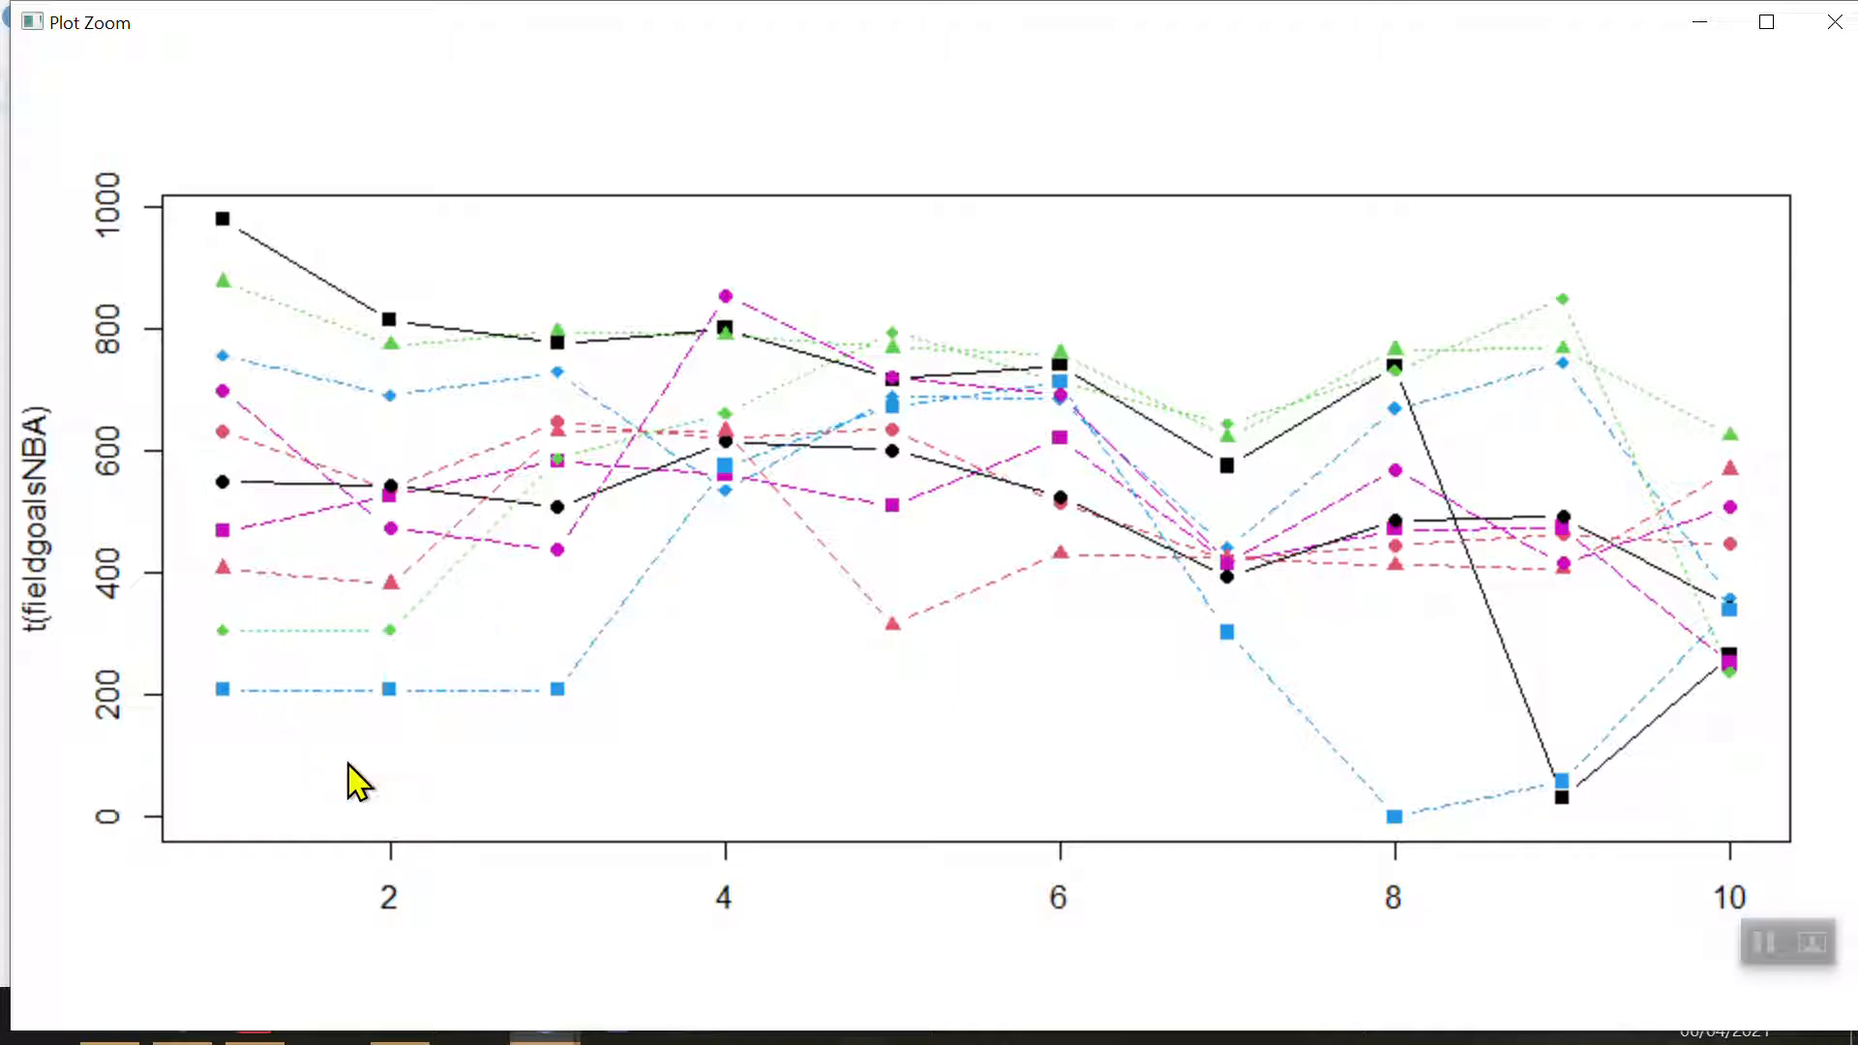
mouse_move(495, 598)
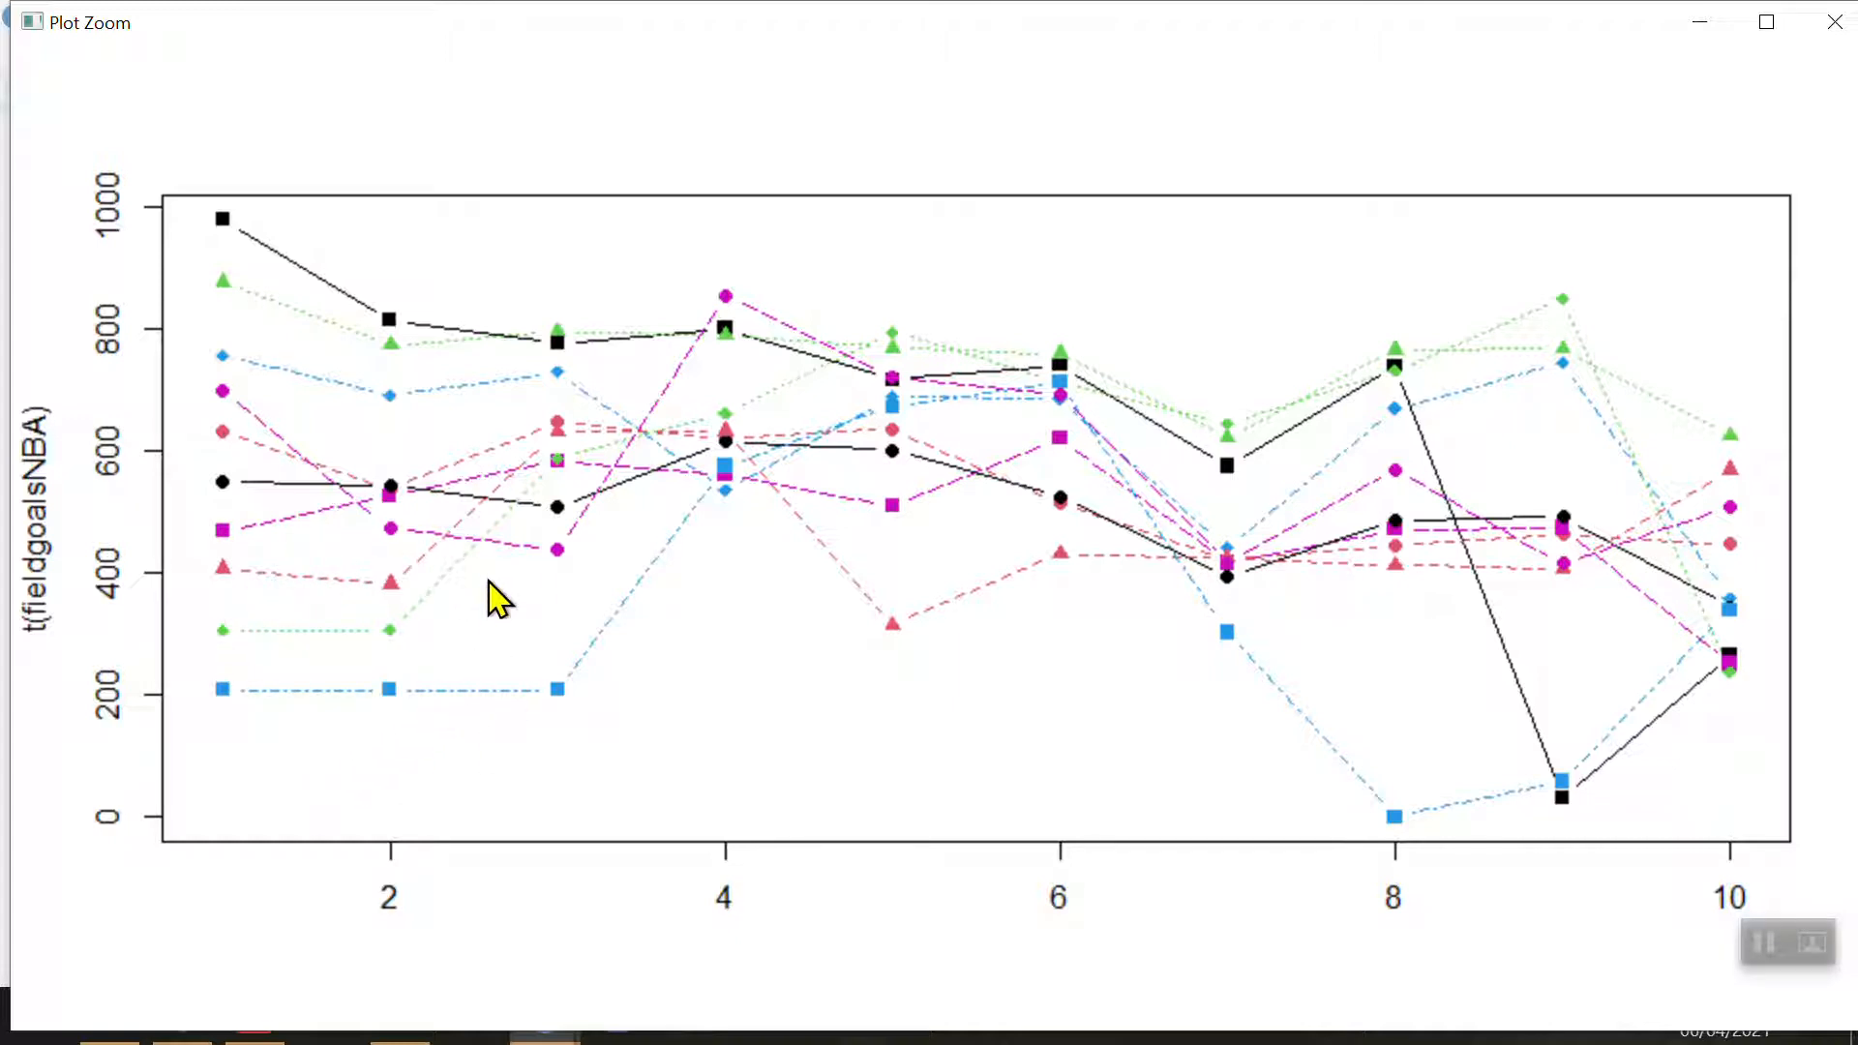
mouse_move(302, 290)
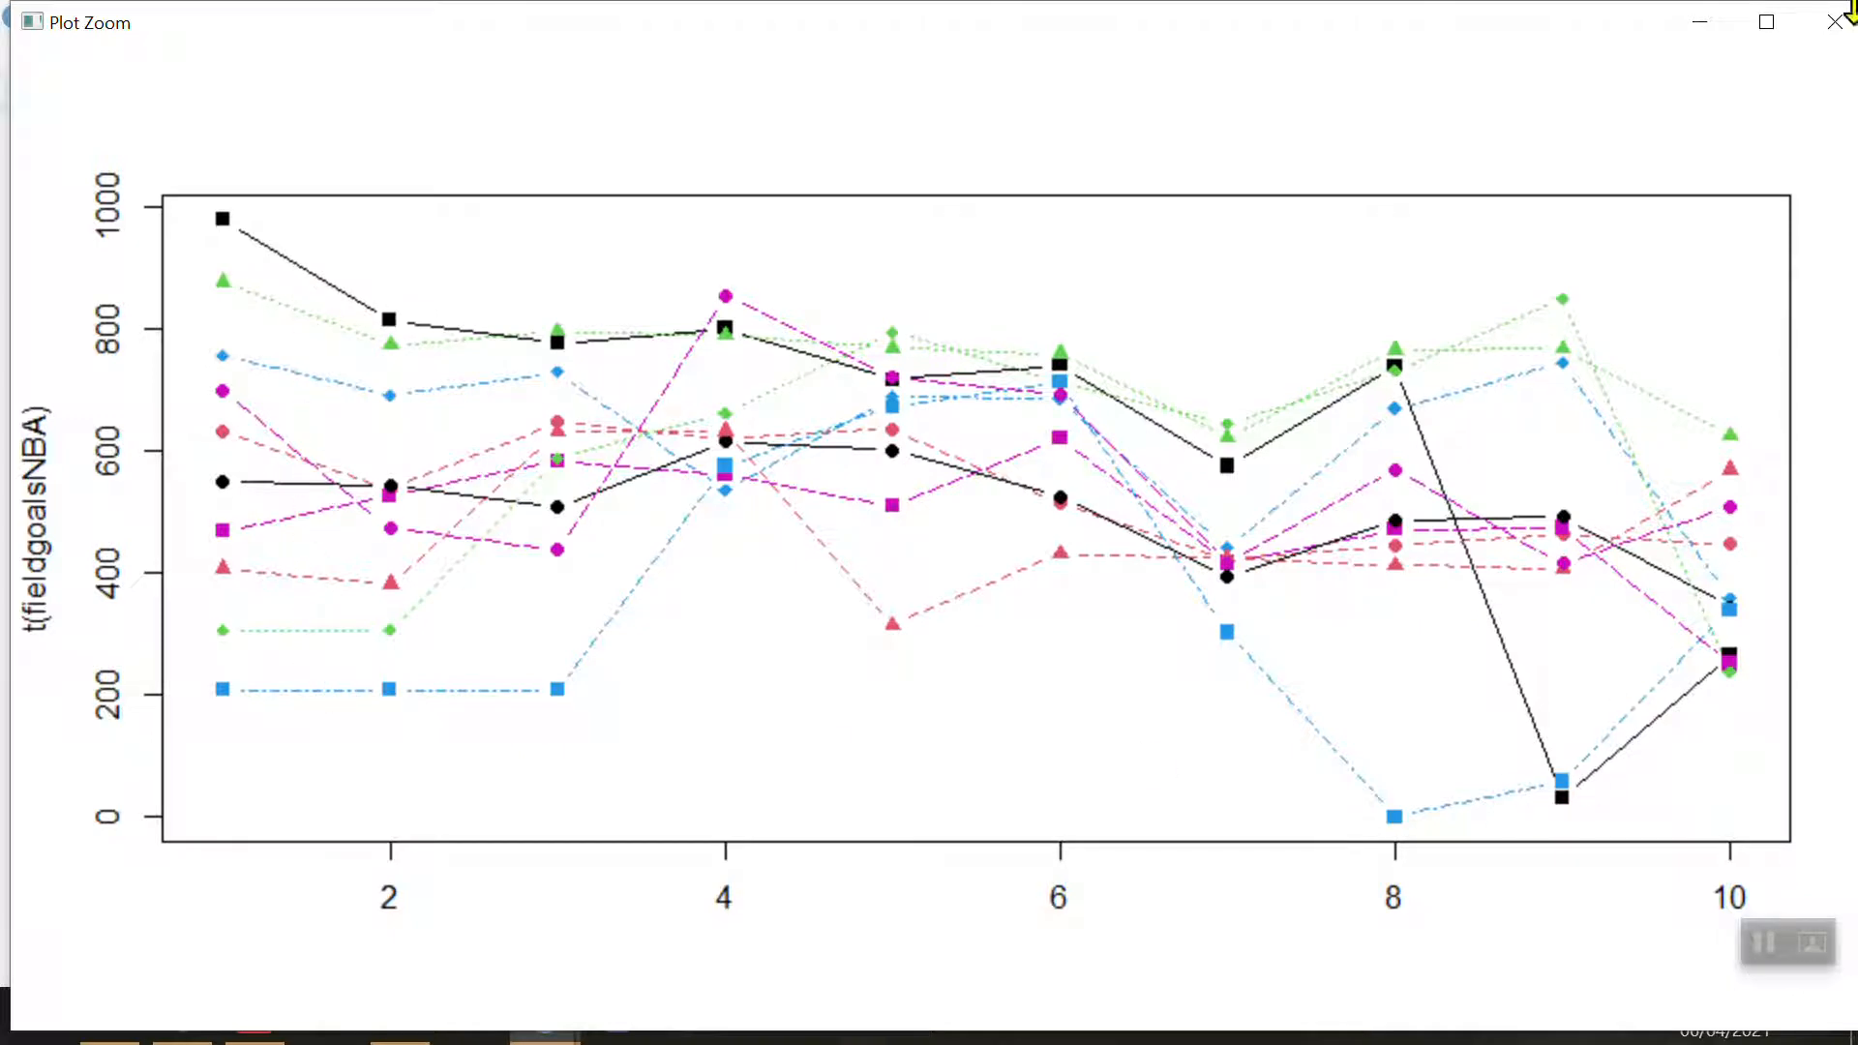
click(1835, 22)
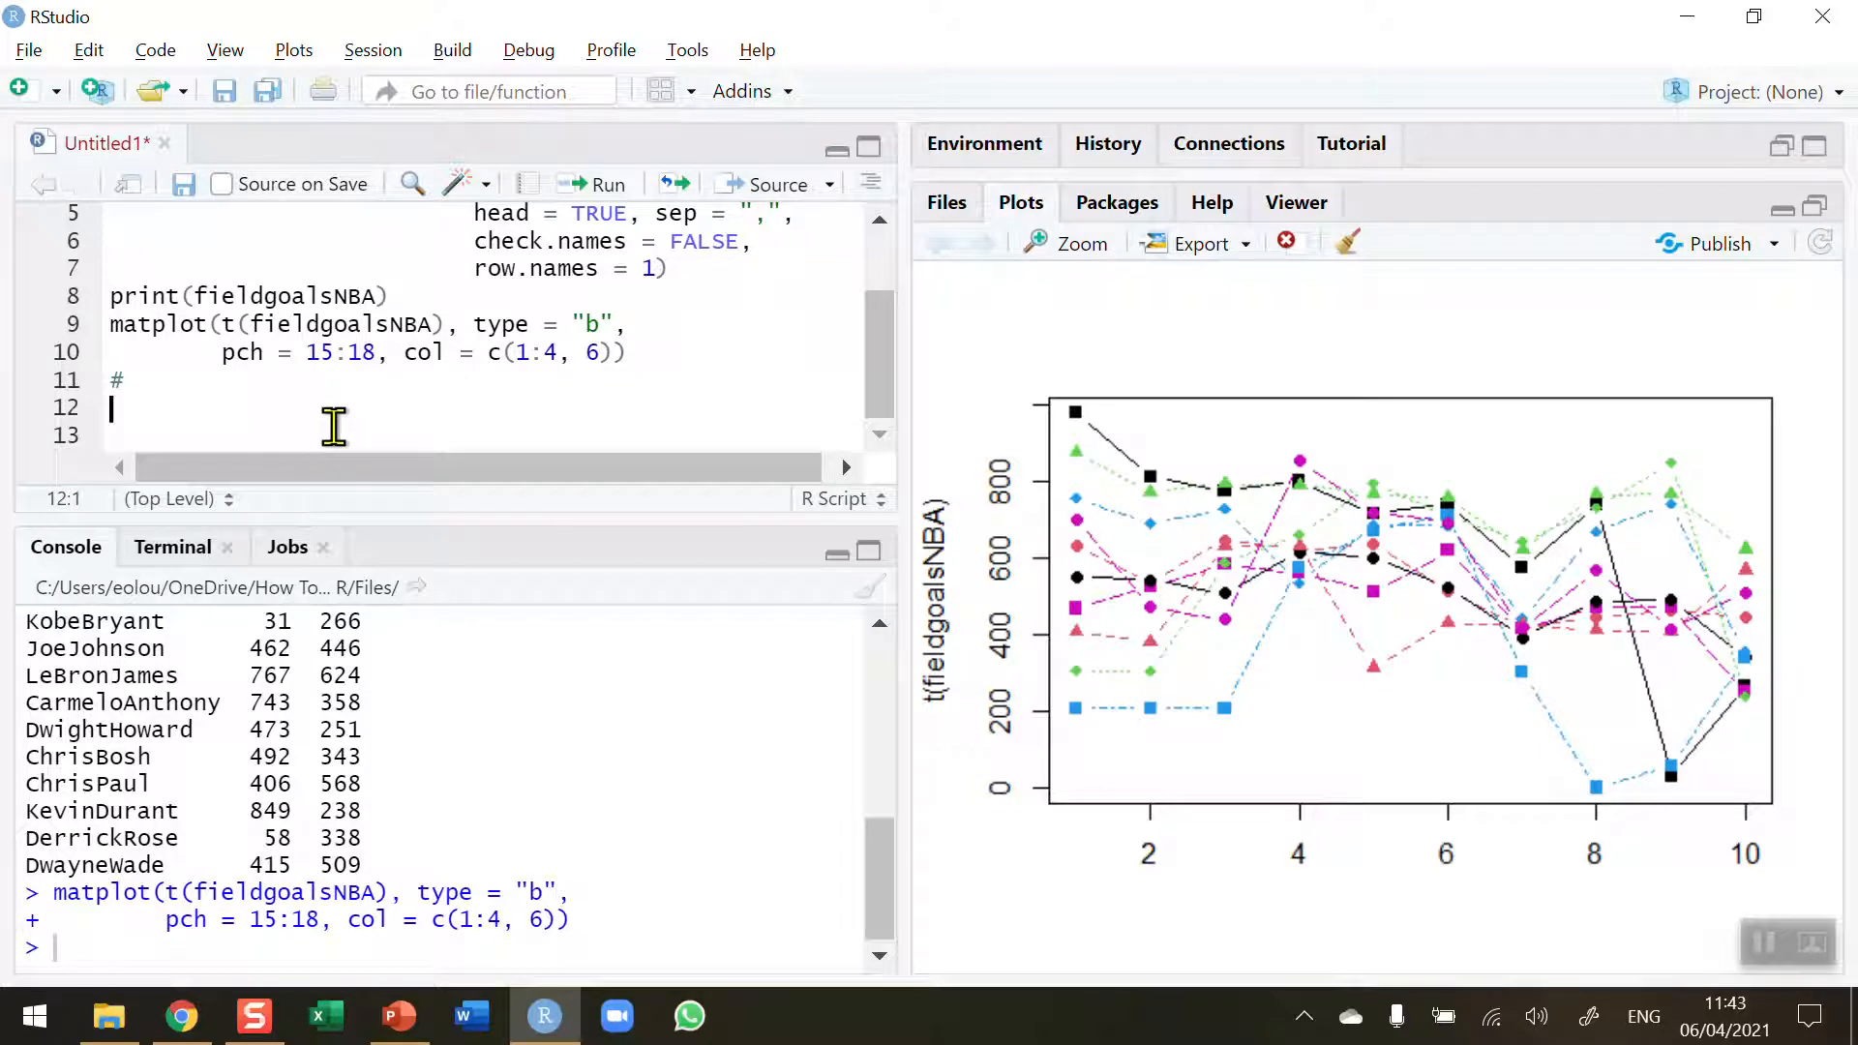
mouse_move(1384, 190)
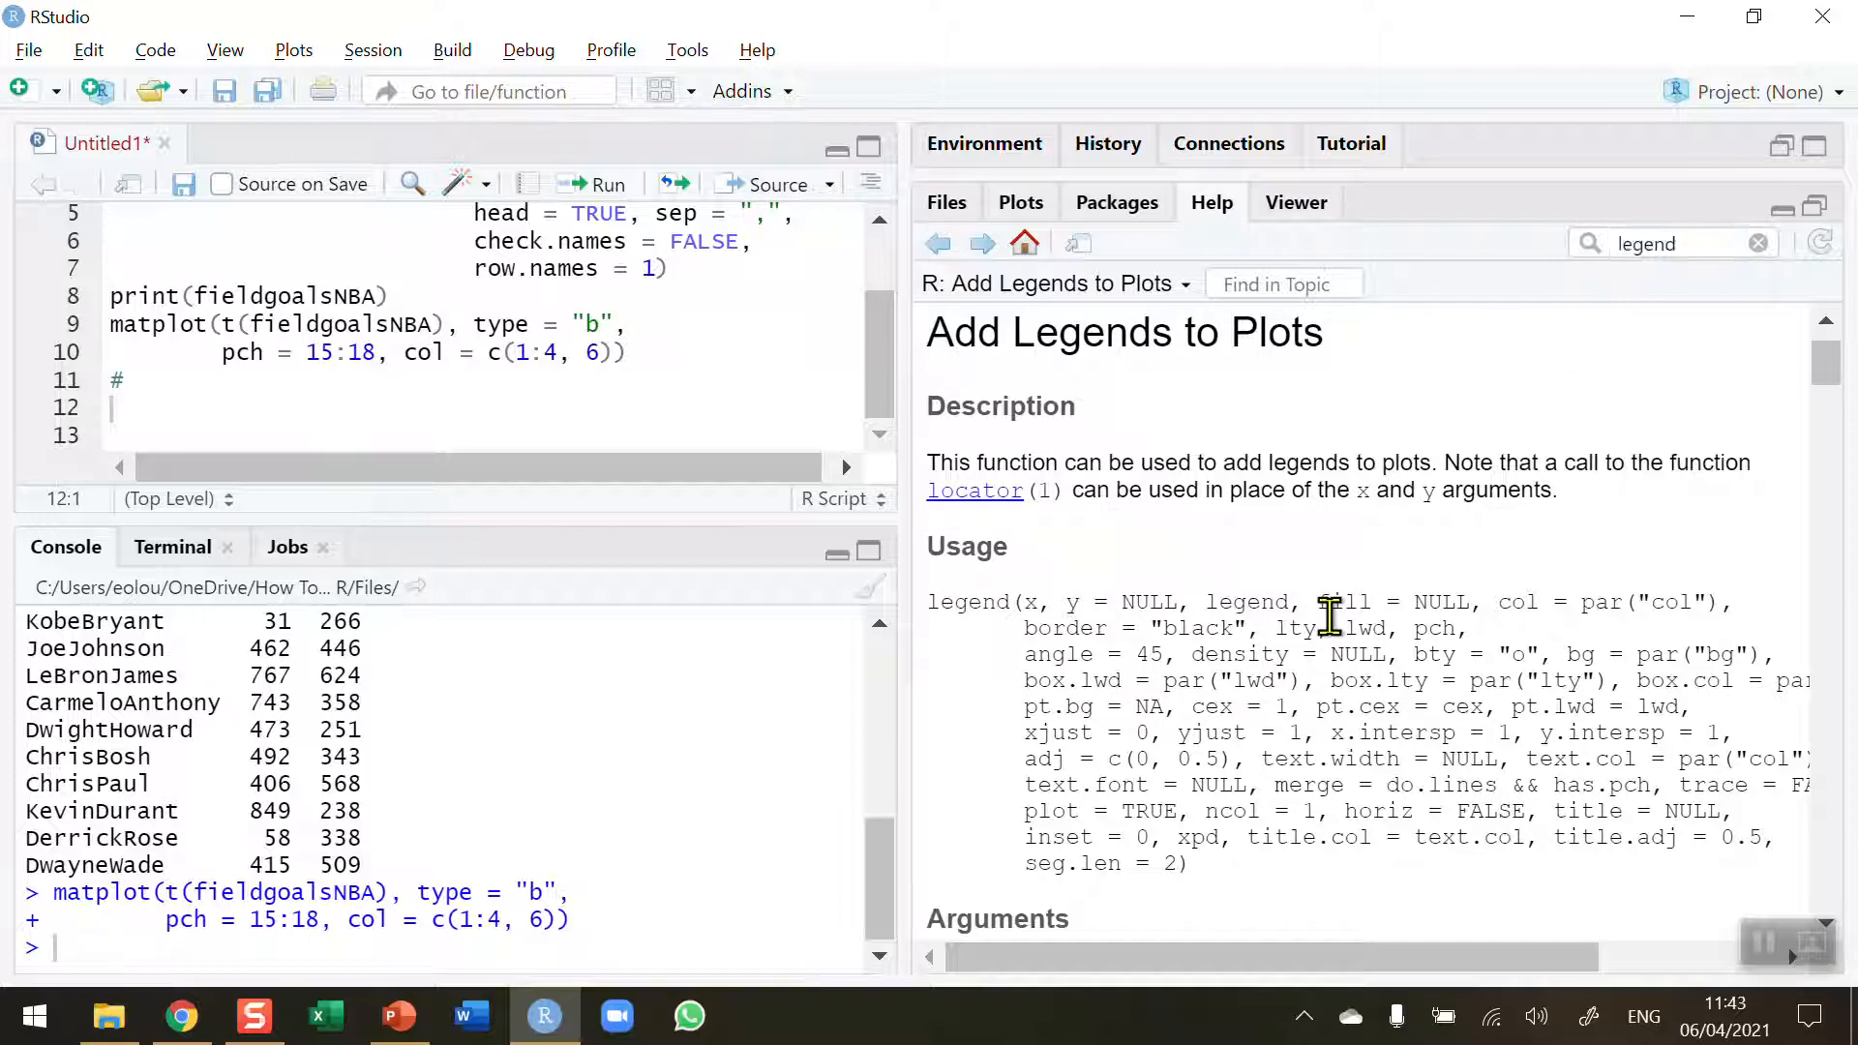
mouse_move(1337, 731)
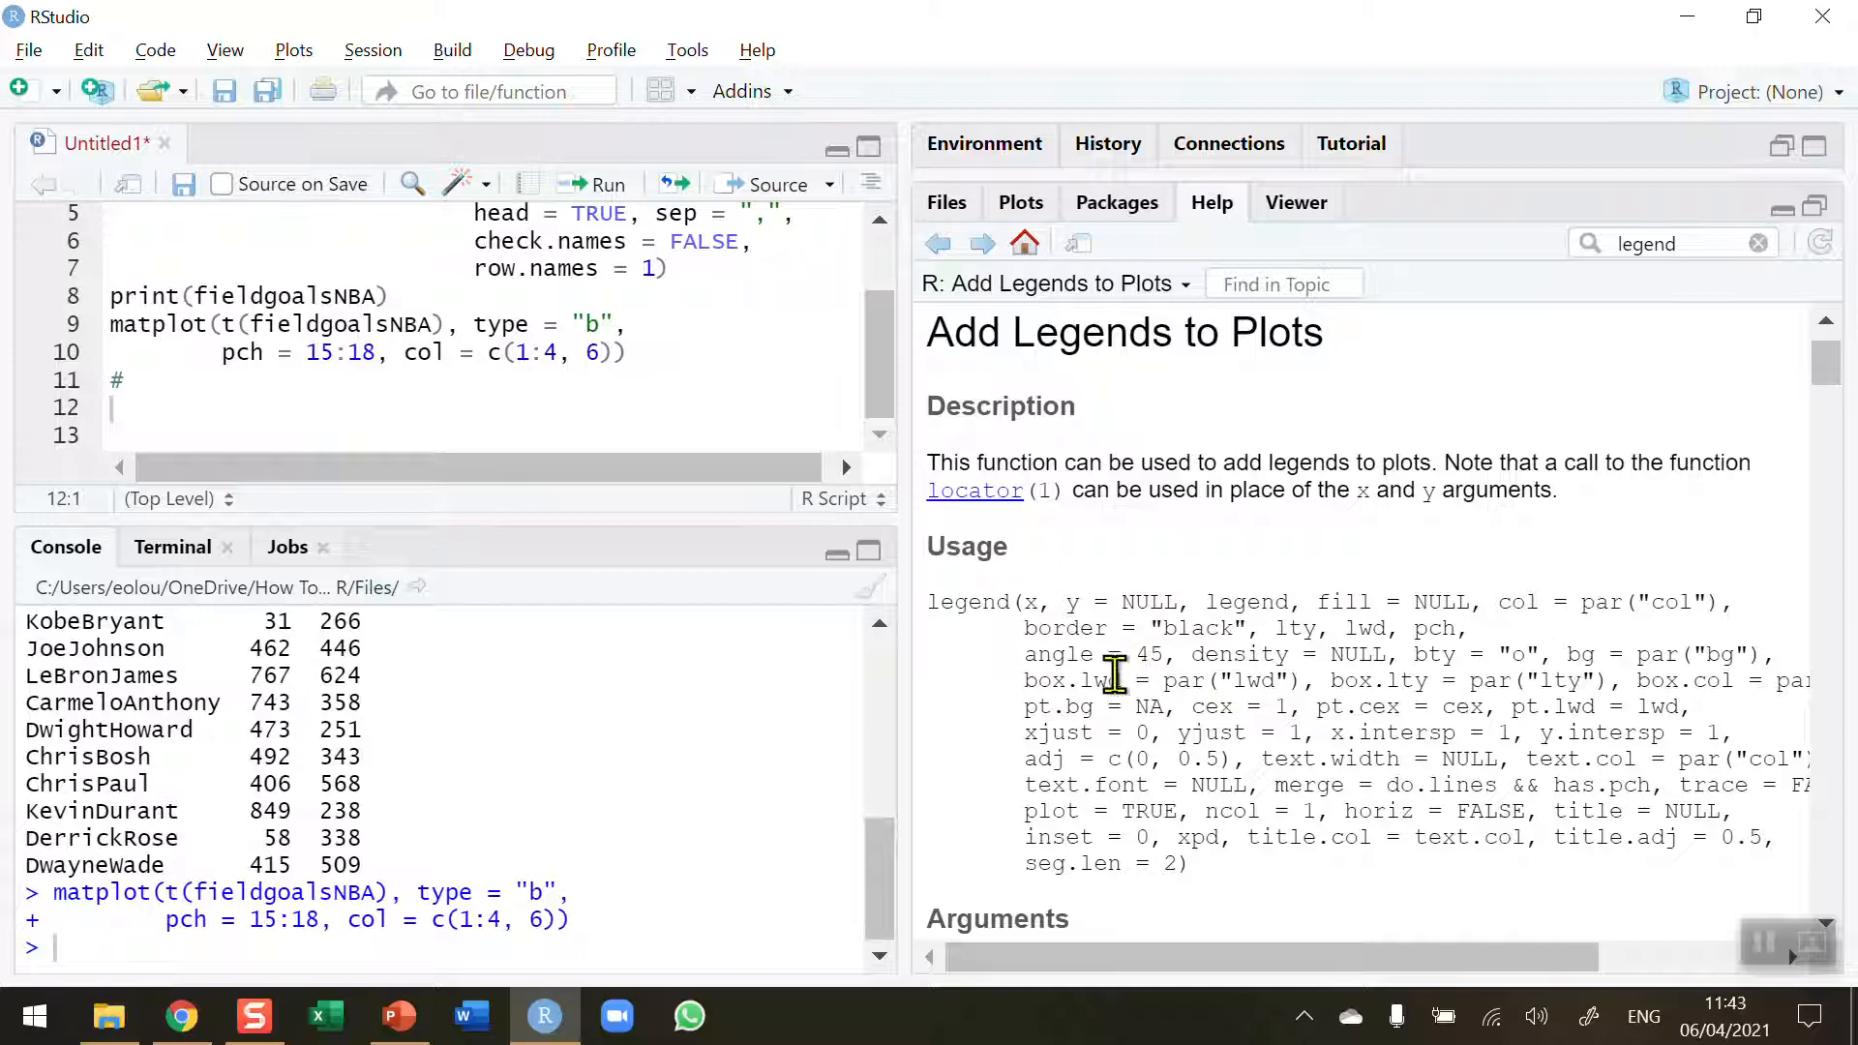
mouse_move(1226, 882)
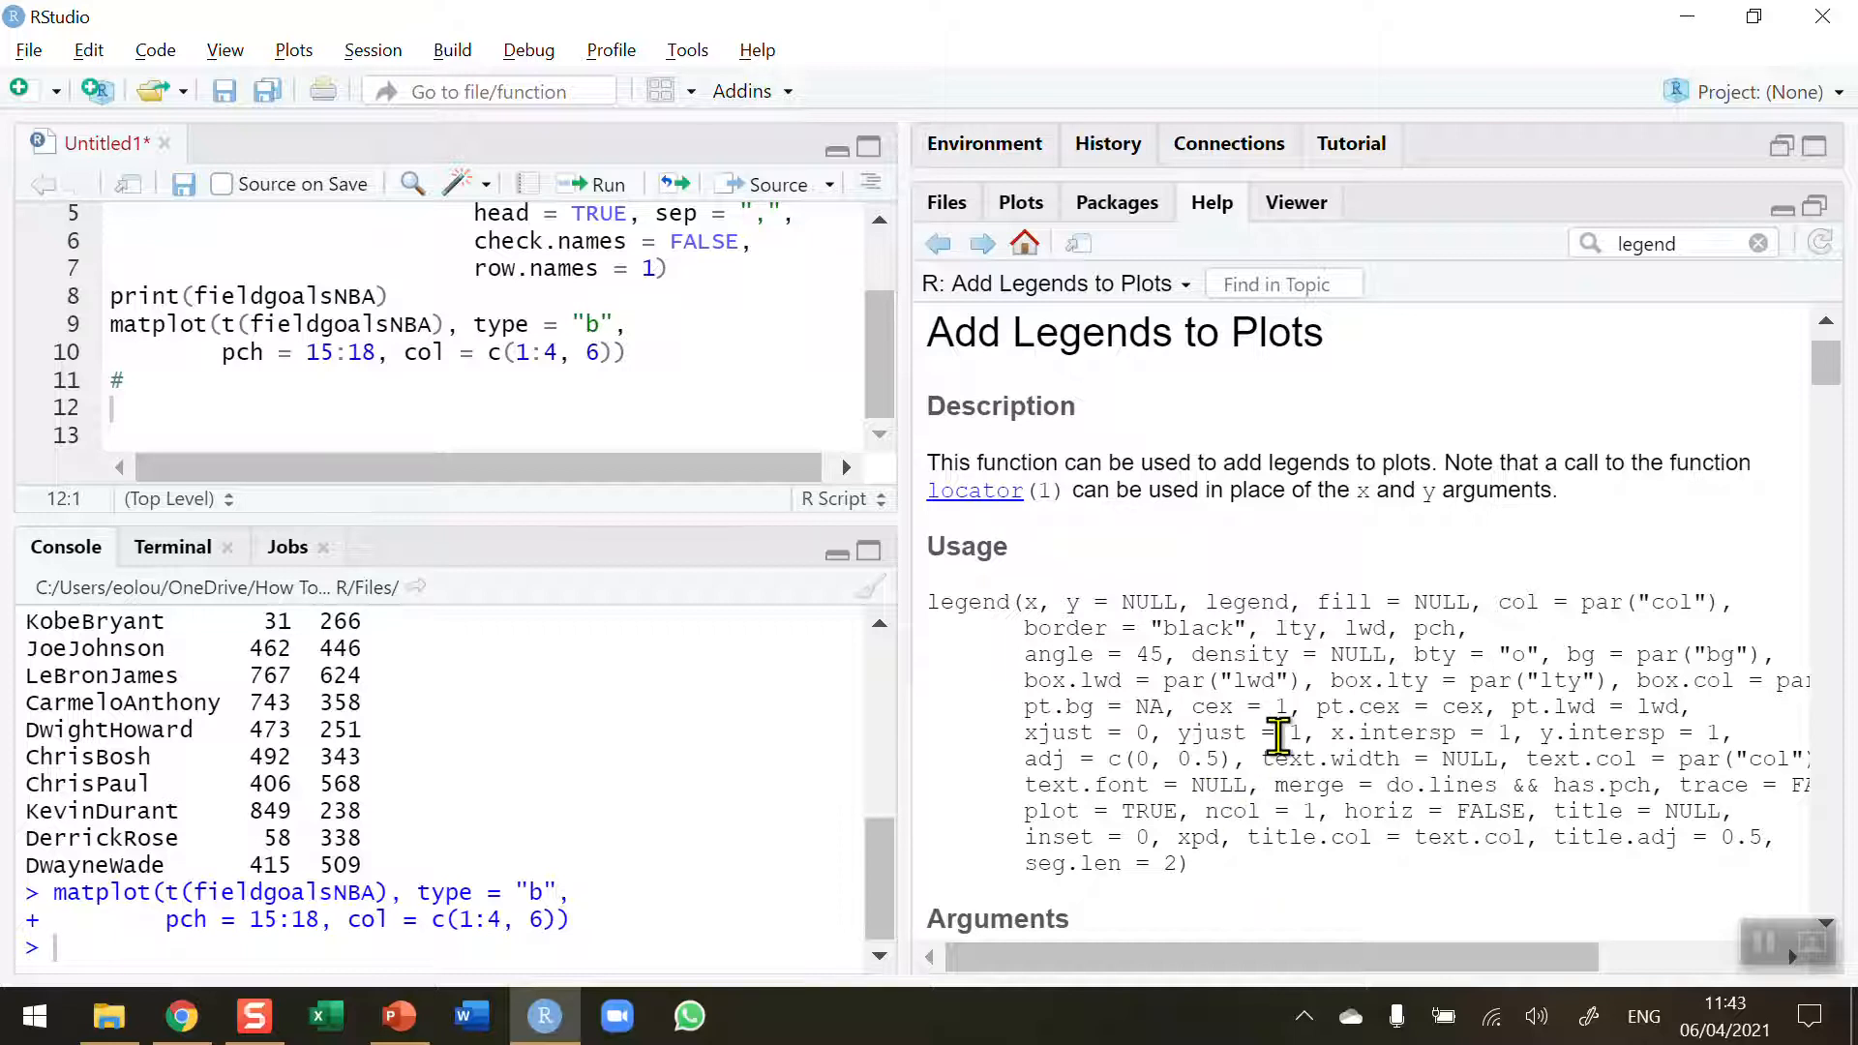
mouse_move(887, 367)
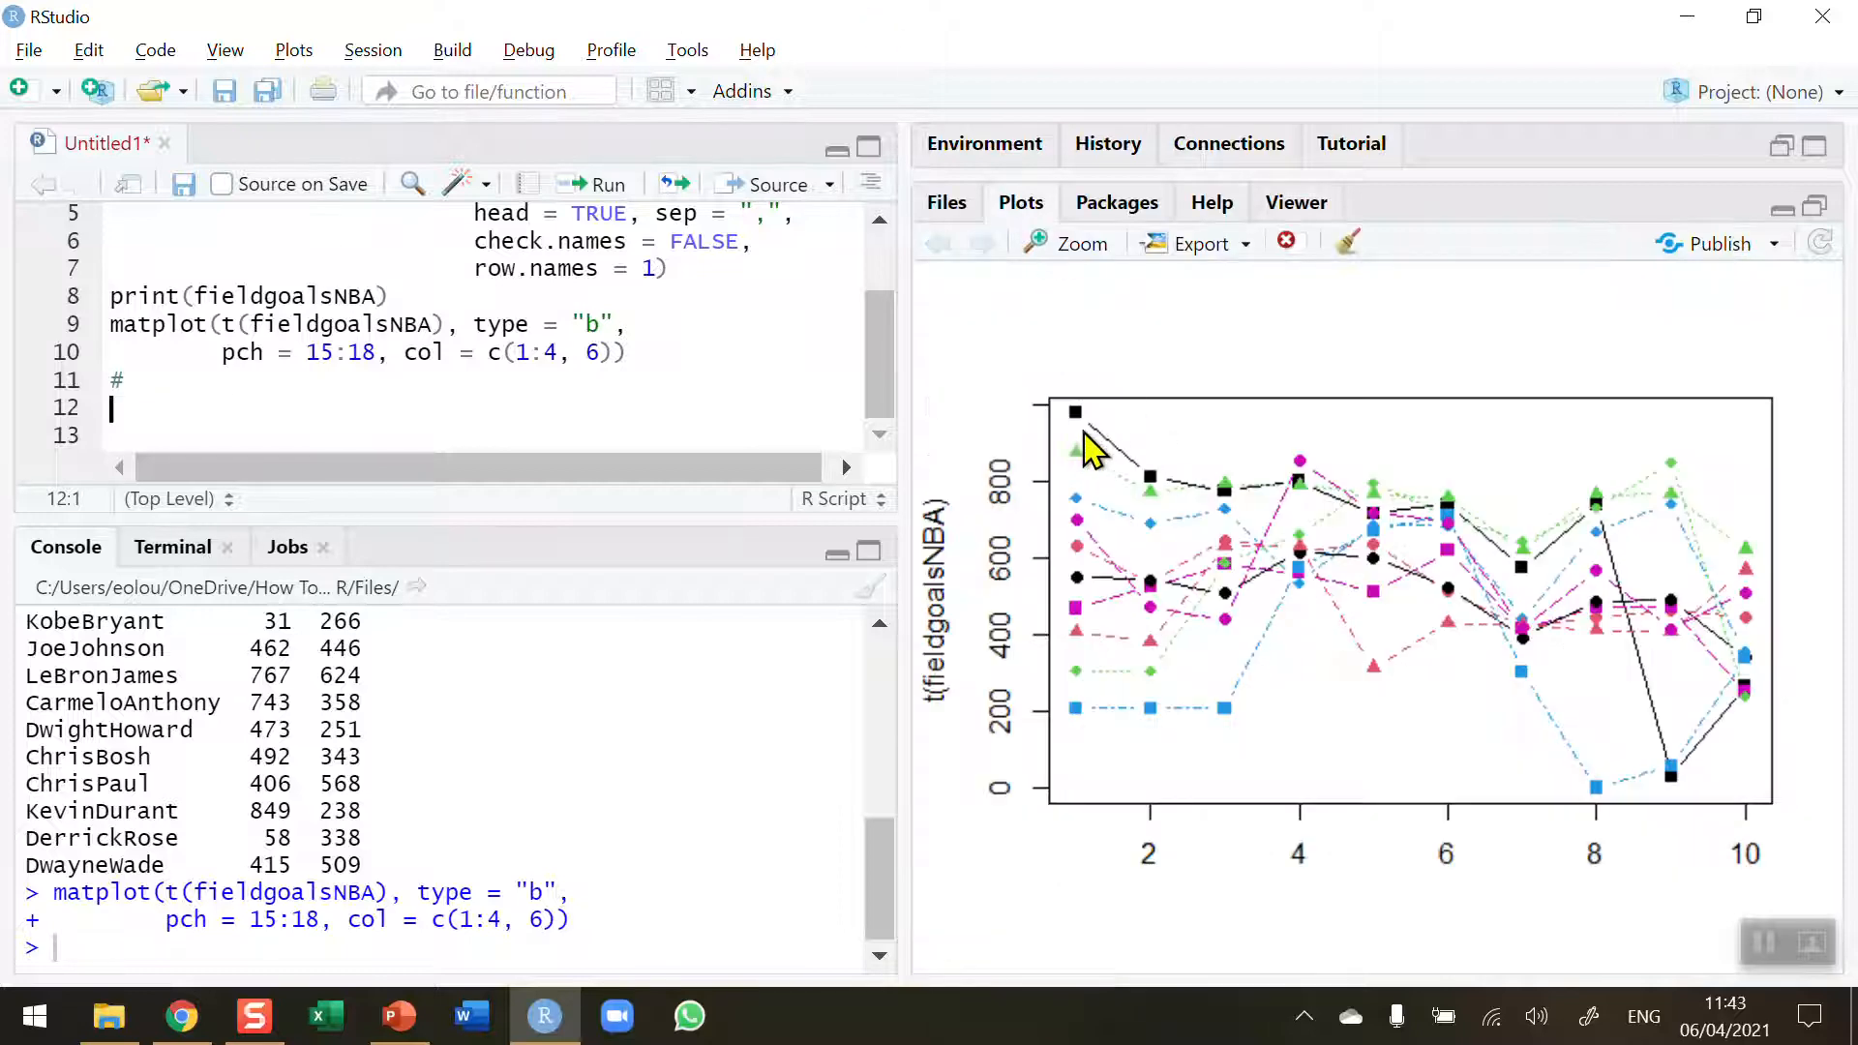
mouse_move(1102, 529)
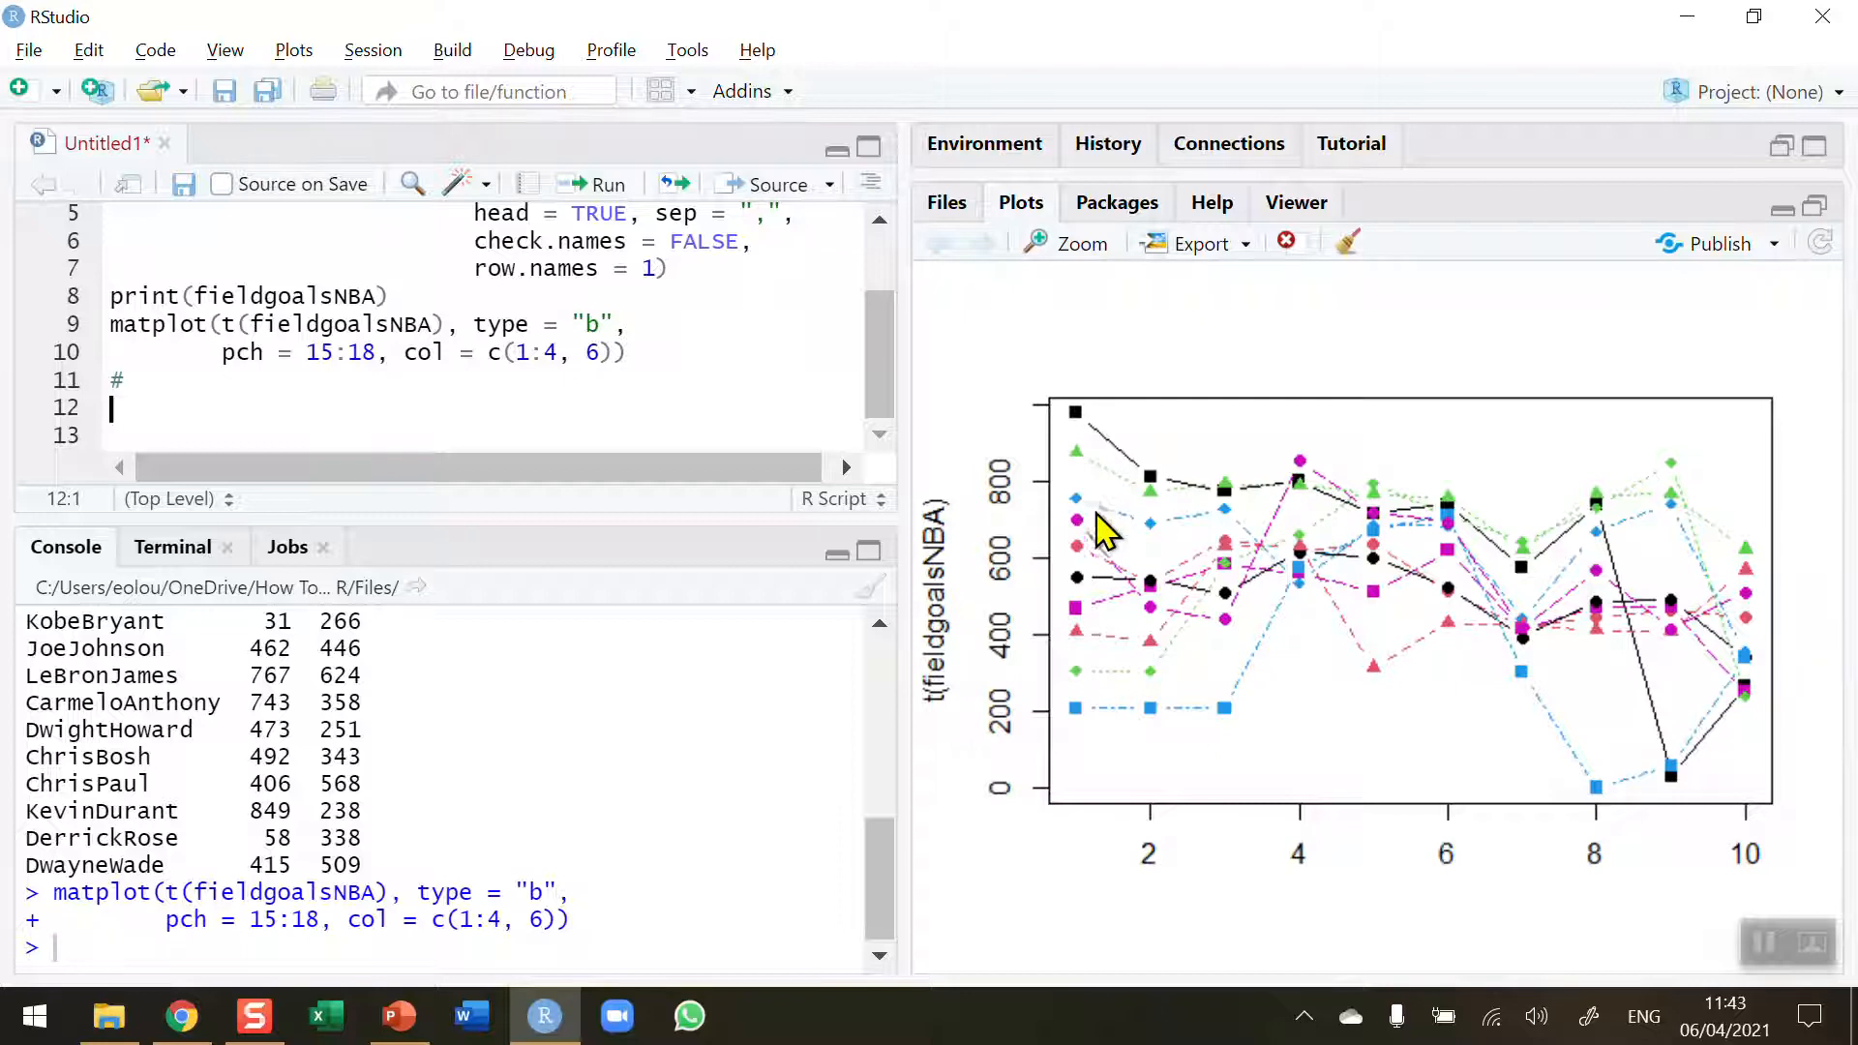
mouse_move(1103, 646)
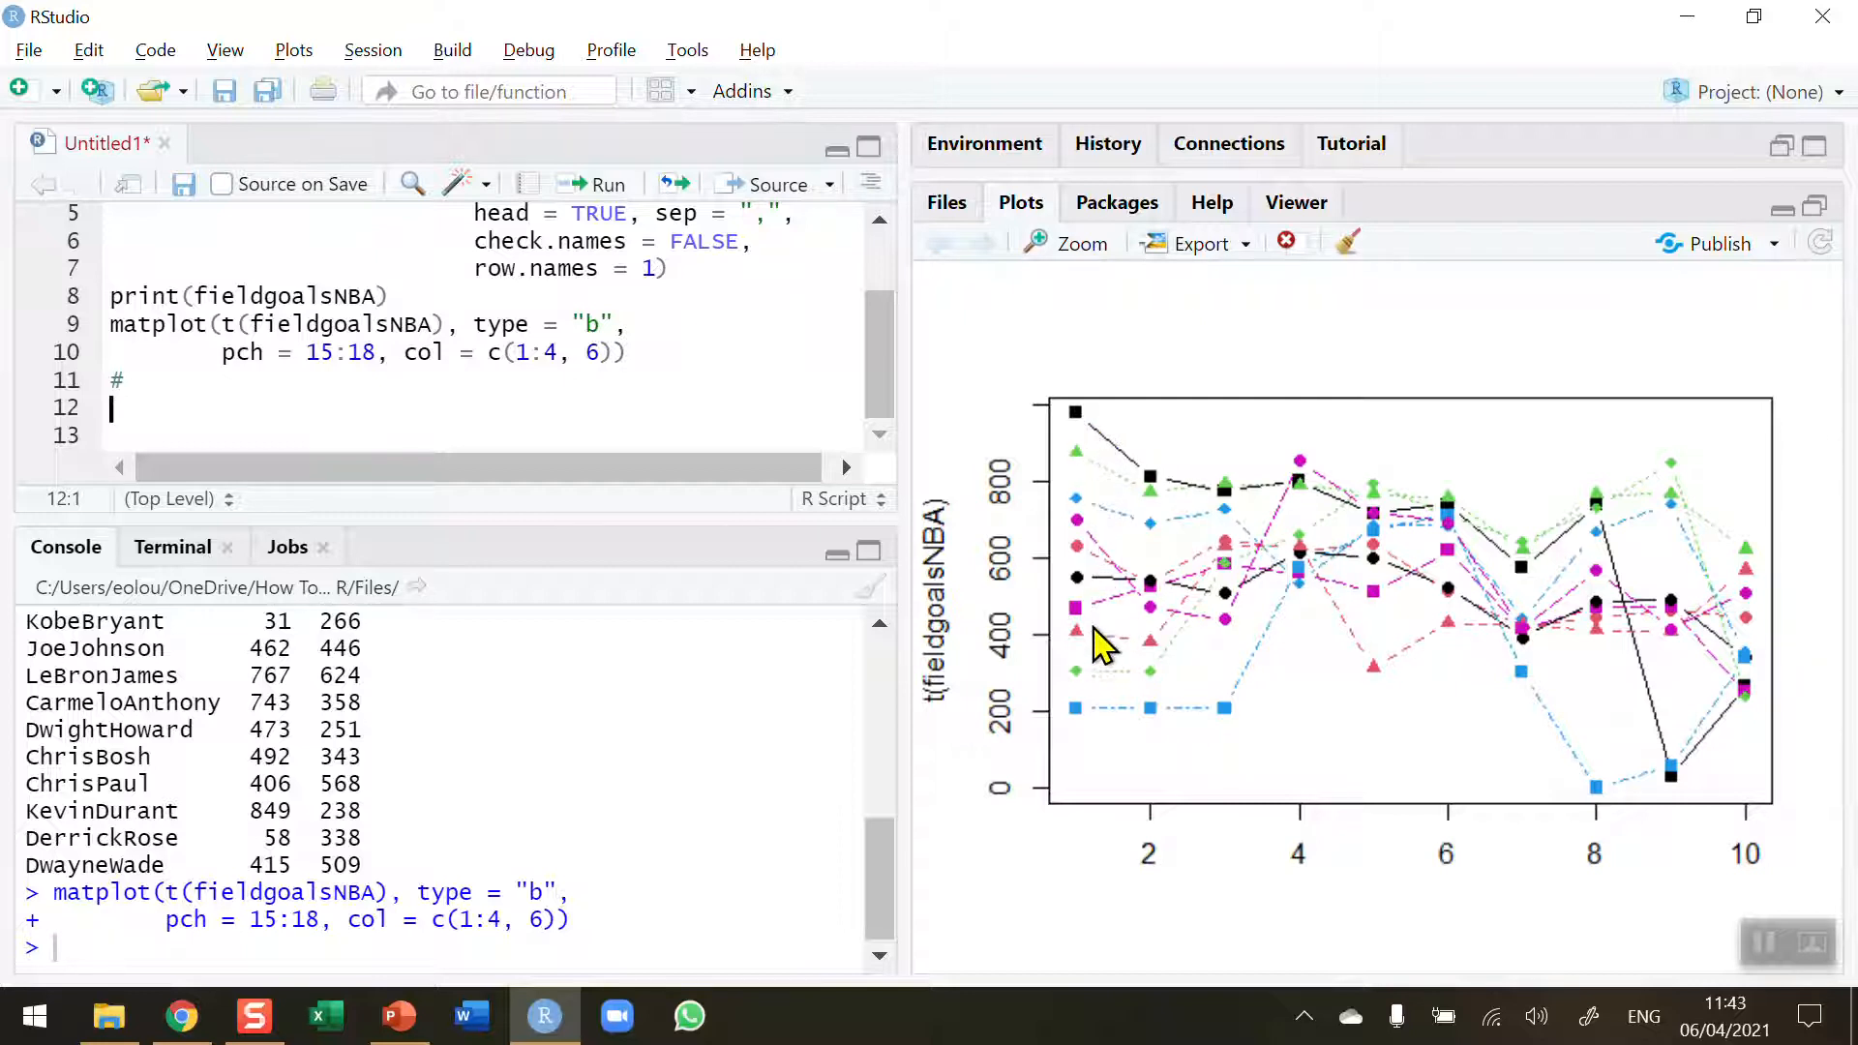
mouse_move(1061, 681)
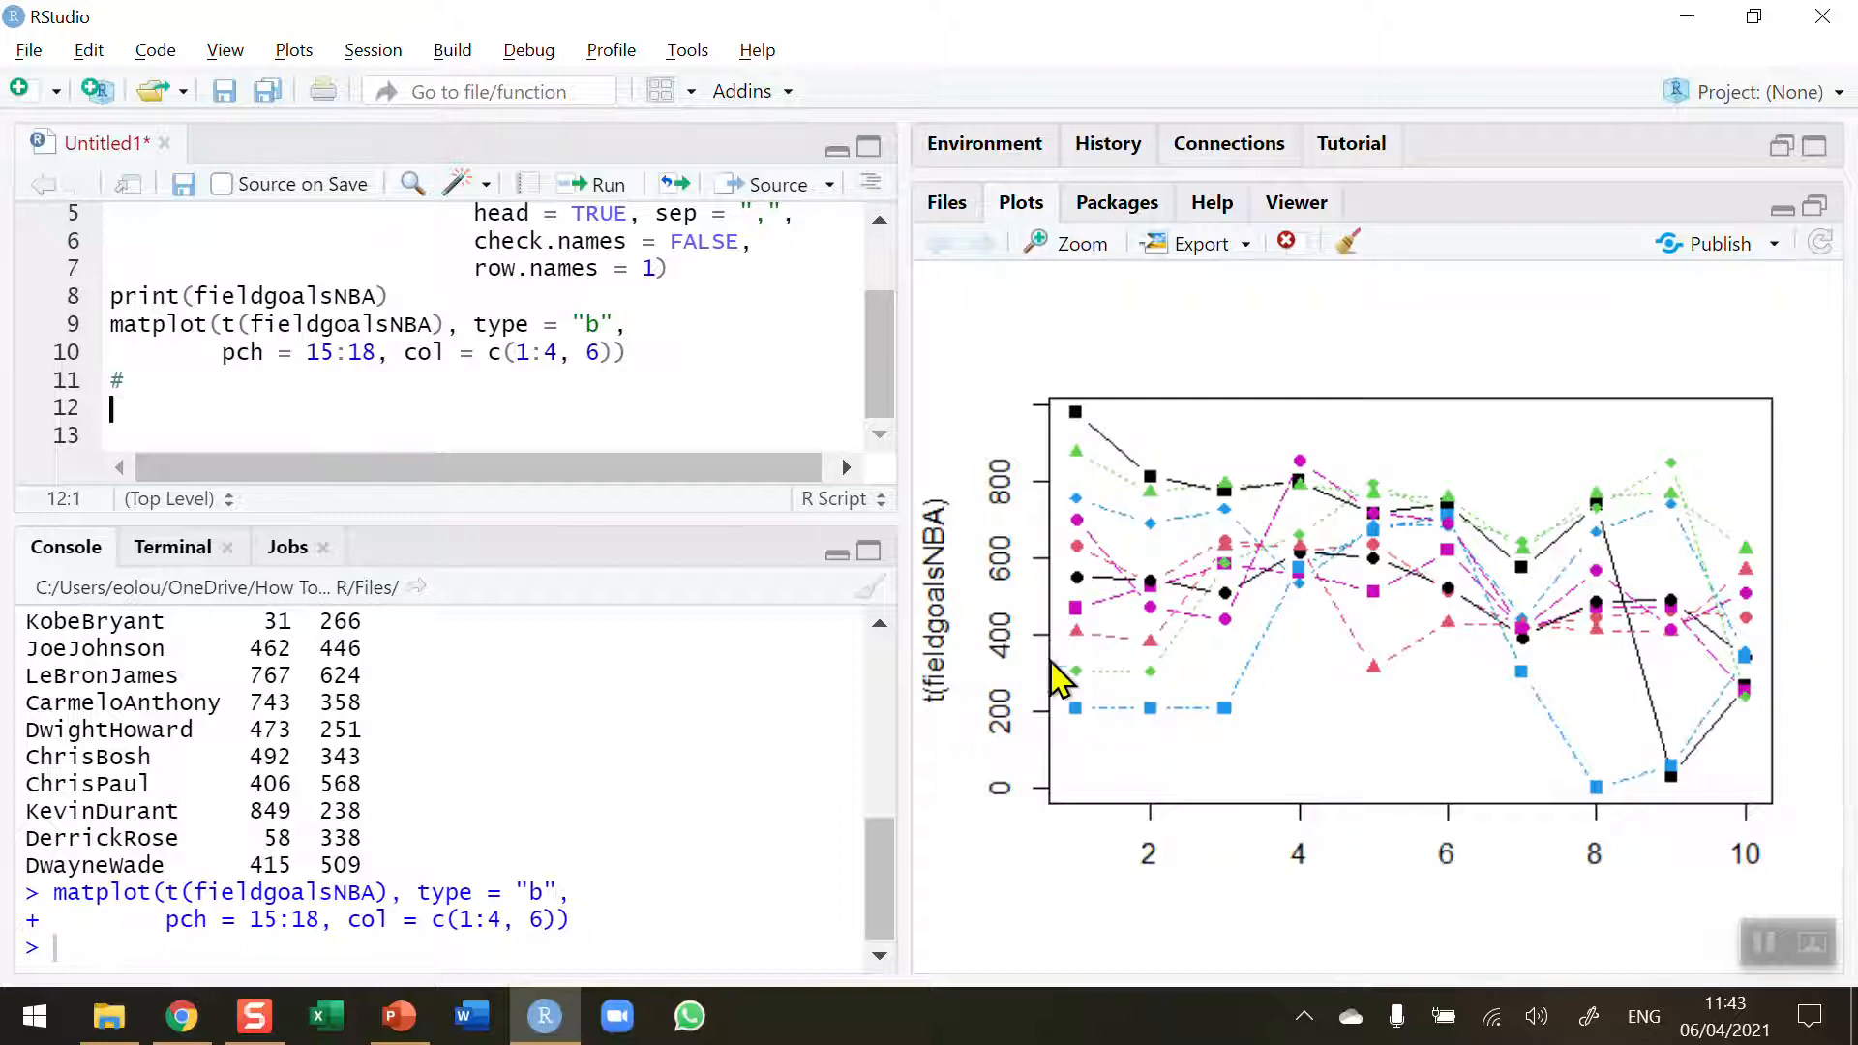
Right-click in the script editor near the playersNBA vector lines
right_click(140, 421)
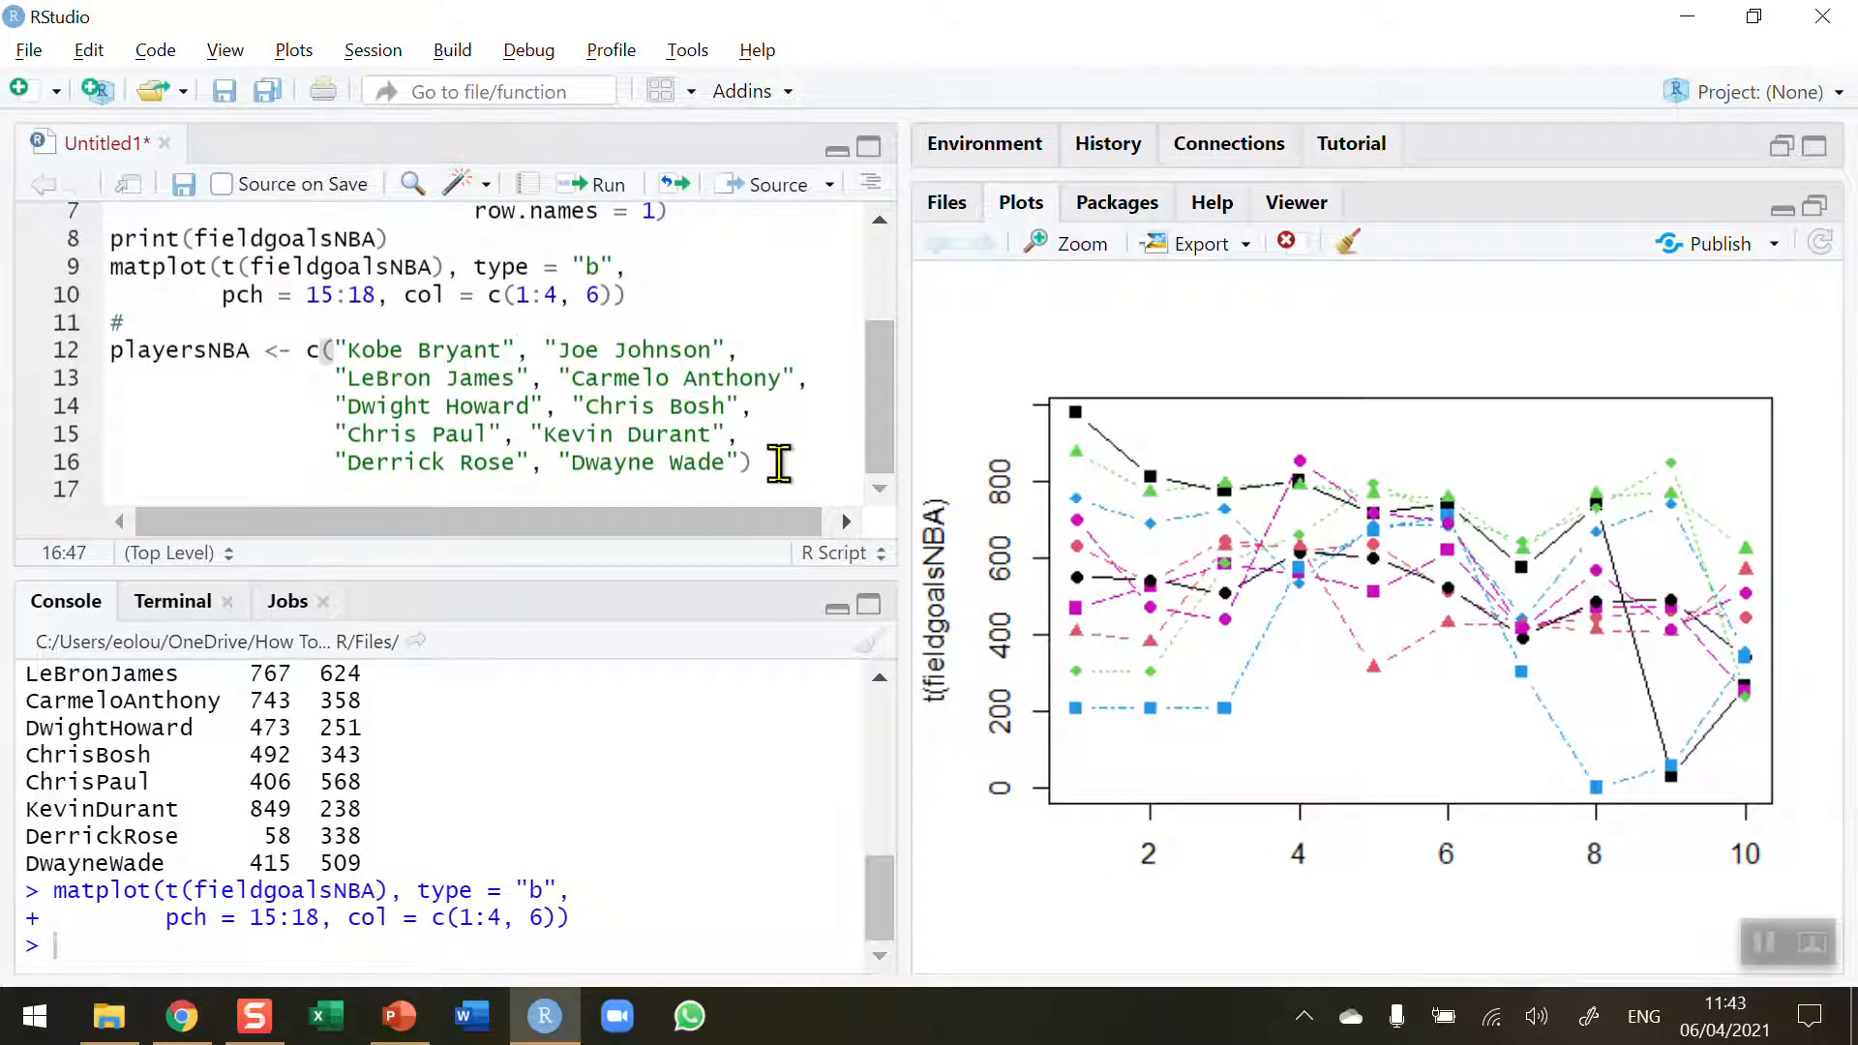
Drag across the playersNBA vector lines in the script editor
drag(306, 350, 753, 463)
text(#)
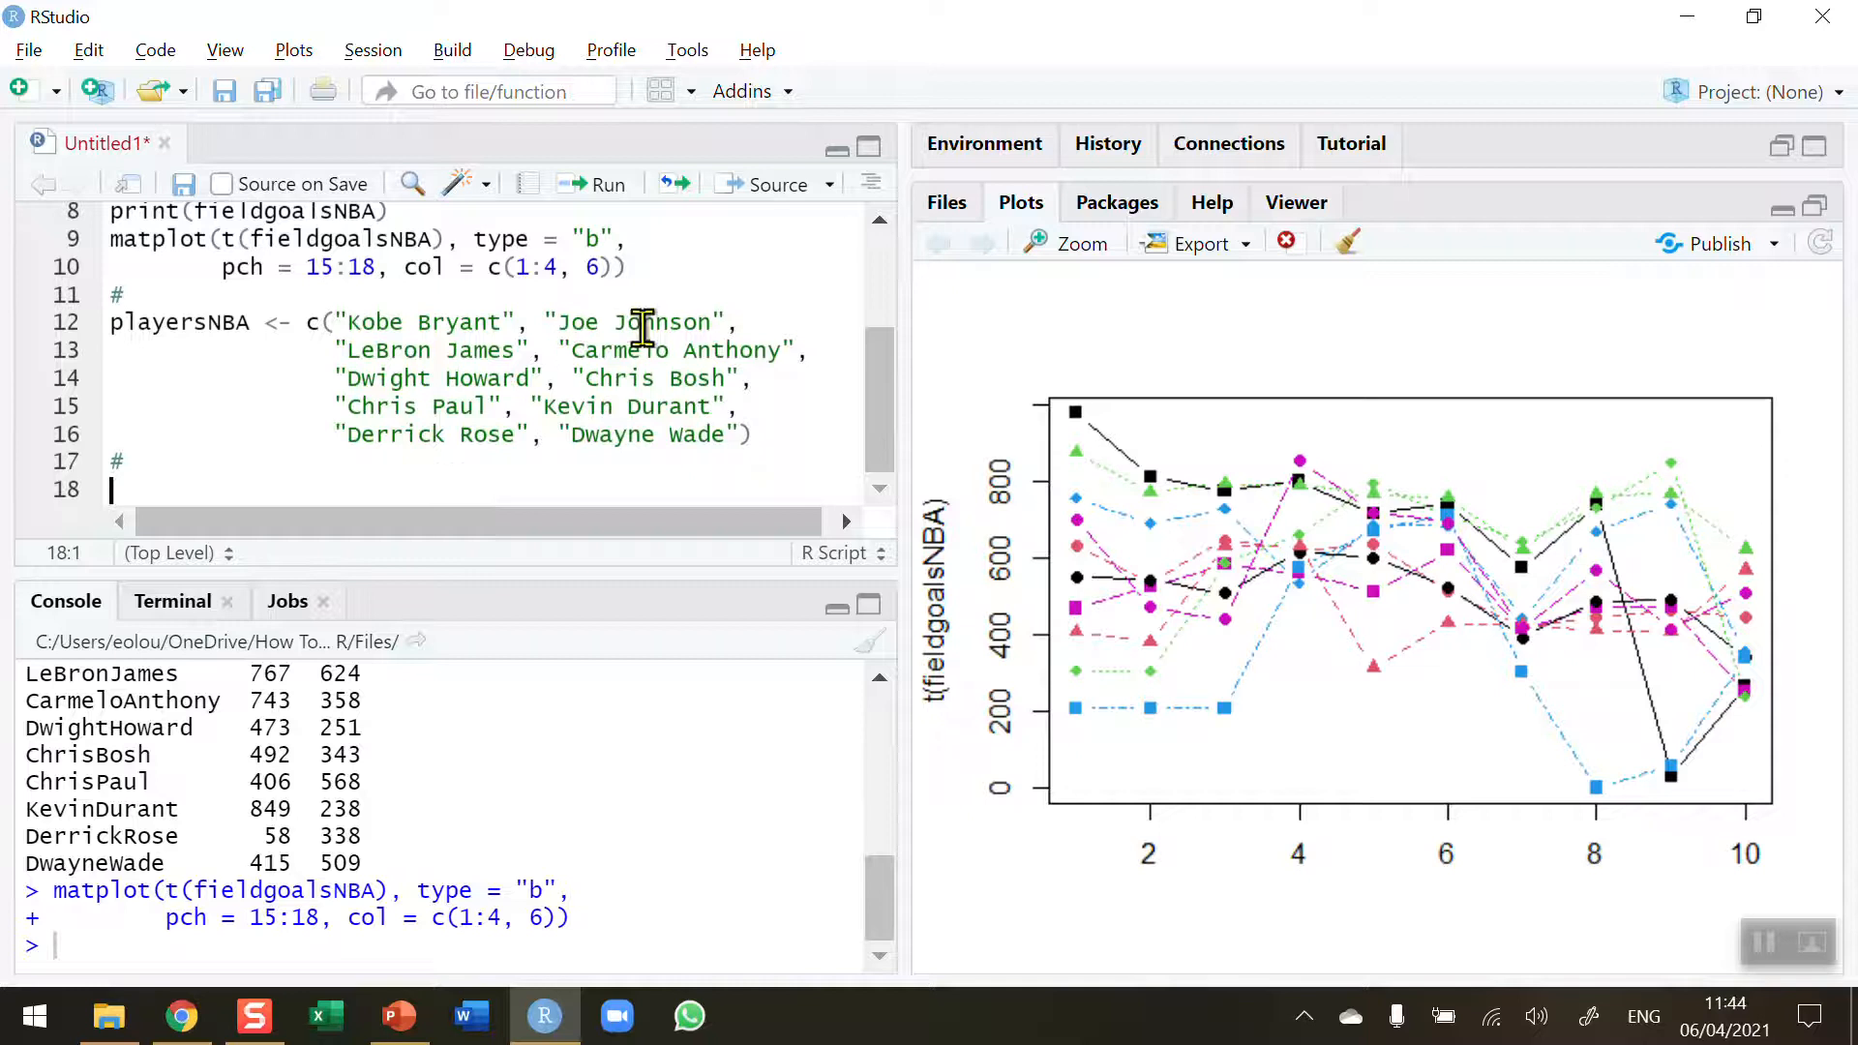
Begin legend("bottomleft", inset = 0.01, on line 18
text(legen)
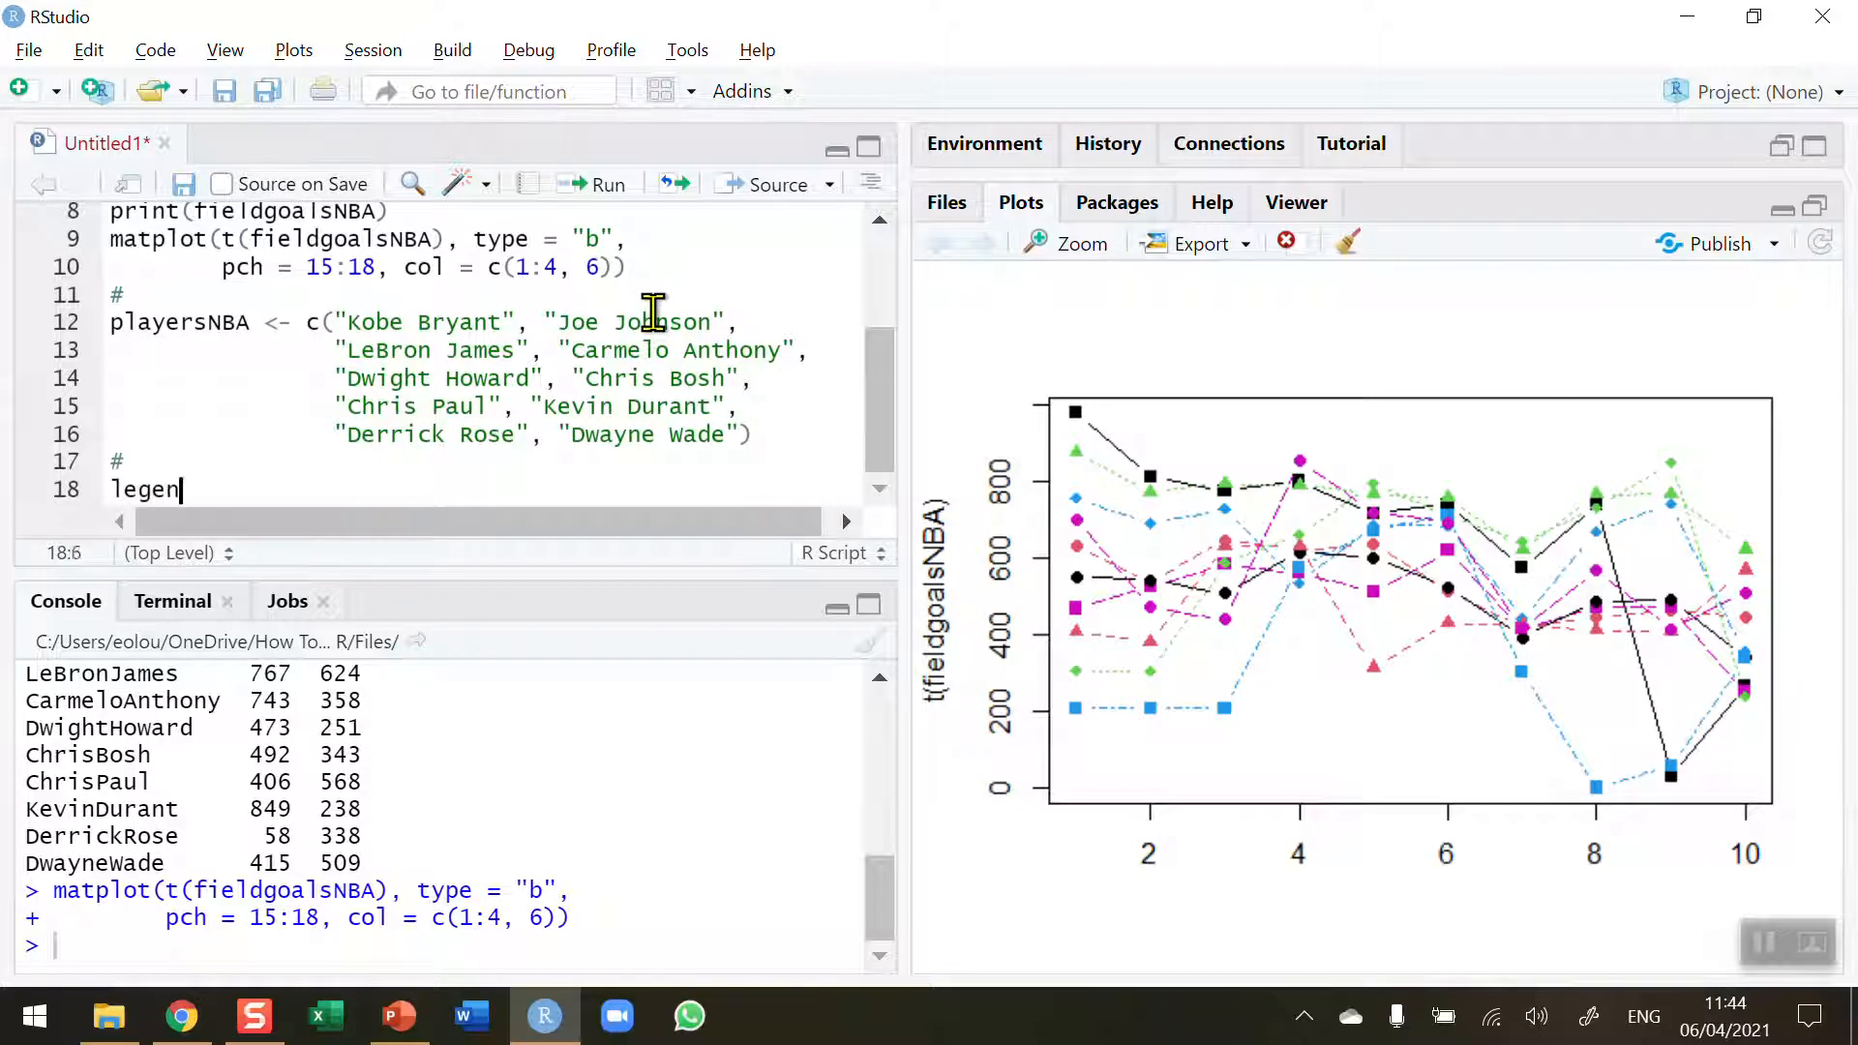
text(()
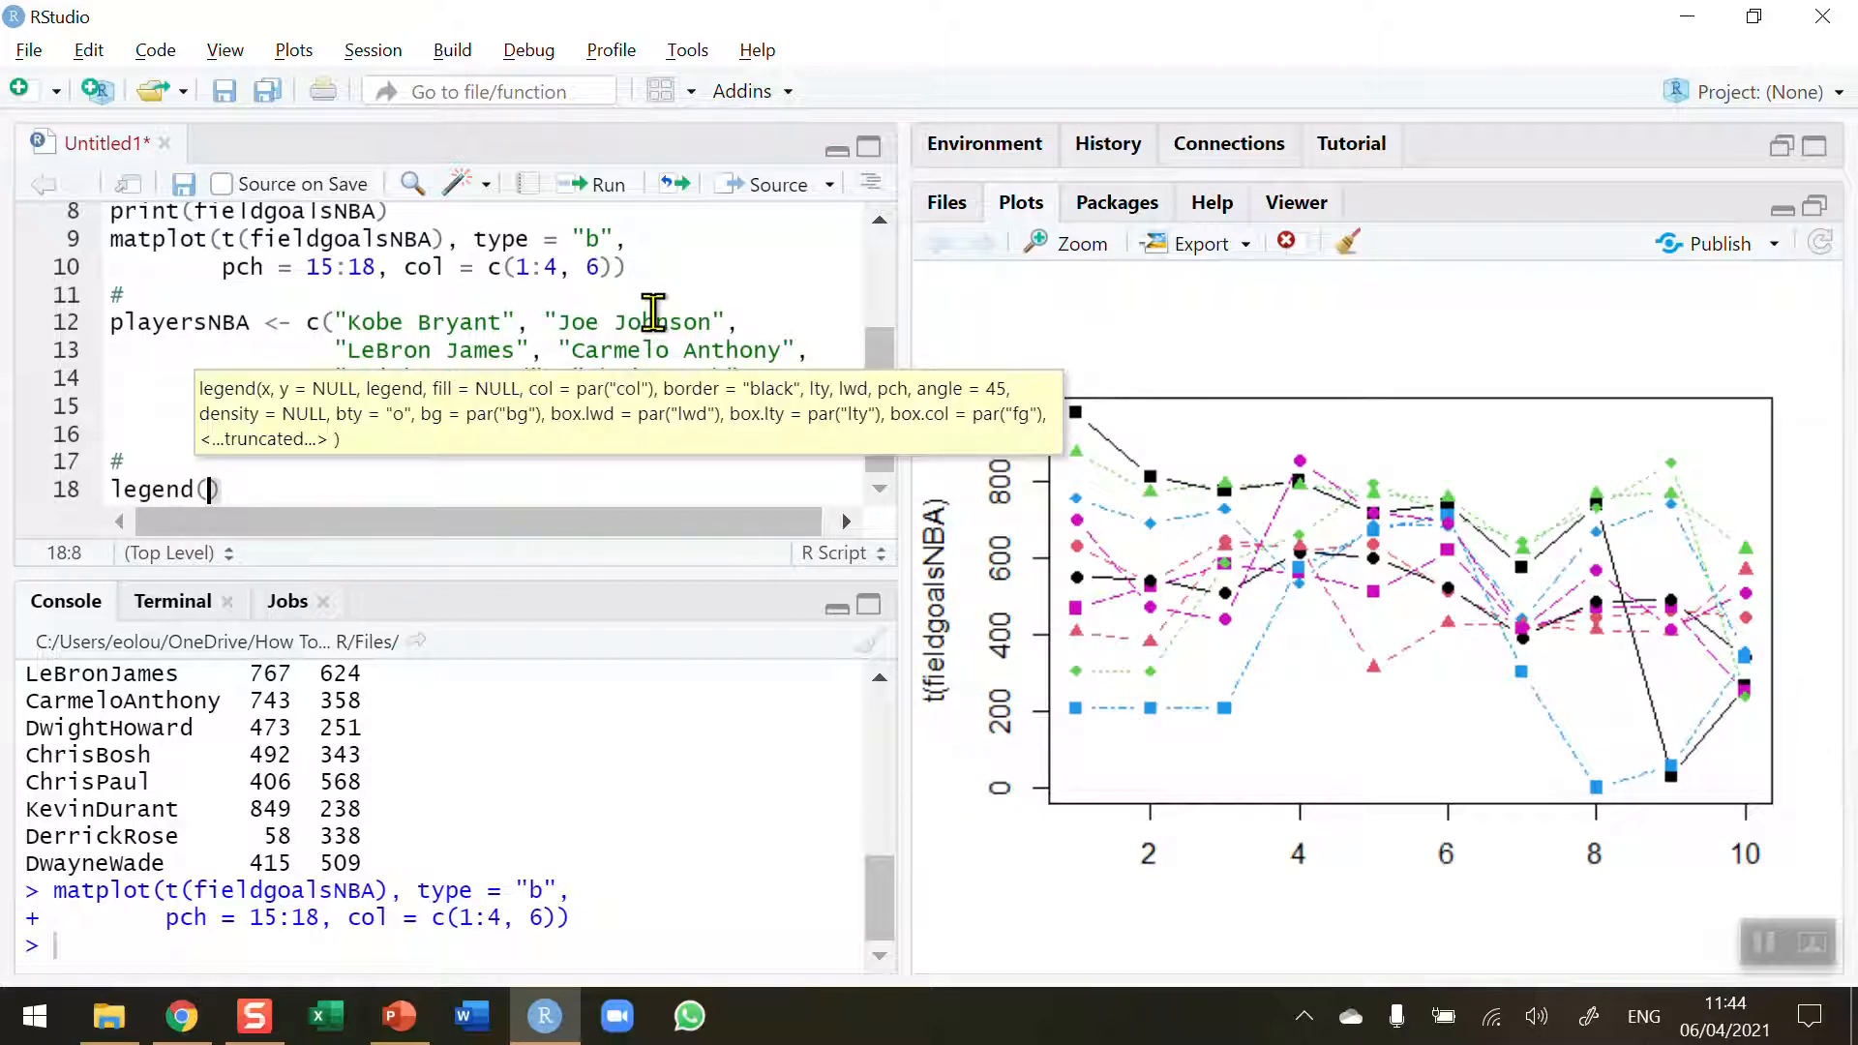
mouse_move(308, 539)
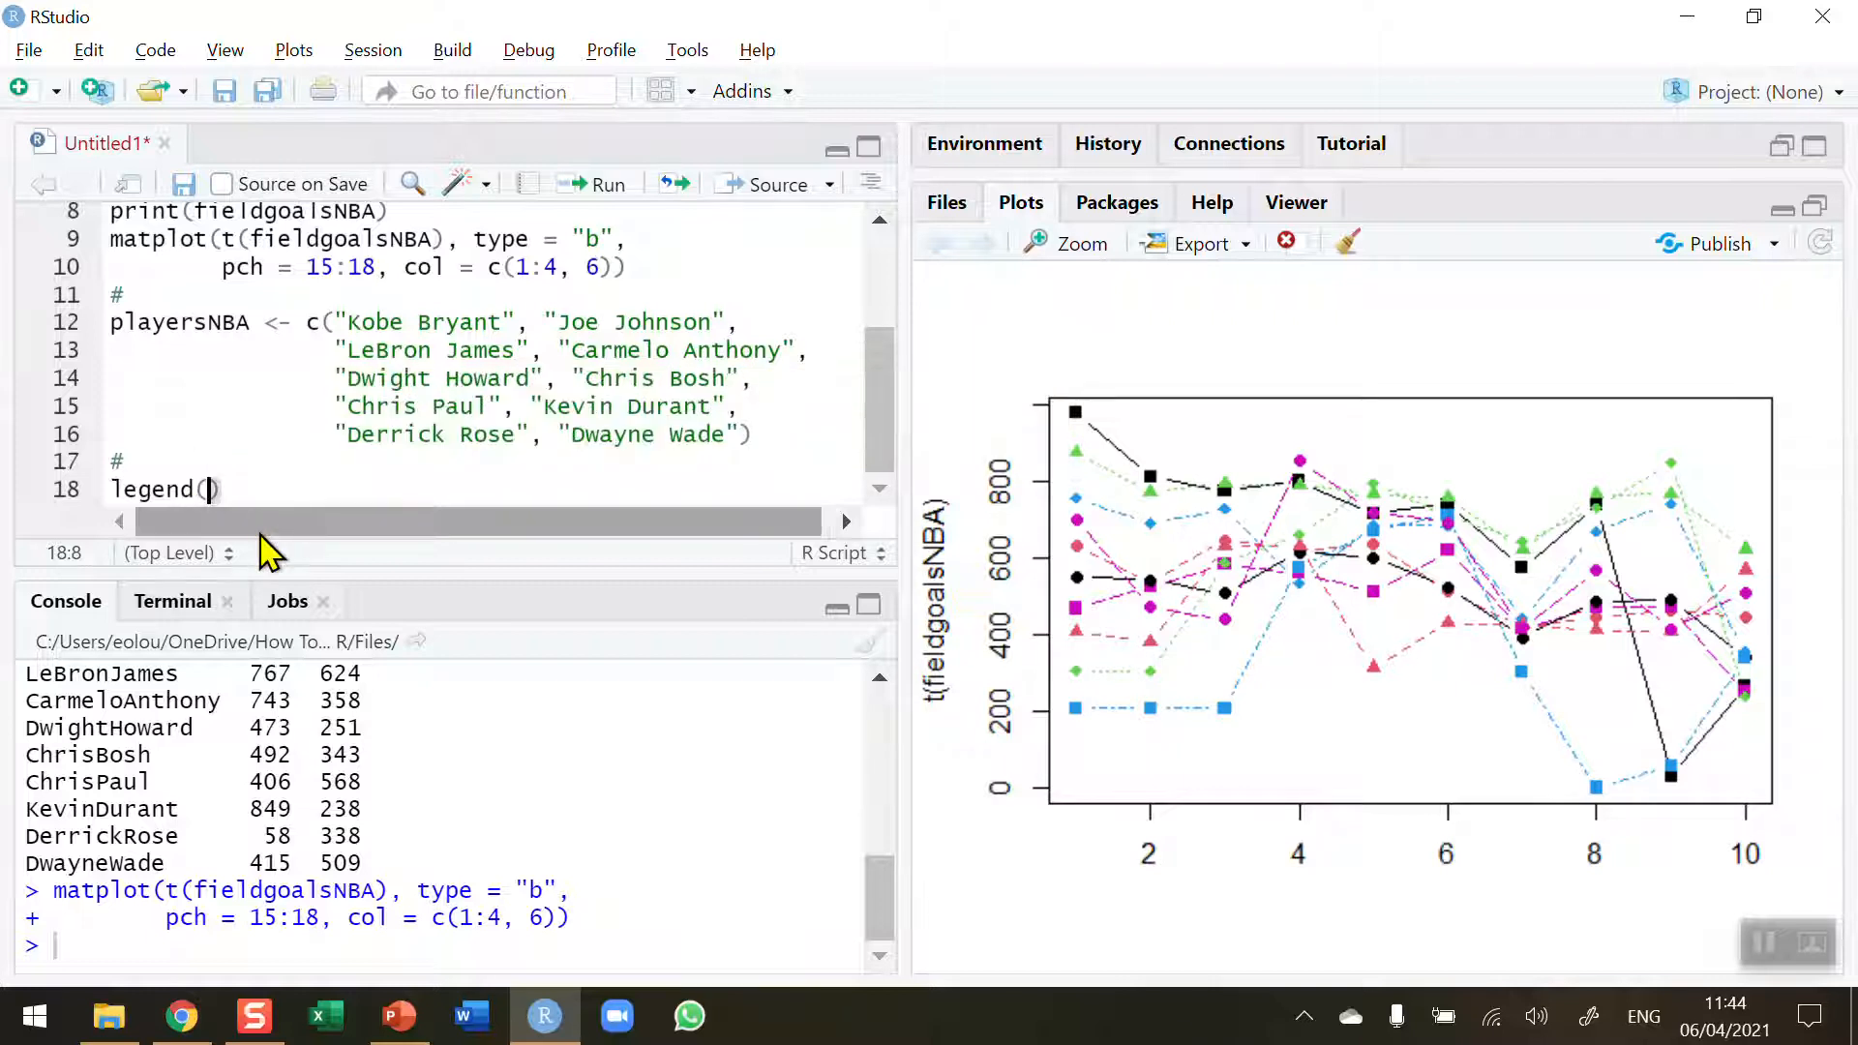
key(capslock)
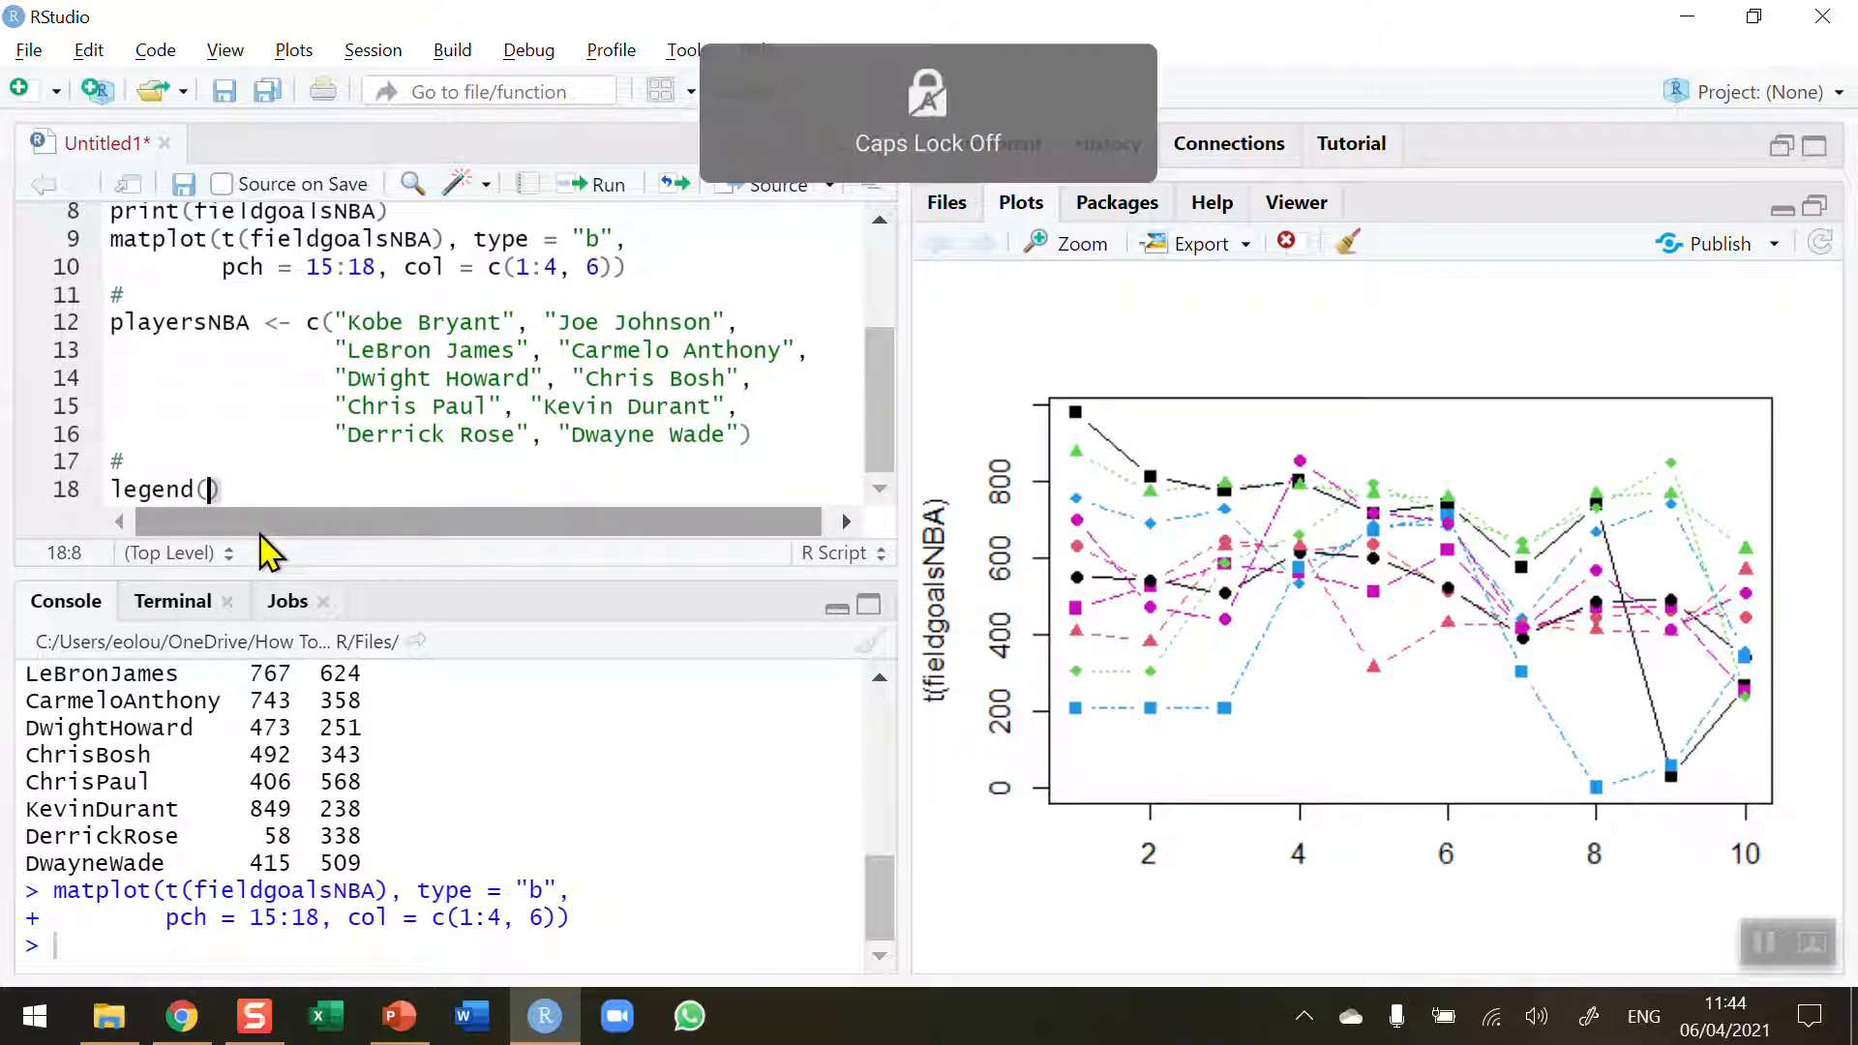
text(")
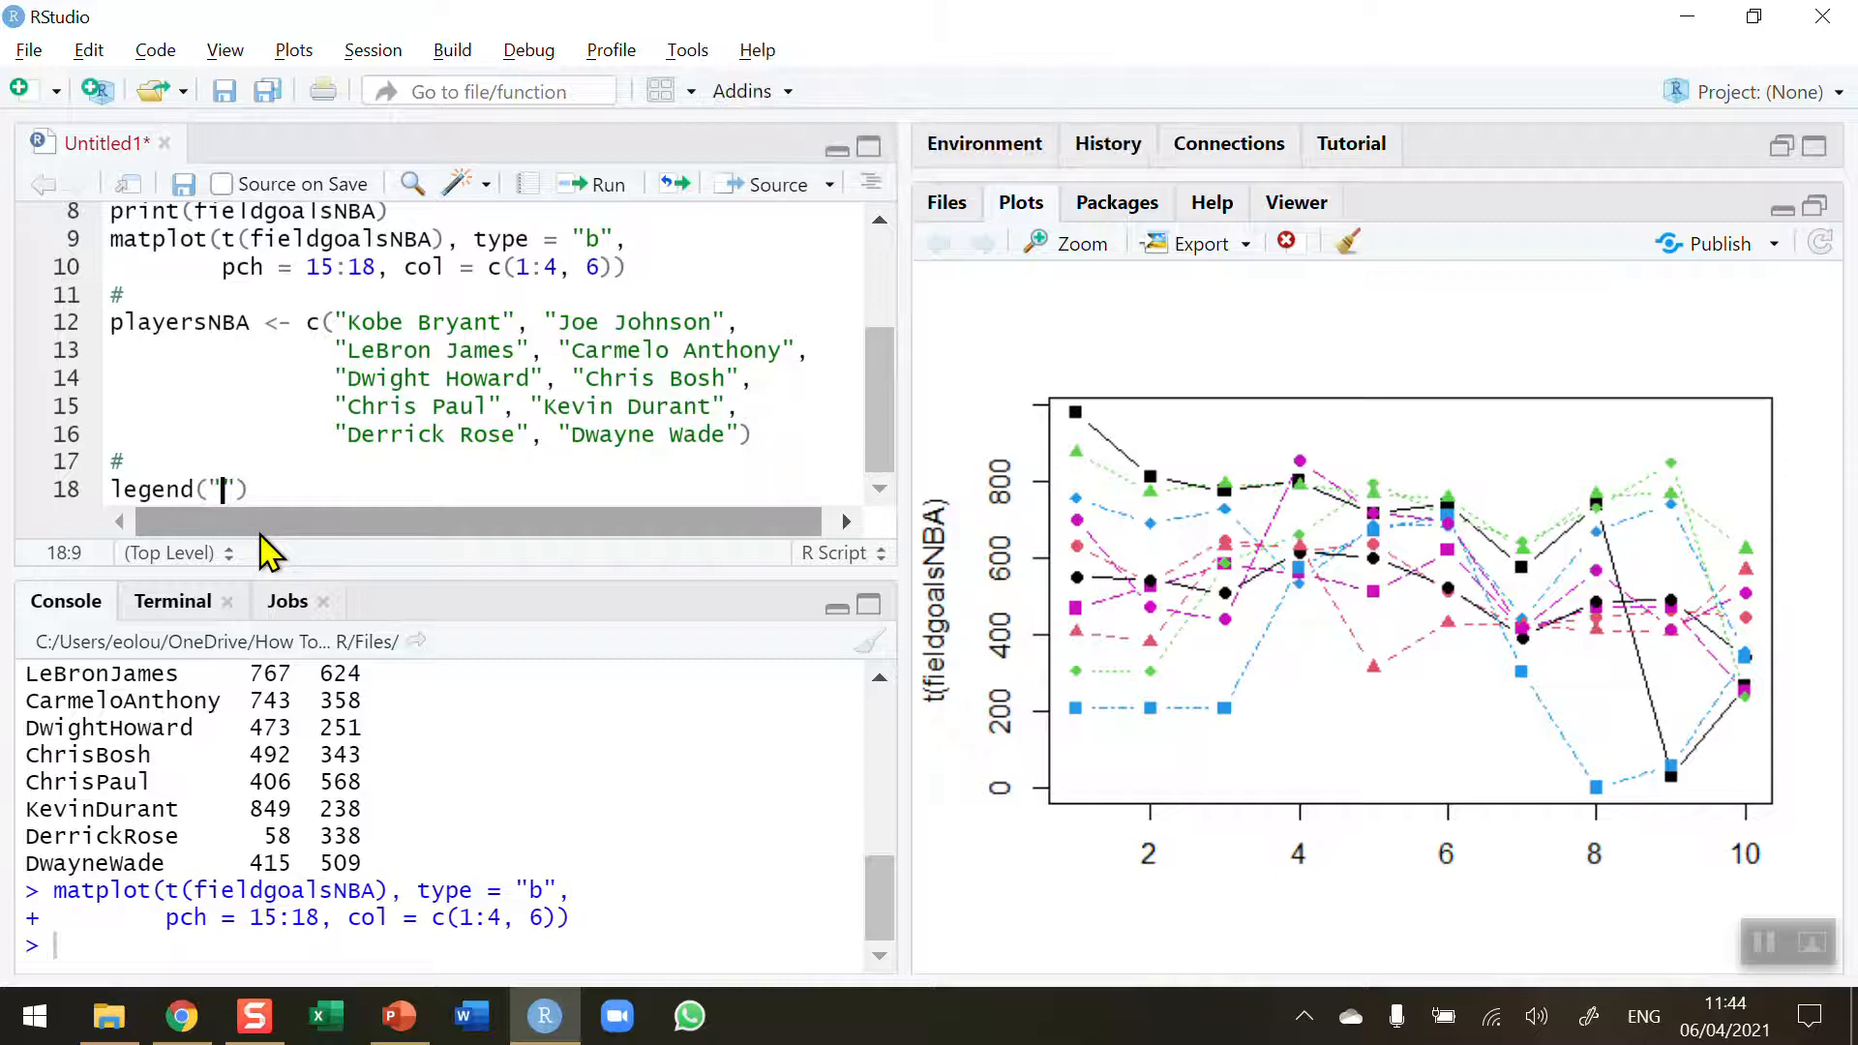
text(bottomleft)
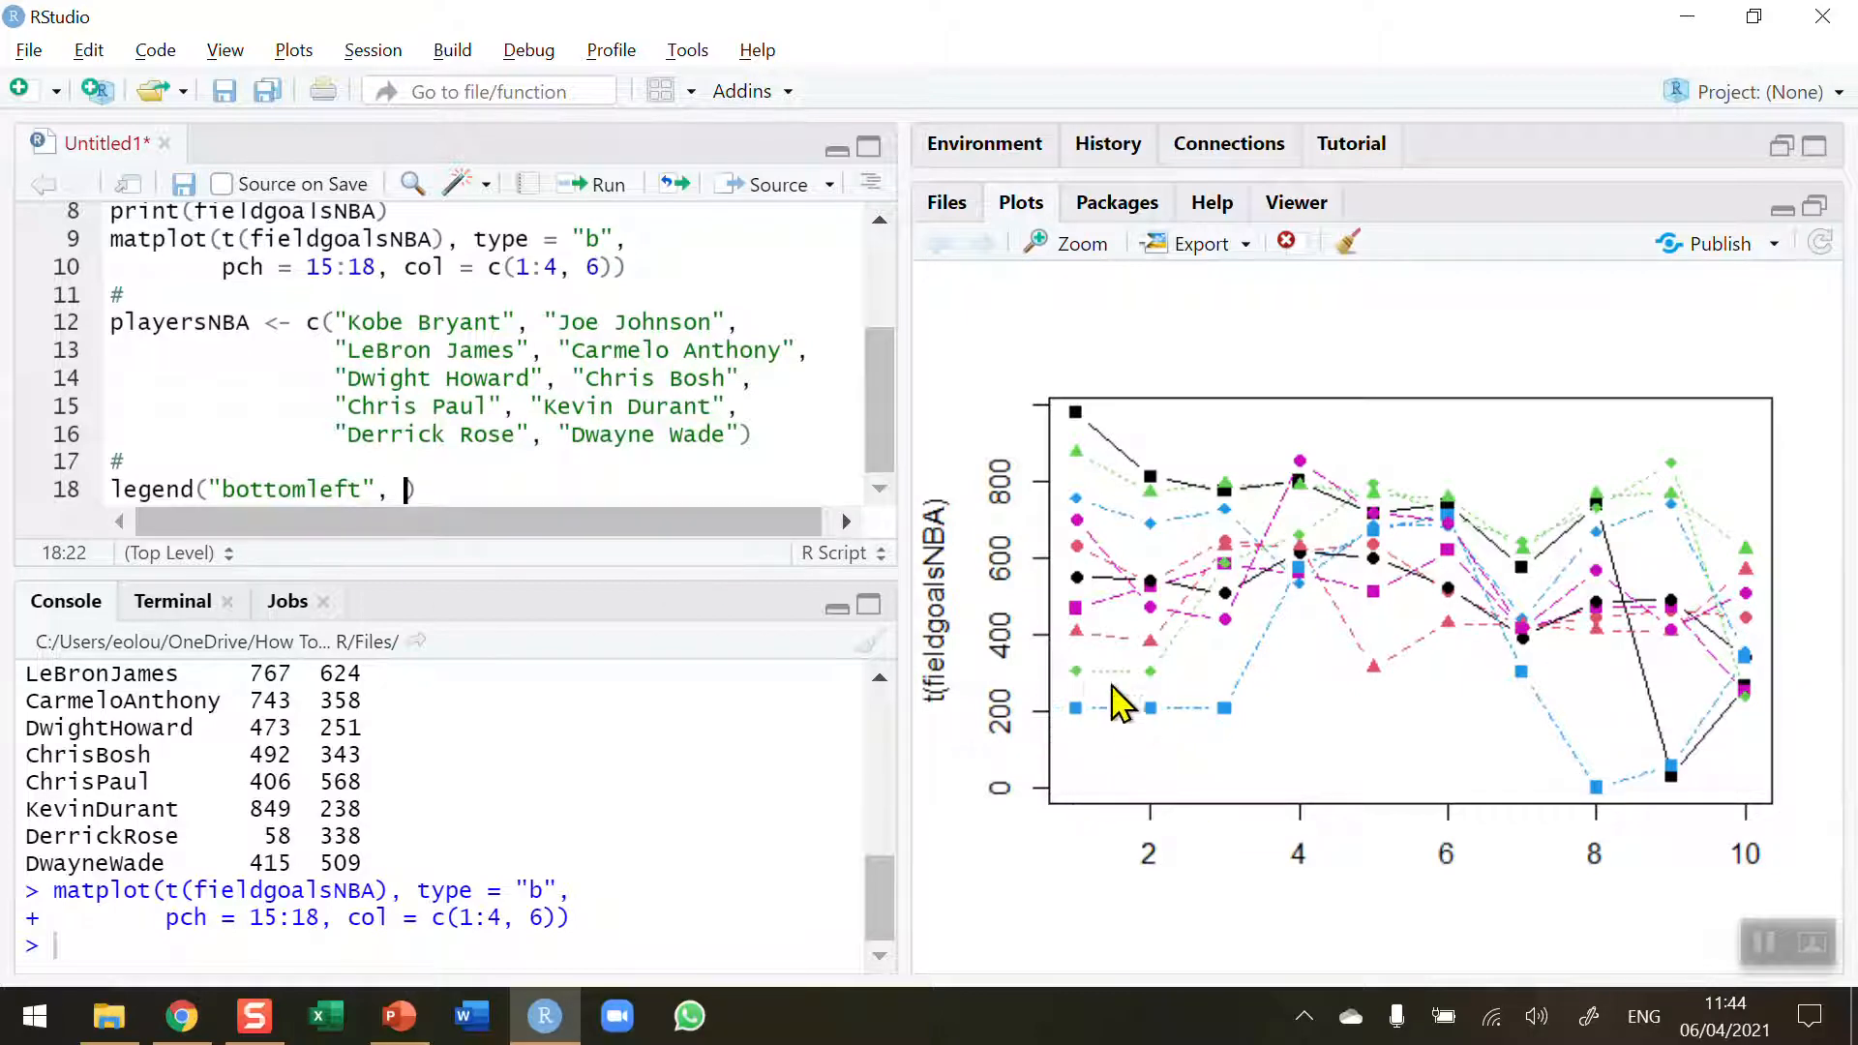
mouse_move(996, 706)
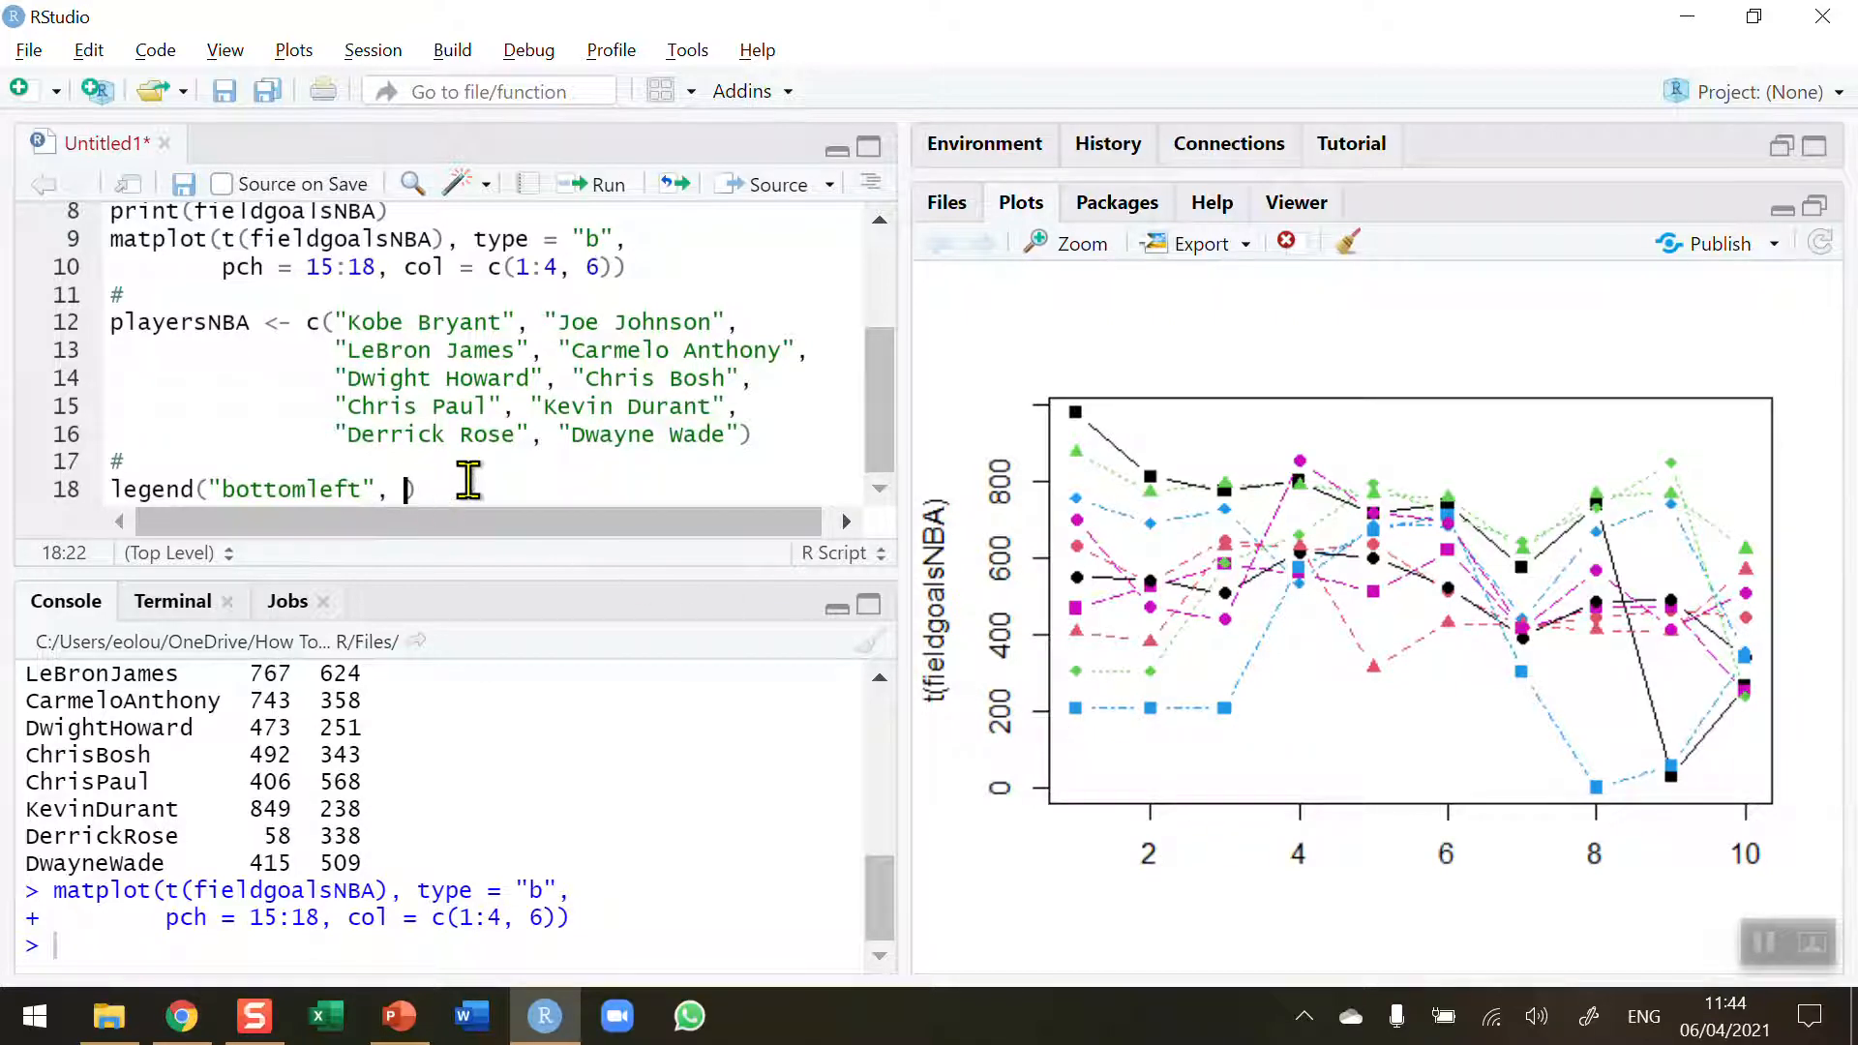
text(inset)
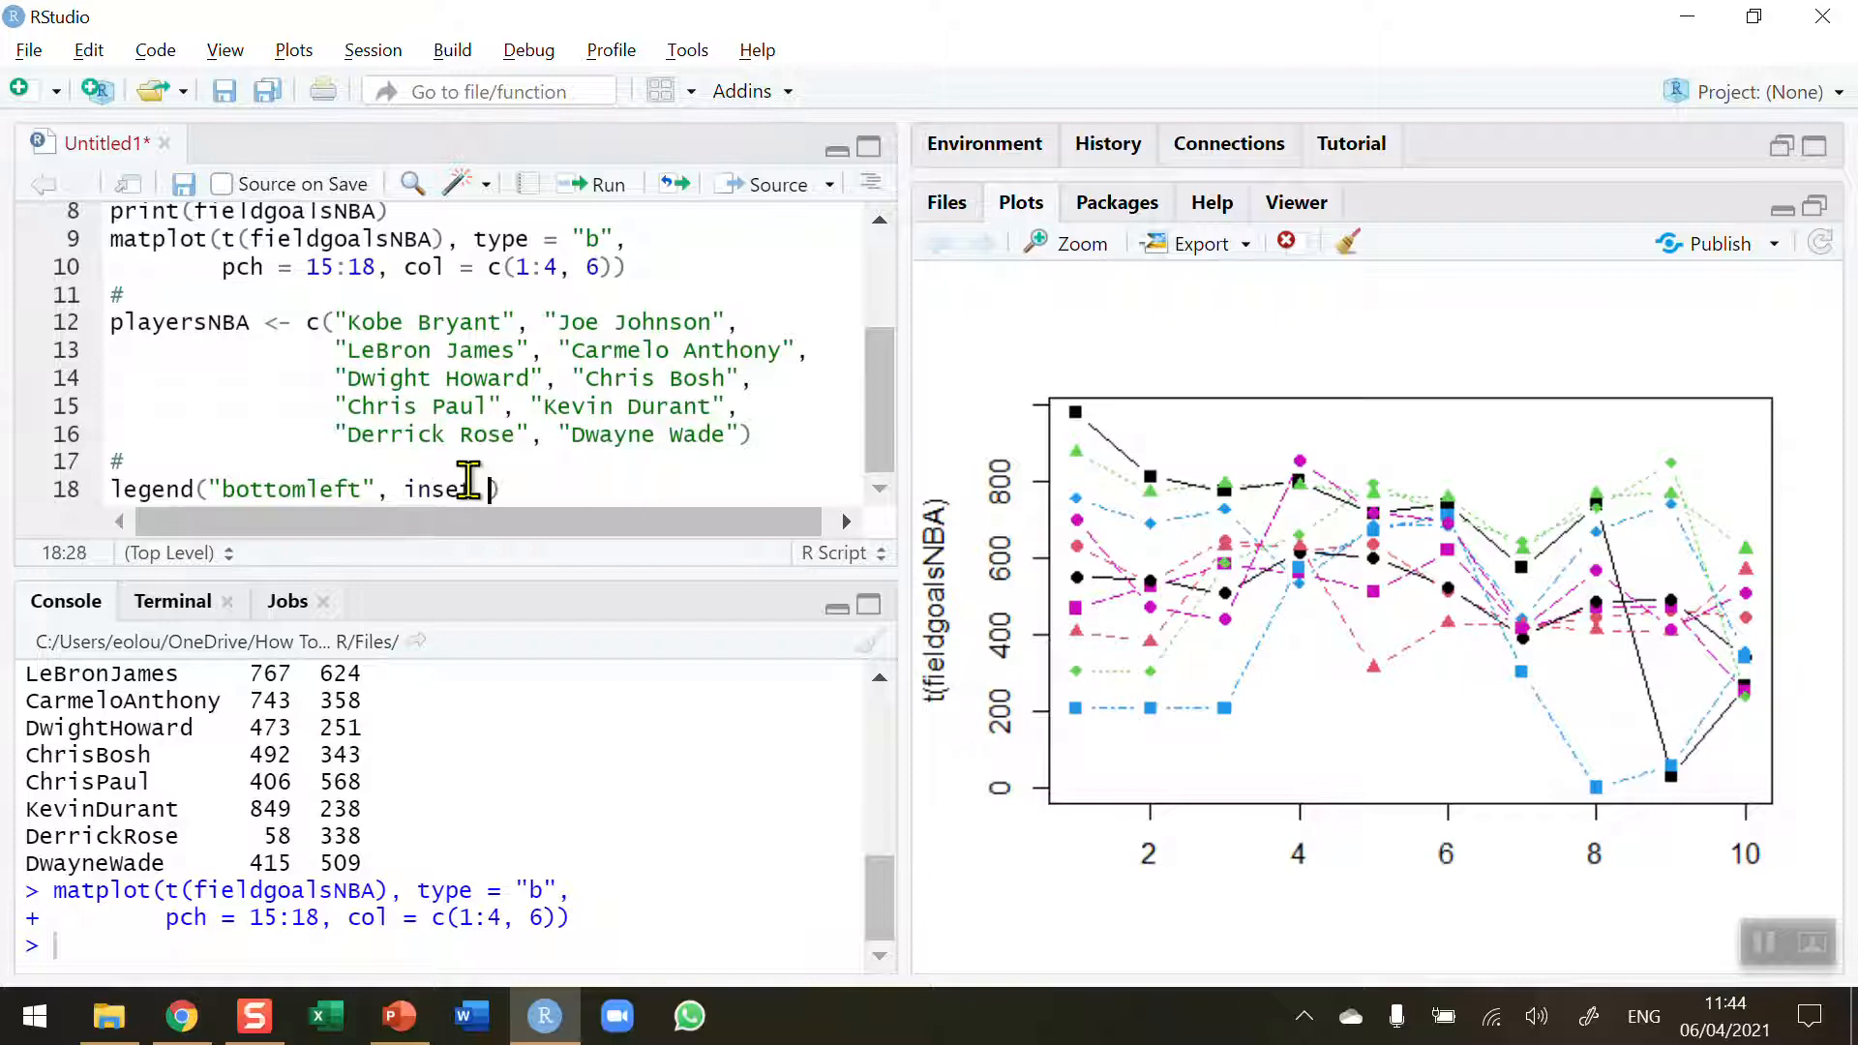
text(= 0.0)
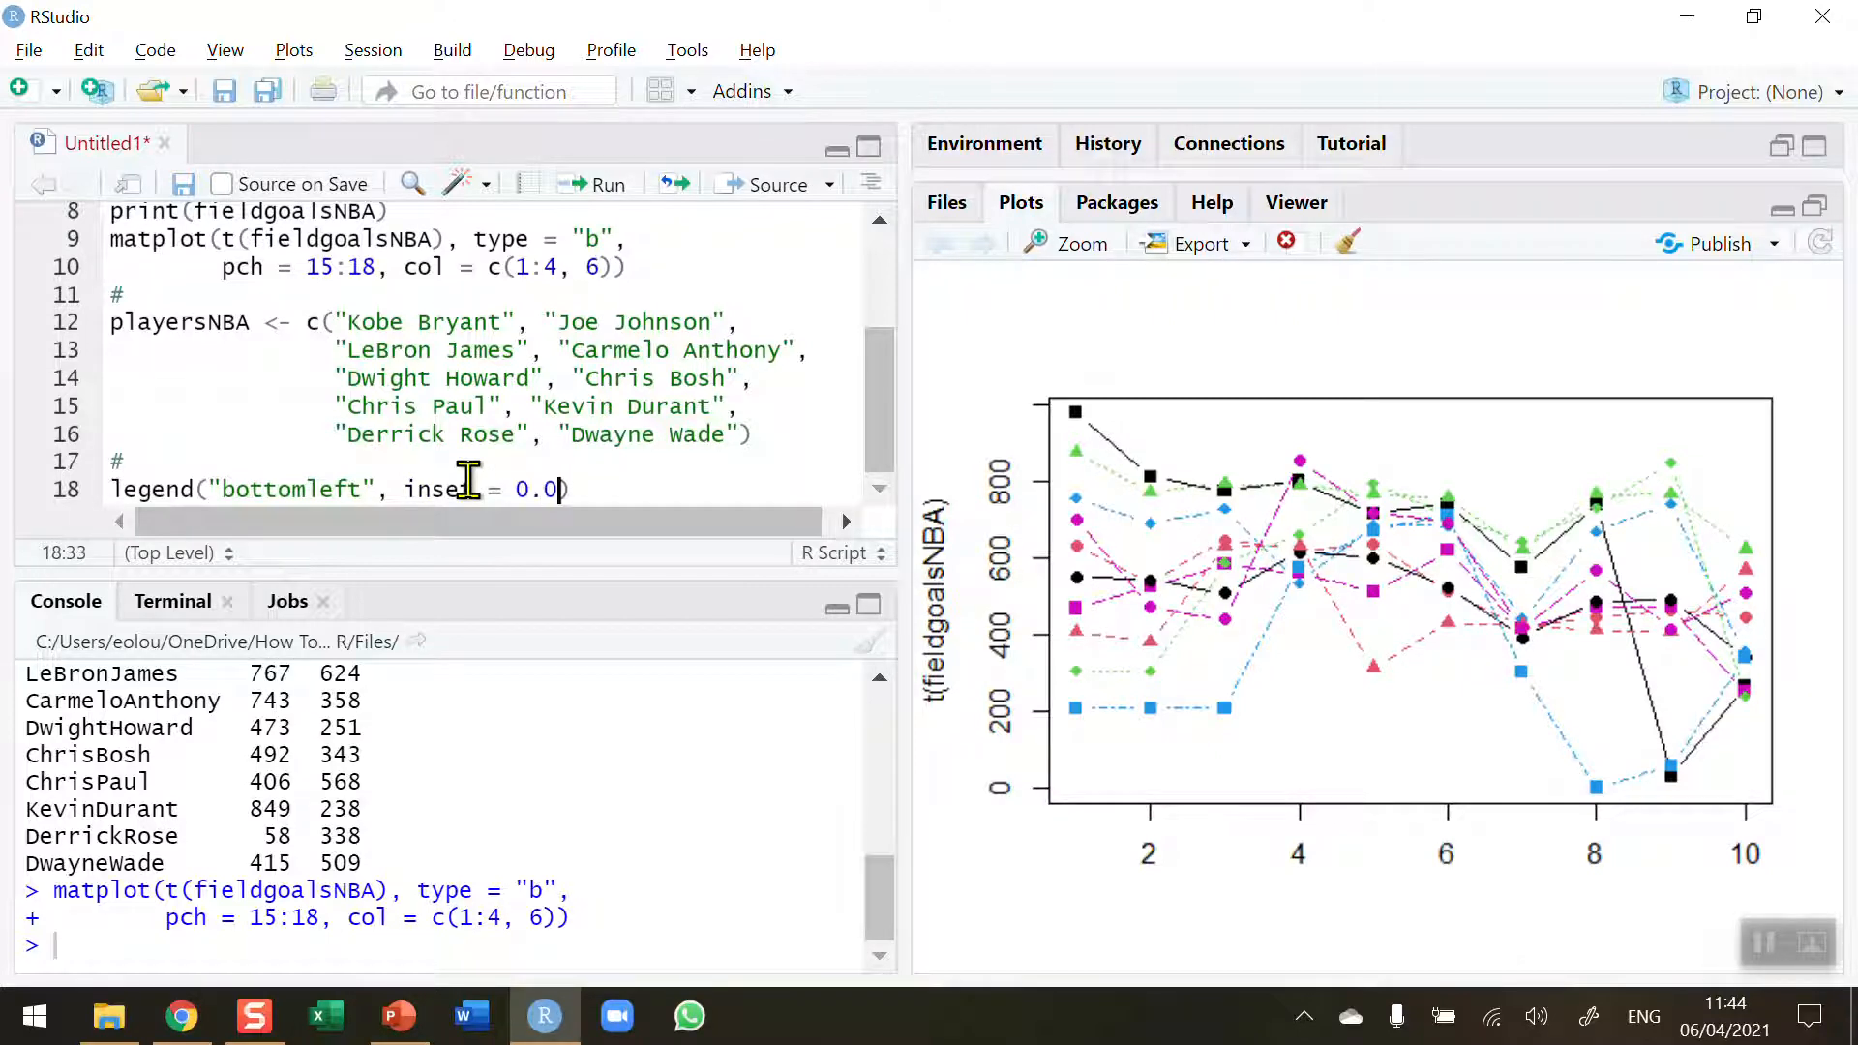
text(1,)
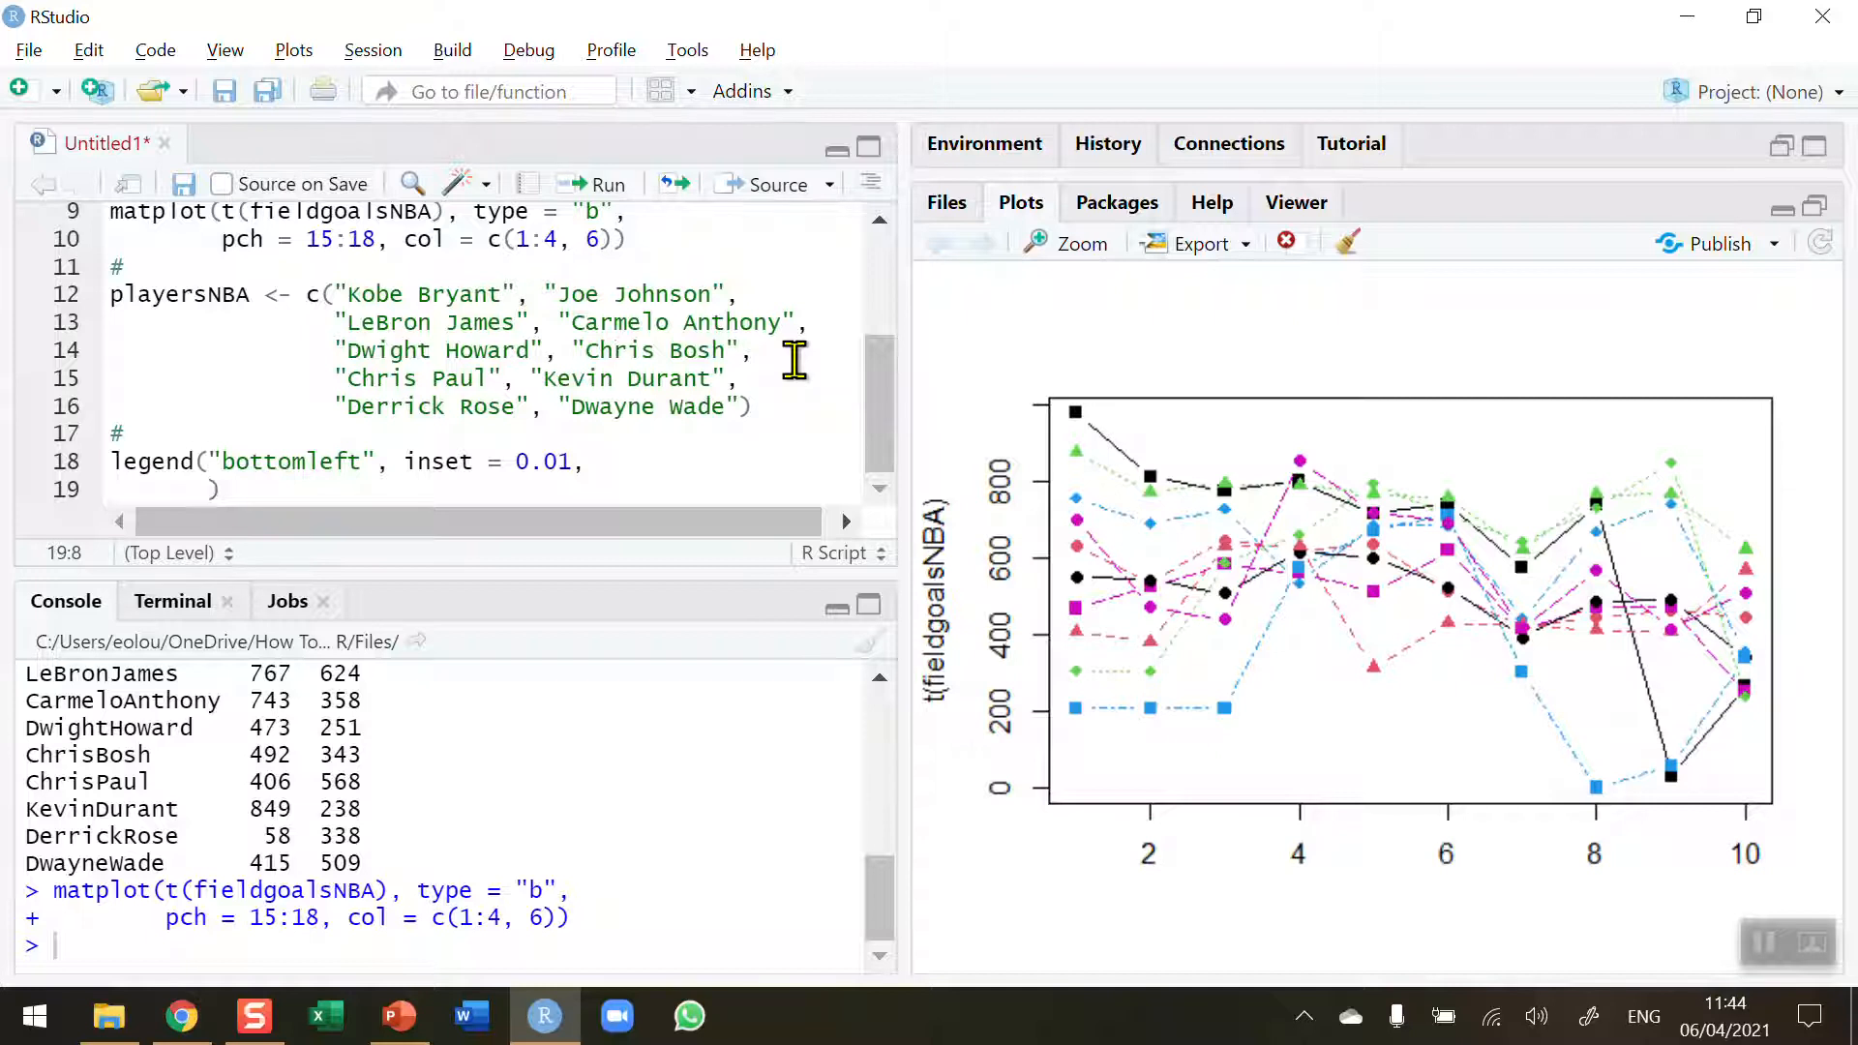
Add legend = playersNBA to the call using autocomplete
text(legend =)
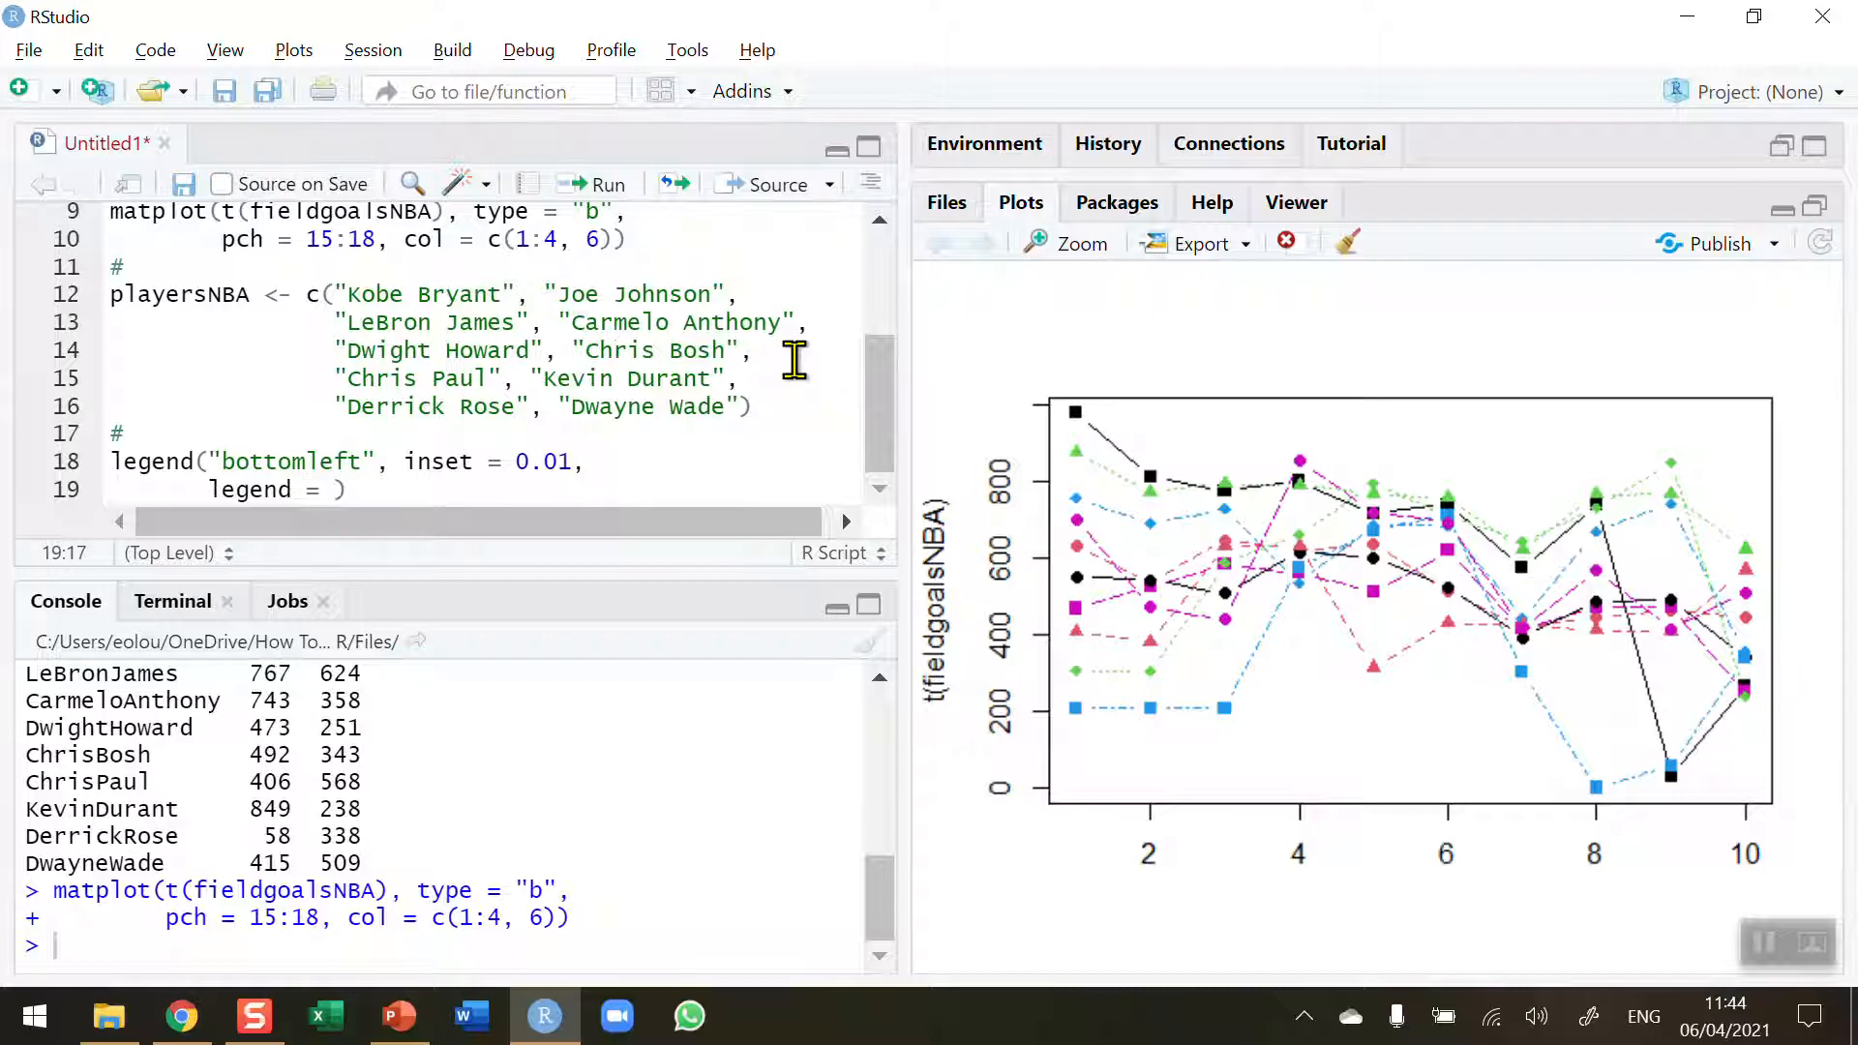
text(pl)
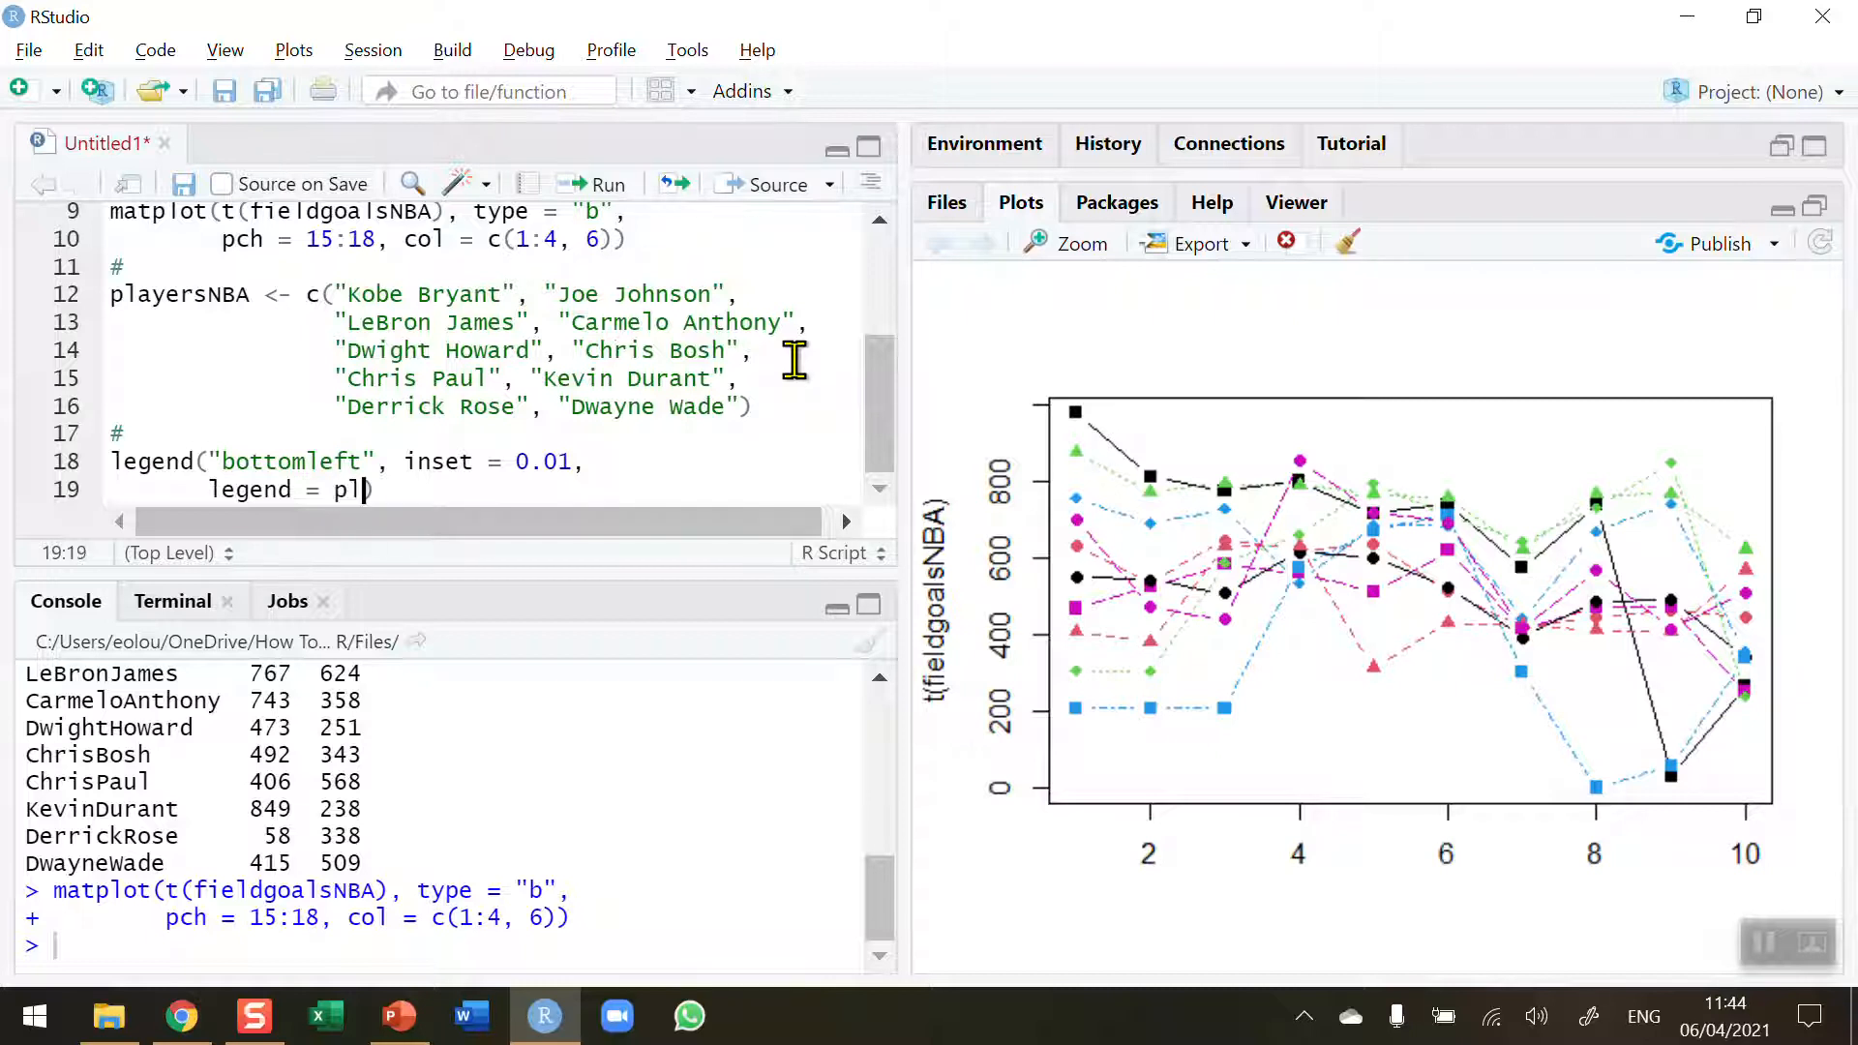
text(players)
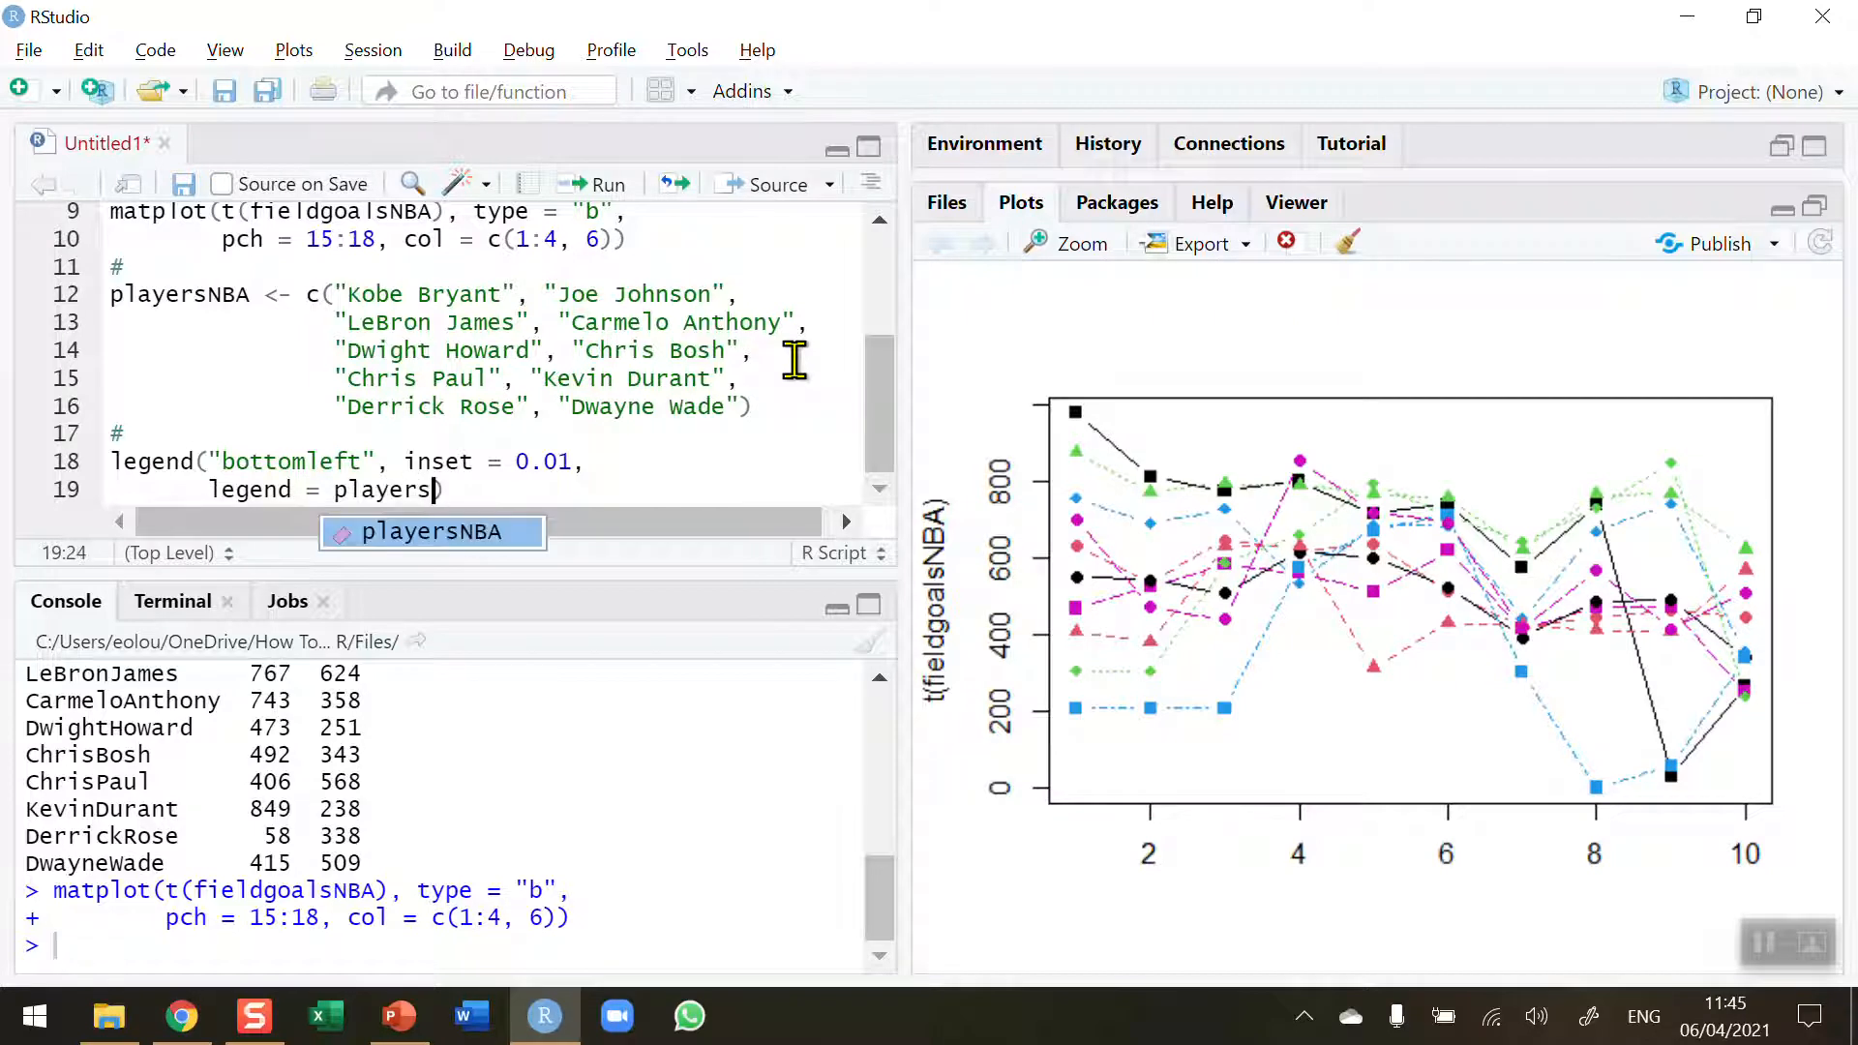
key(Tab)
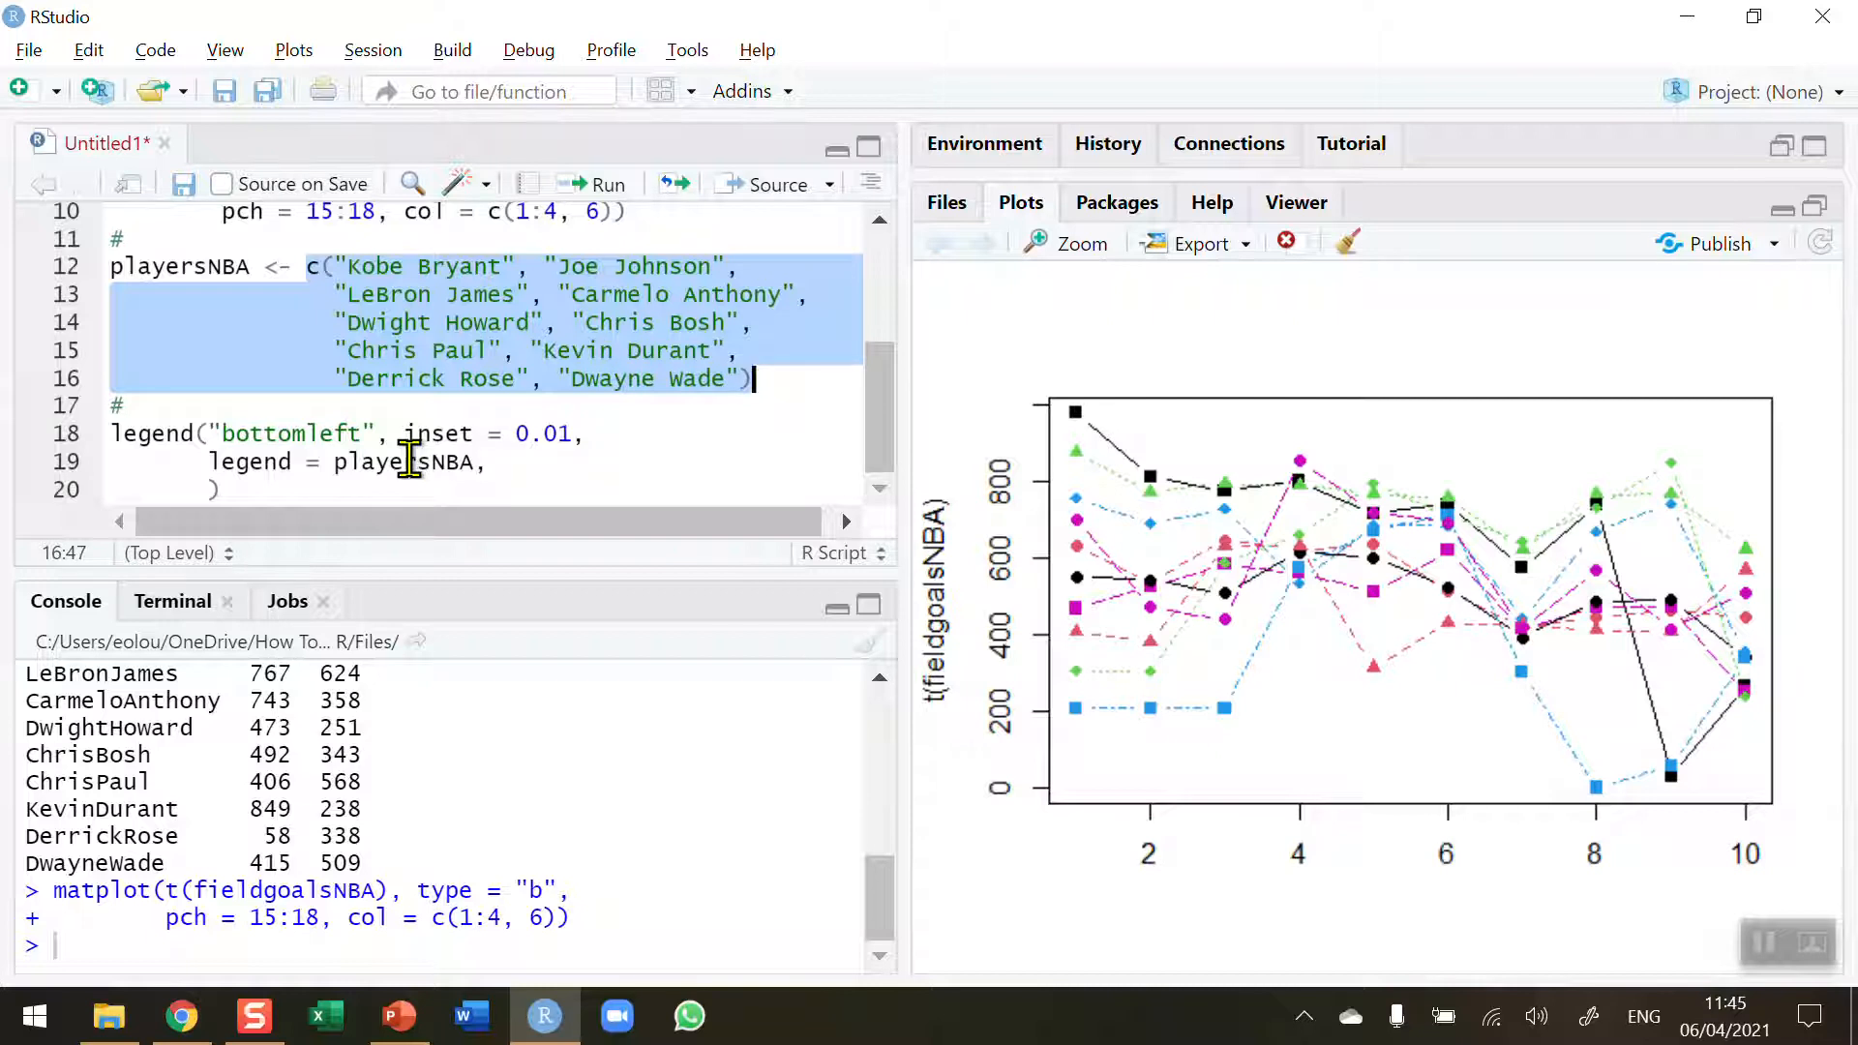
click(211, 491)
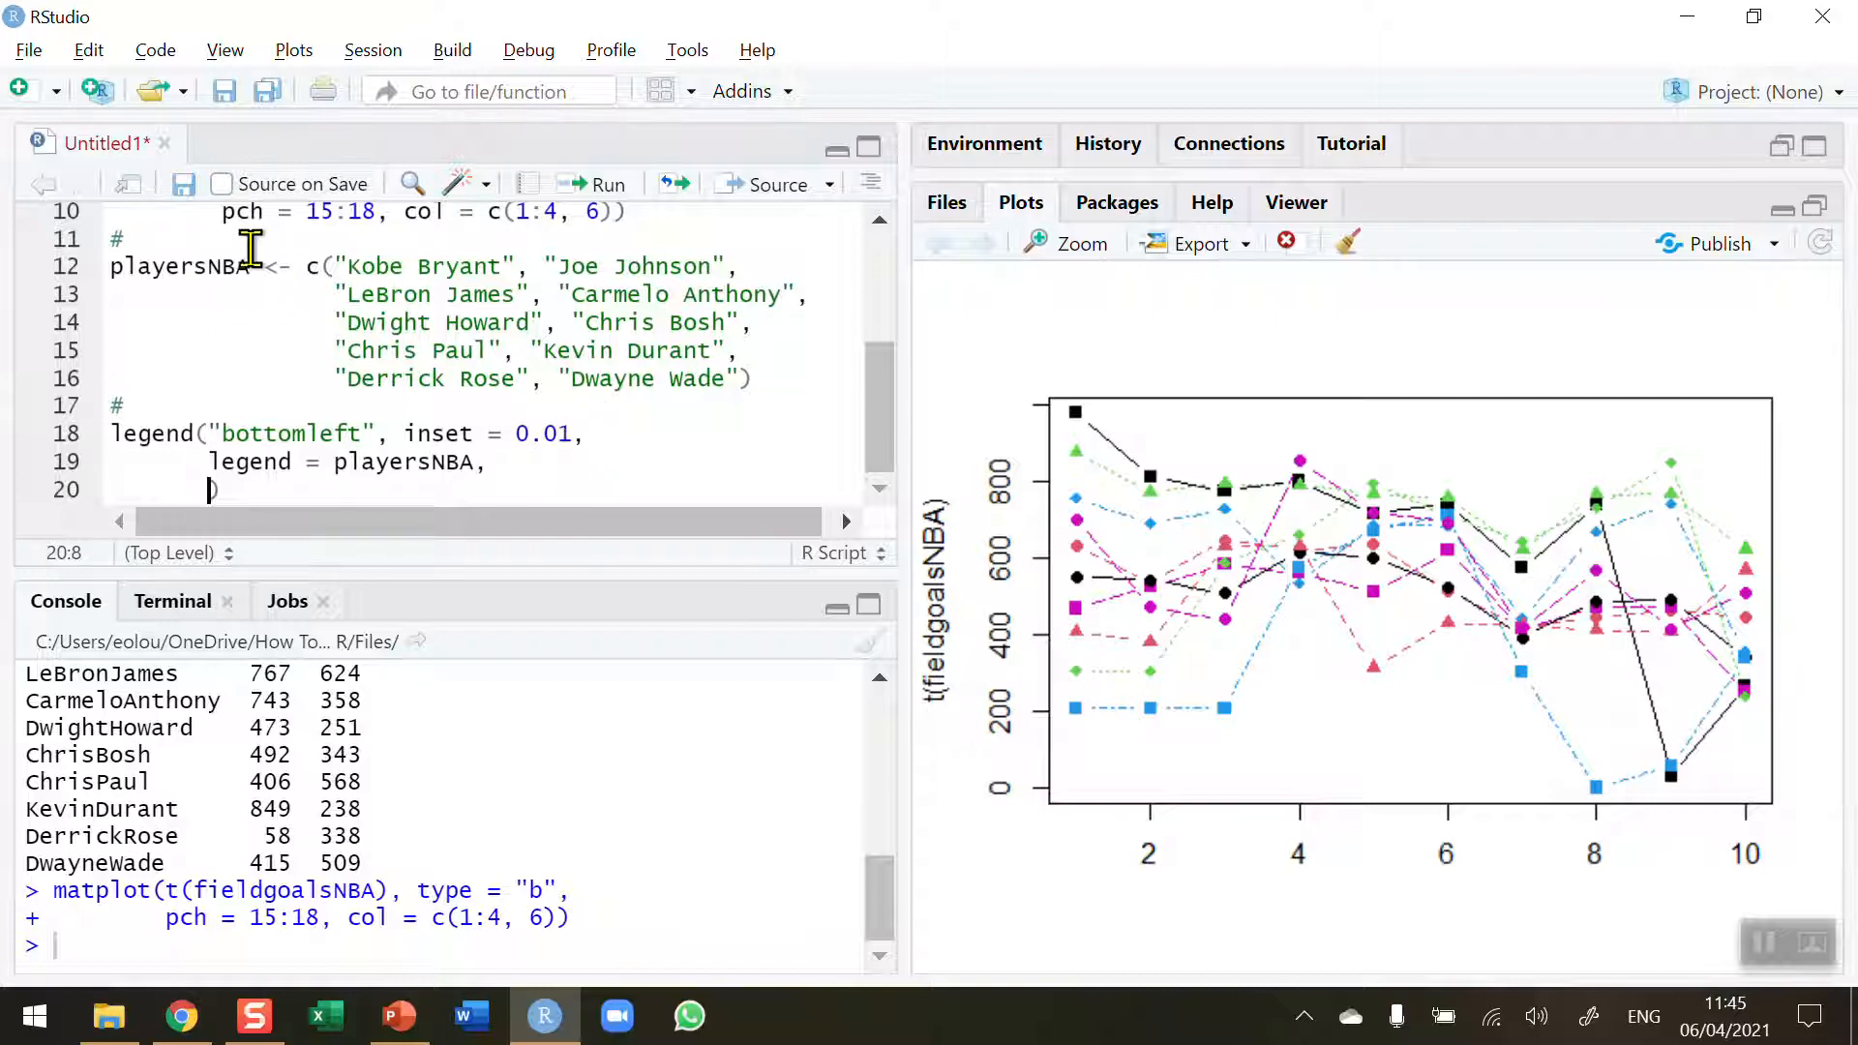
mouse_move(549, 433)
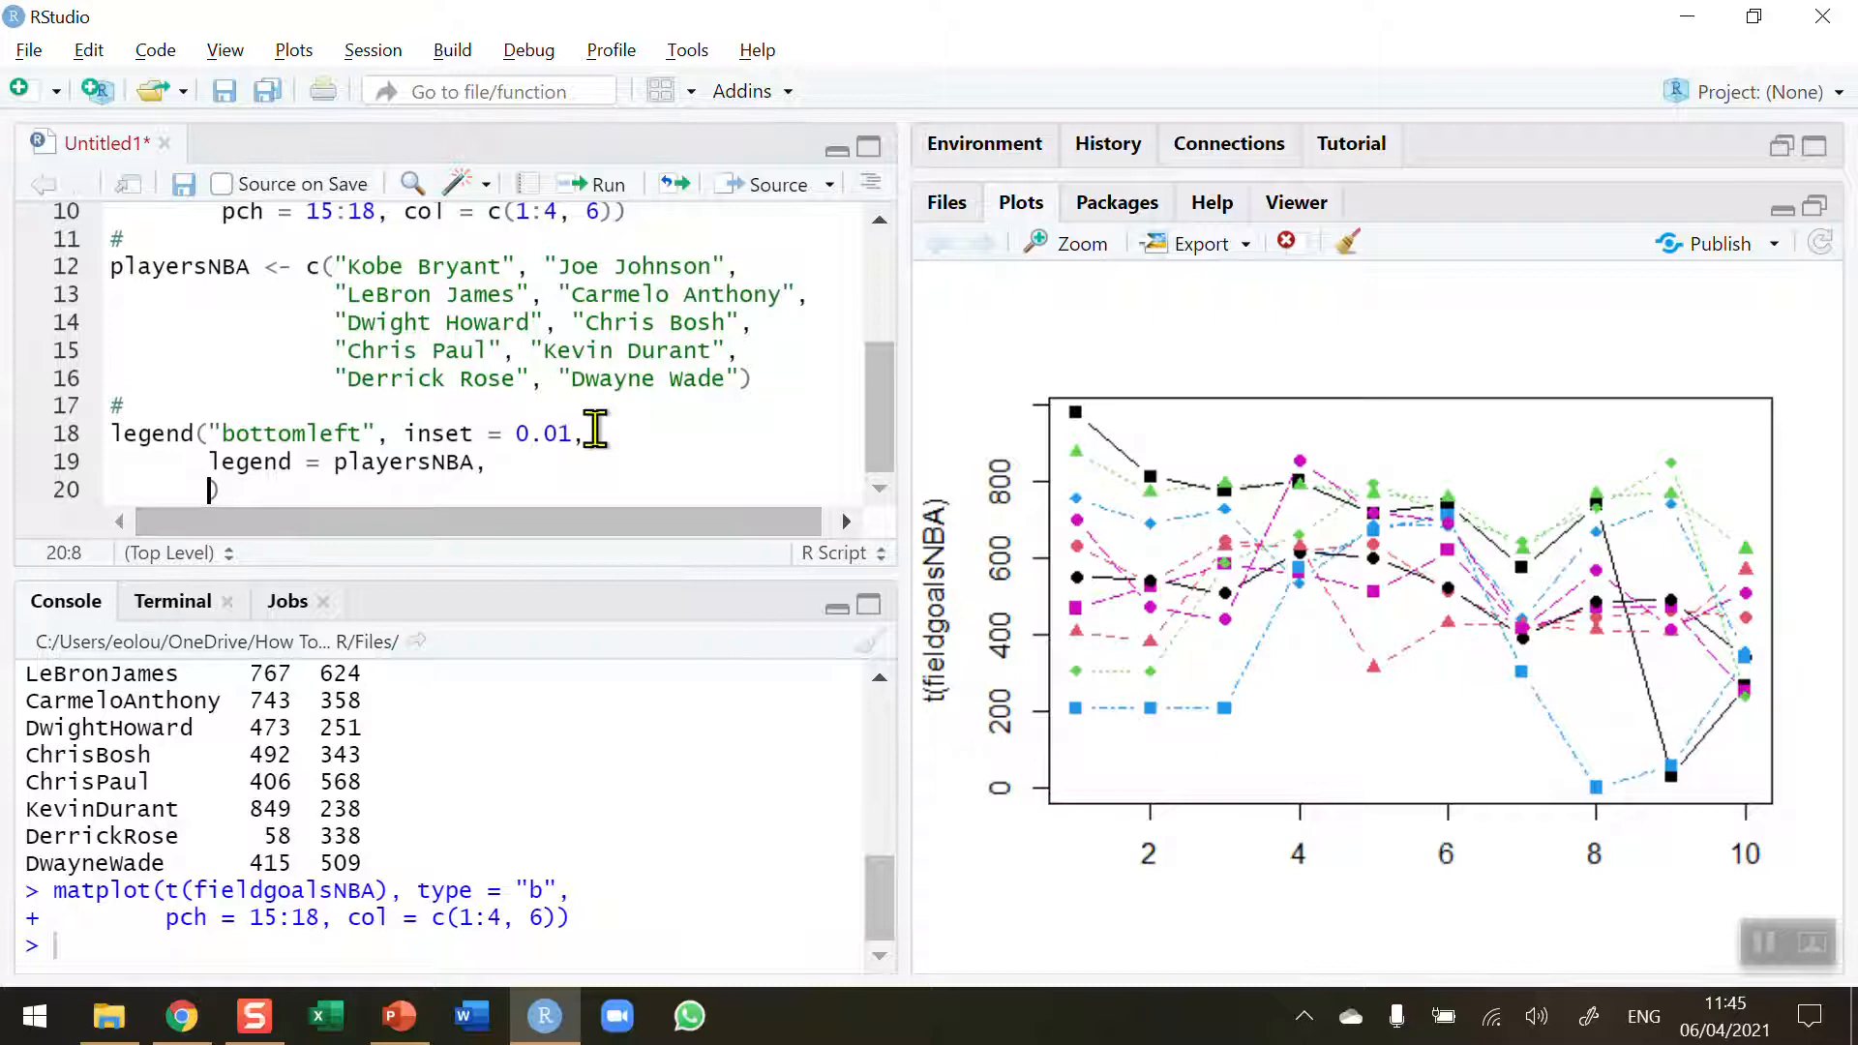
mouse_move(1087, 448)
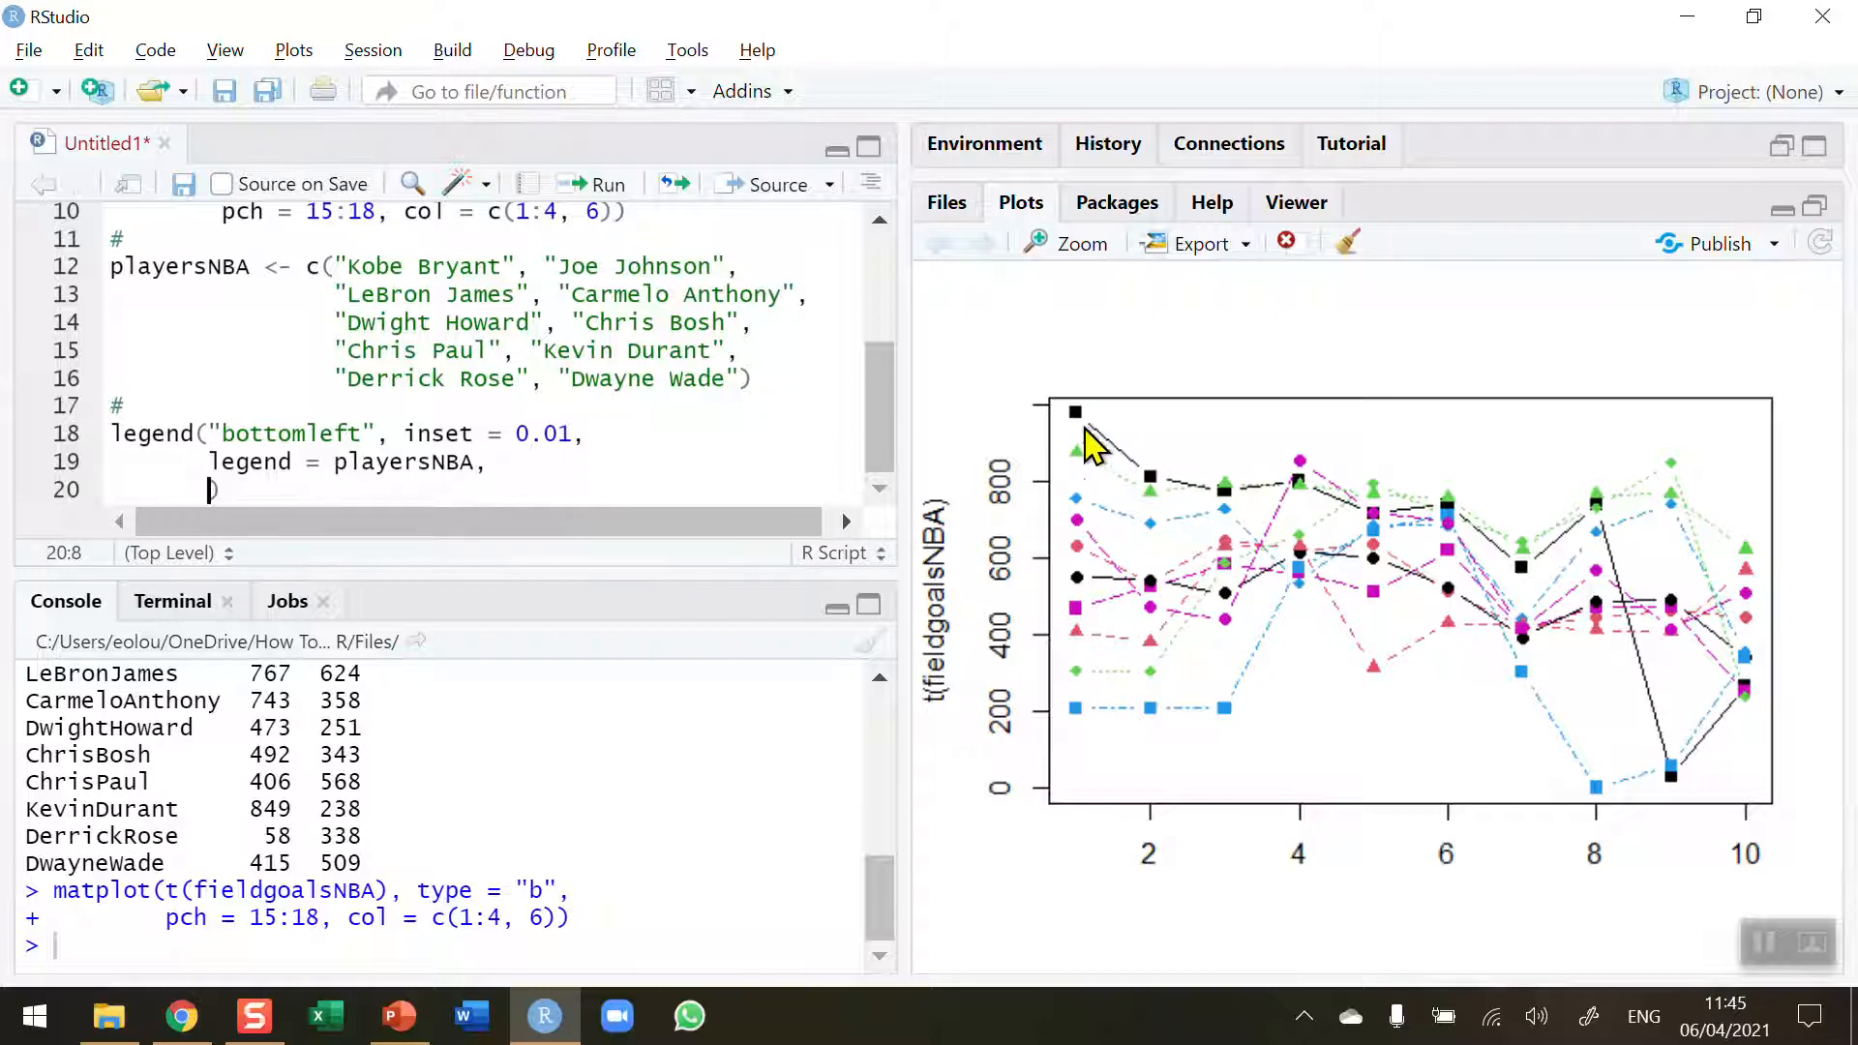
mouse_move(865, 550)
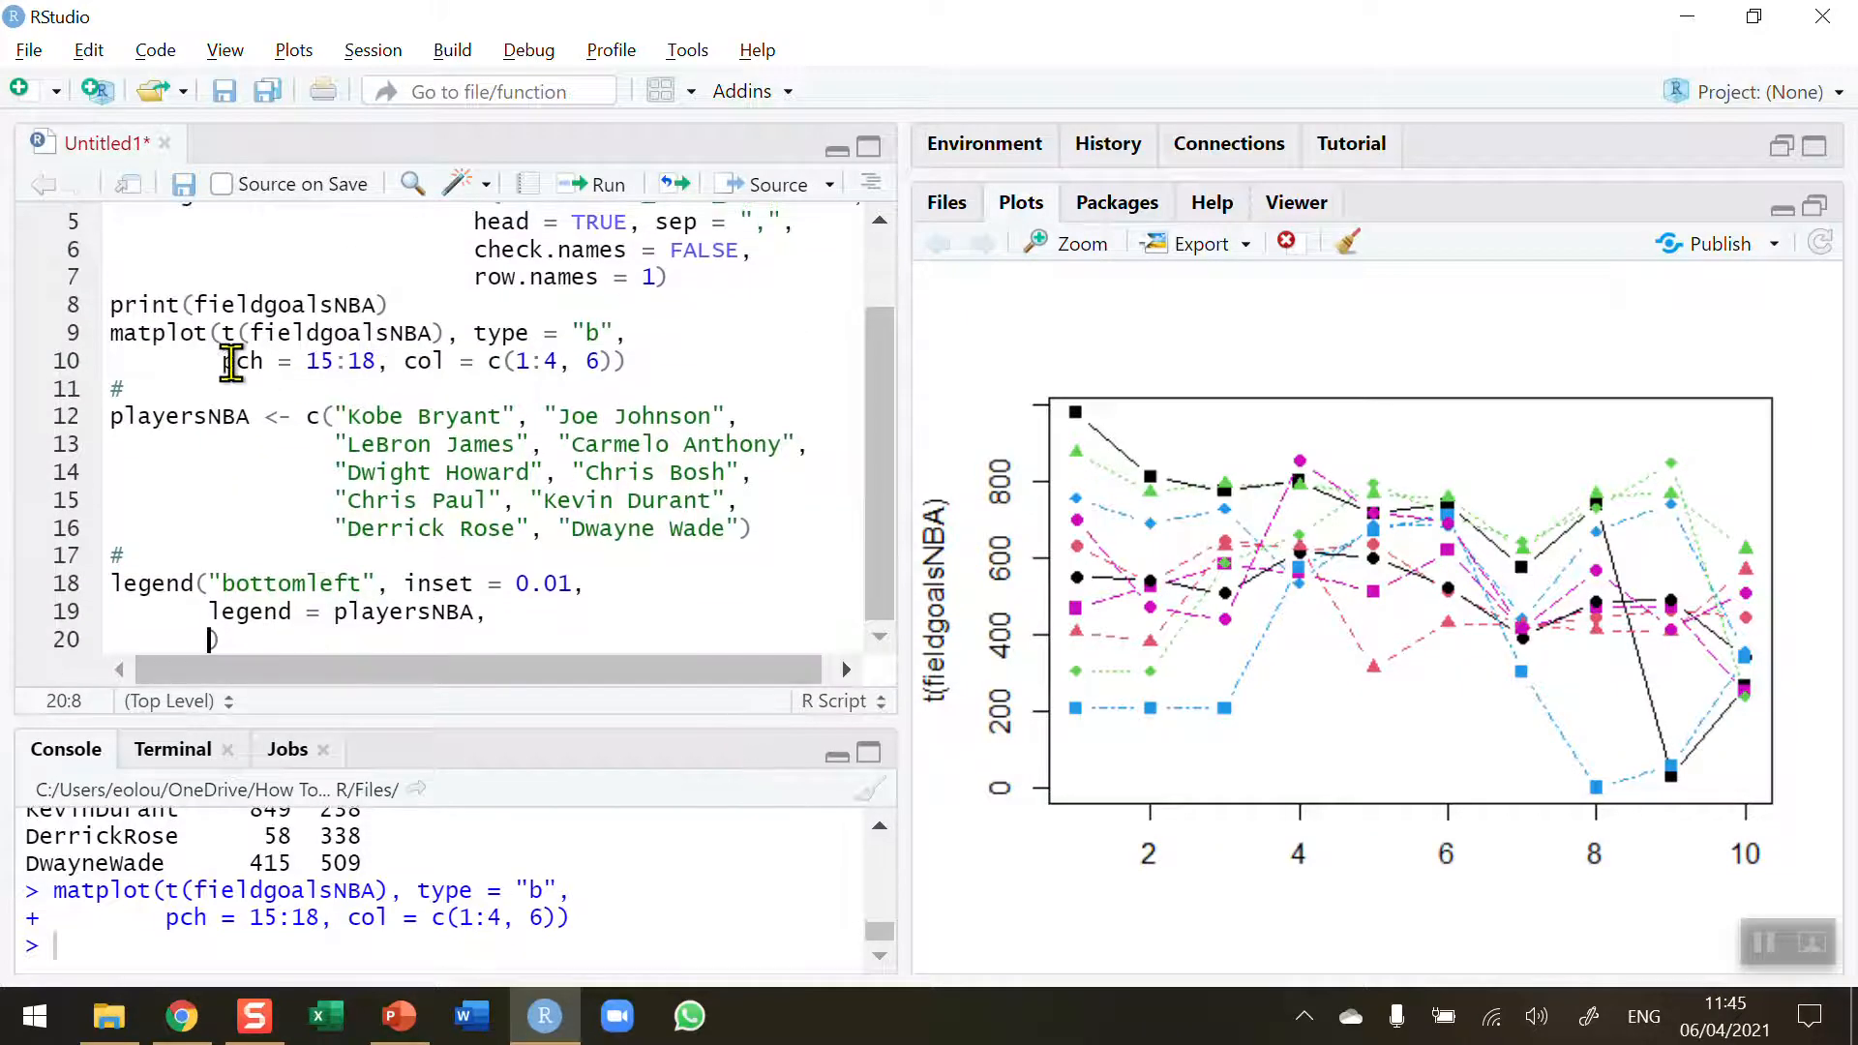
Copy 'pch = 15:18, col = c(1:4, 6),' from matplot into the legend call
drag(220, 361, 616, 361)
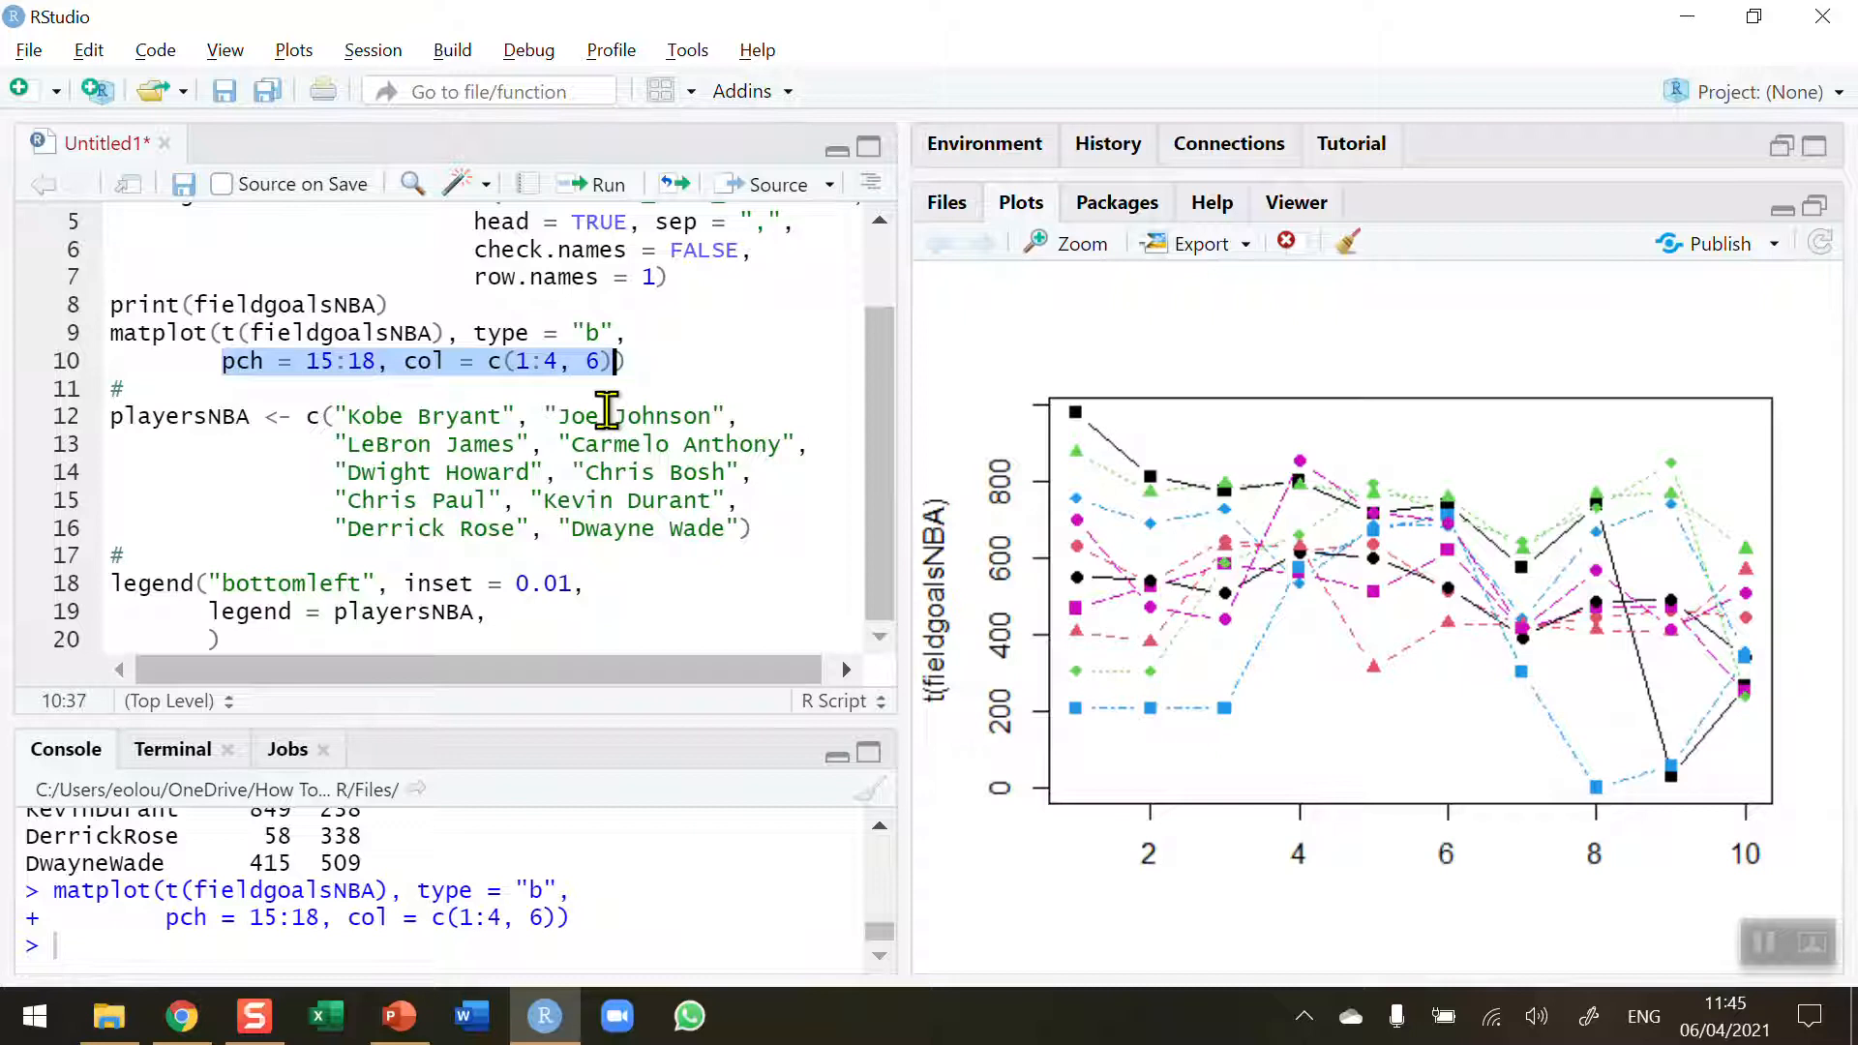
mouse_move(415, 385)
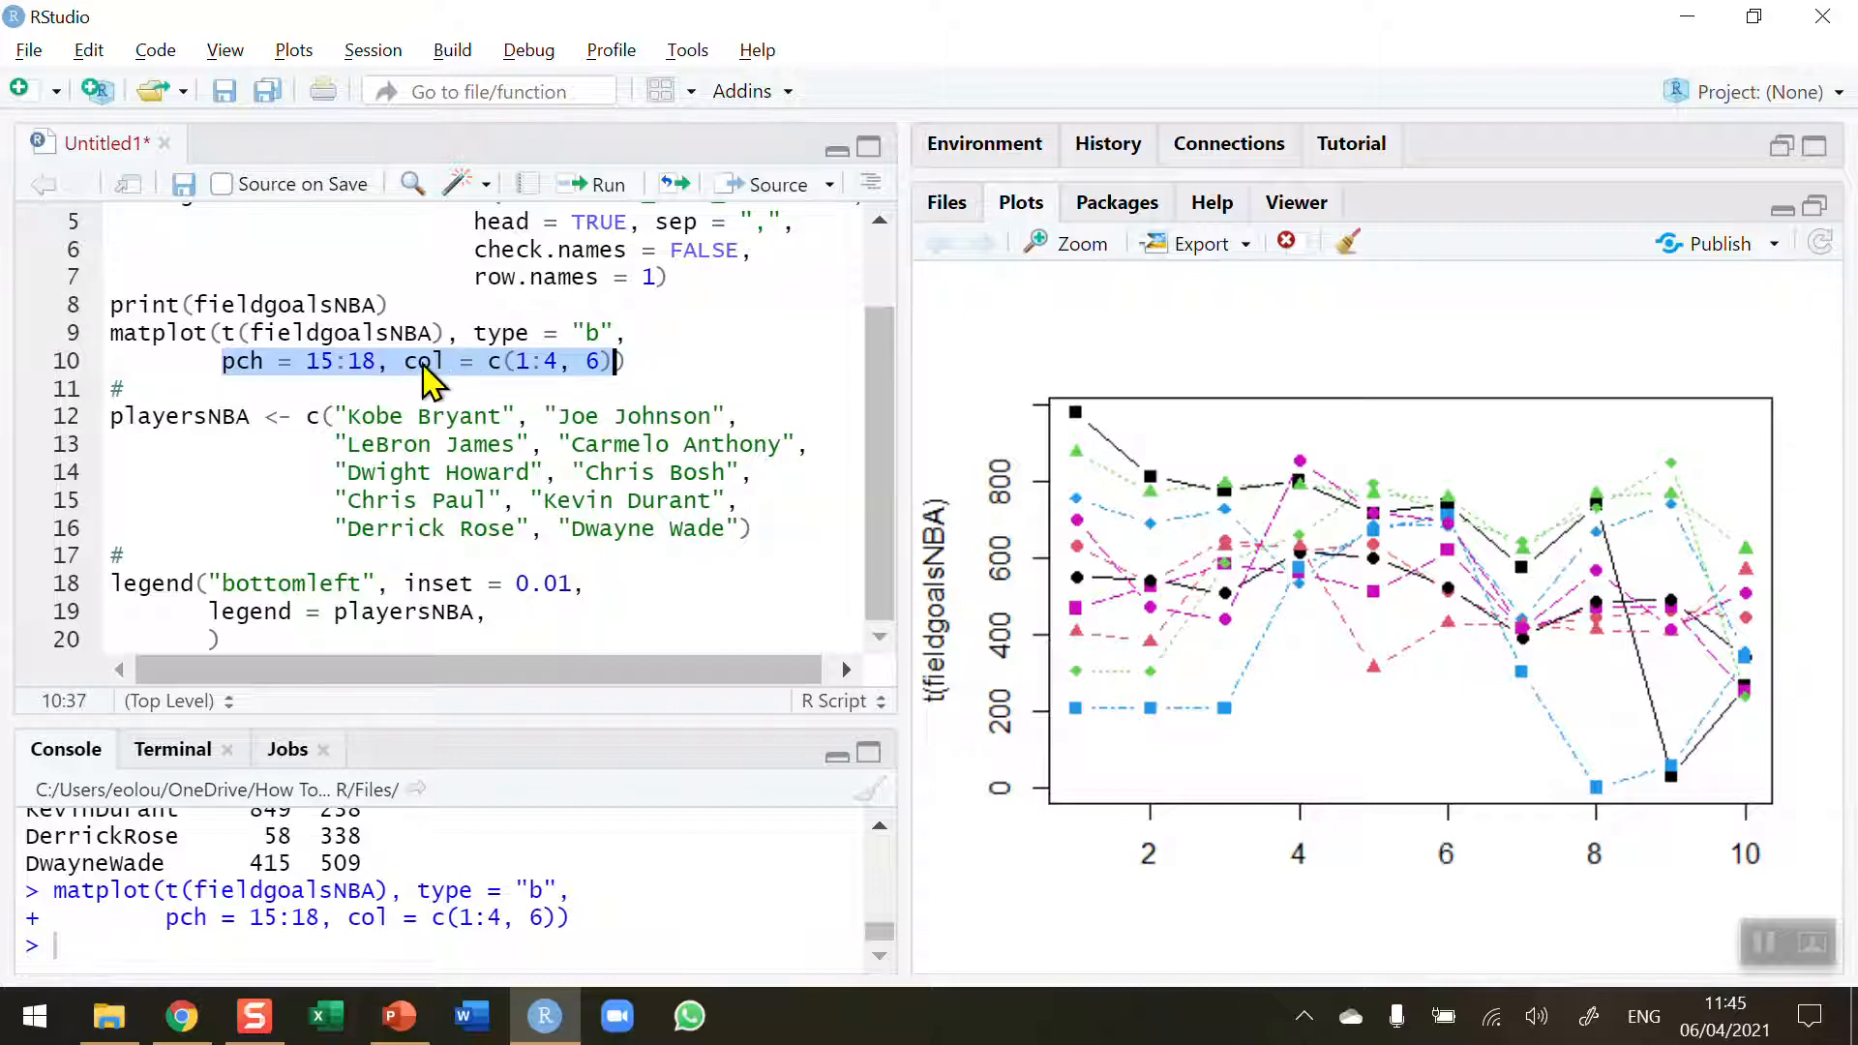
right_click(426, 361)
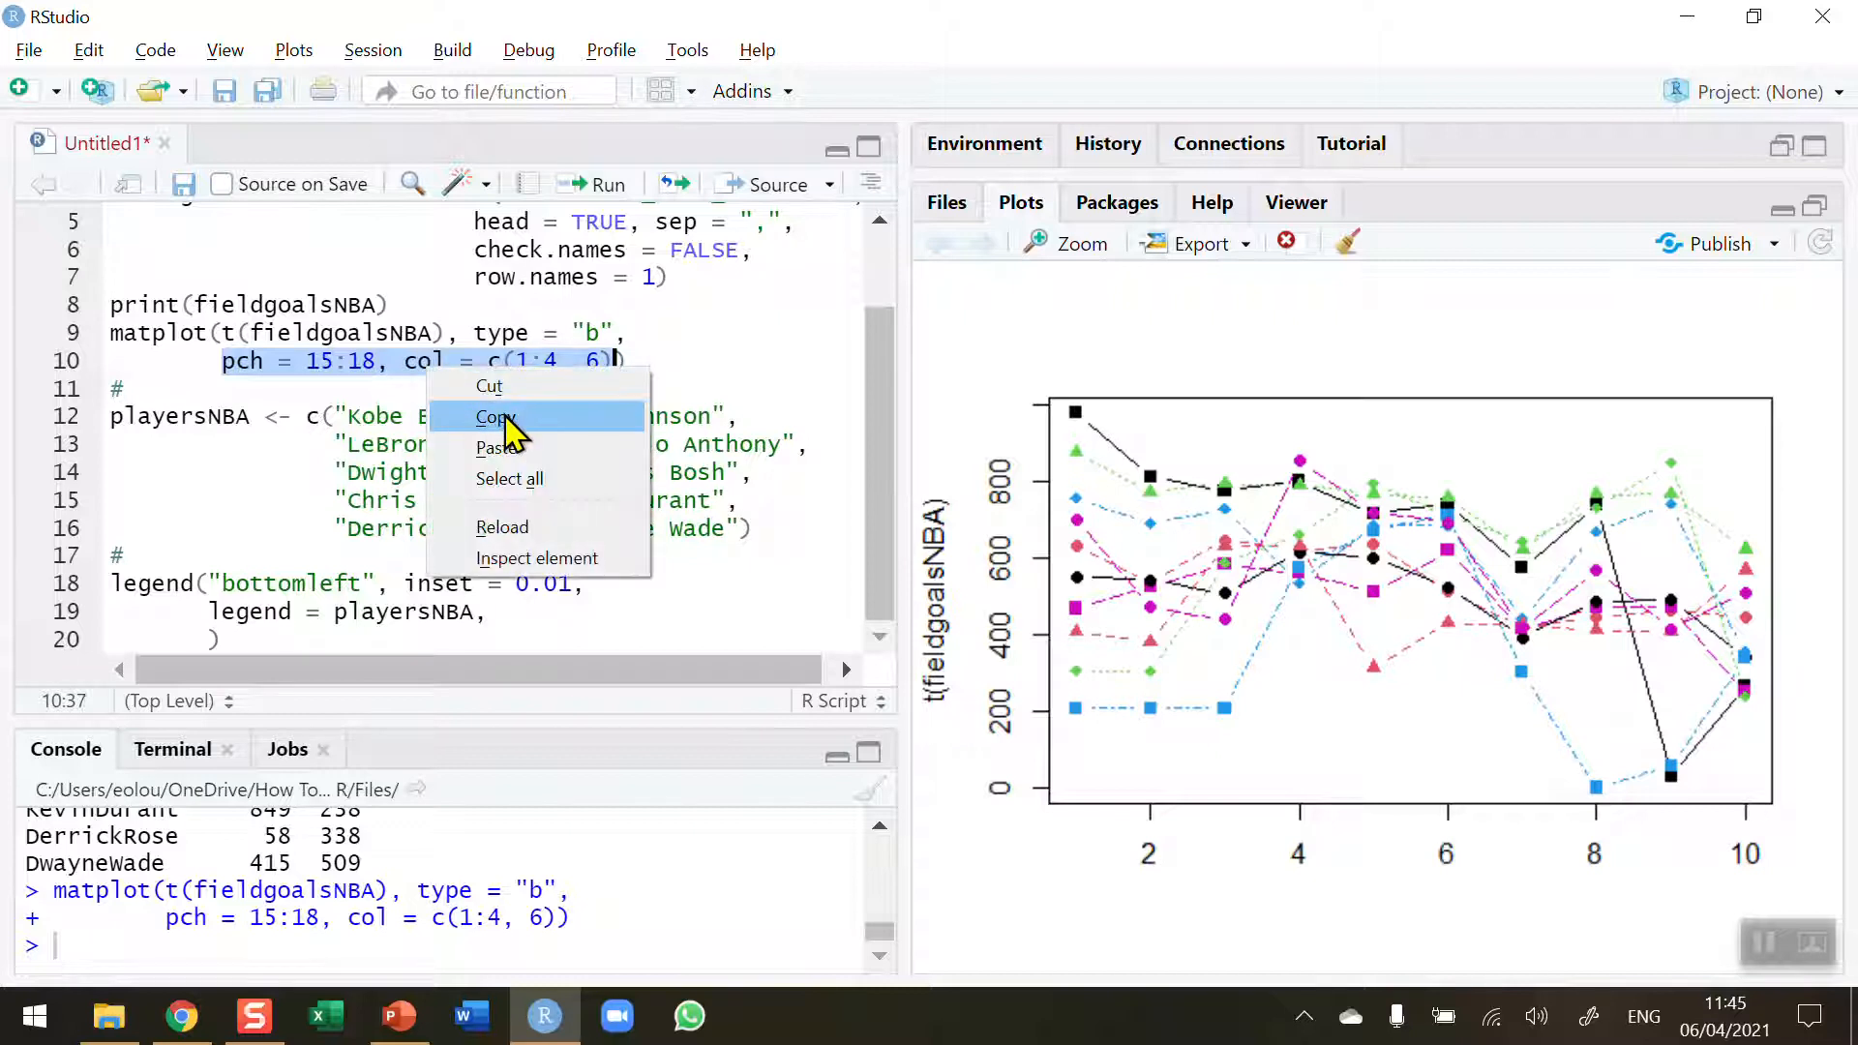
click(213, 628)
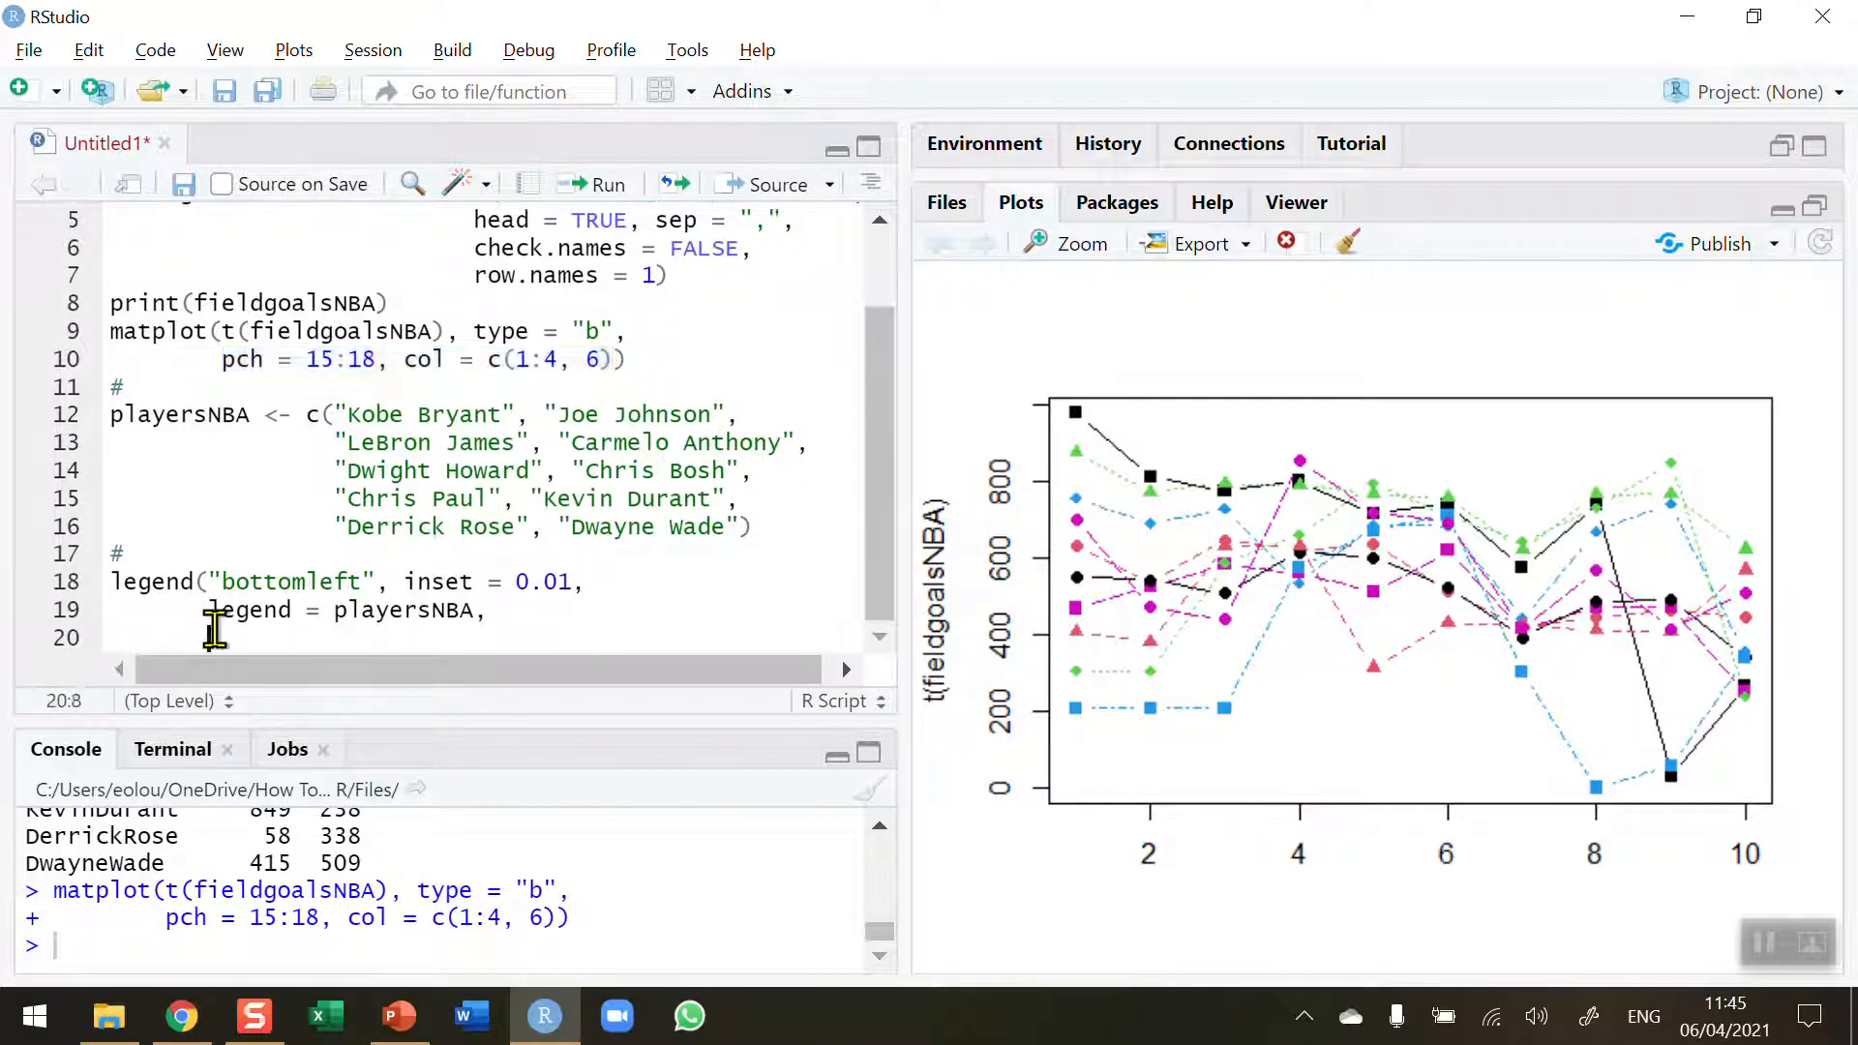
right_click(213, 628)
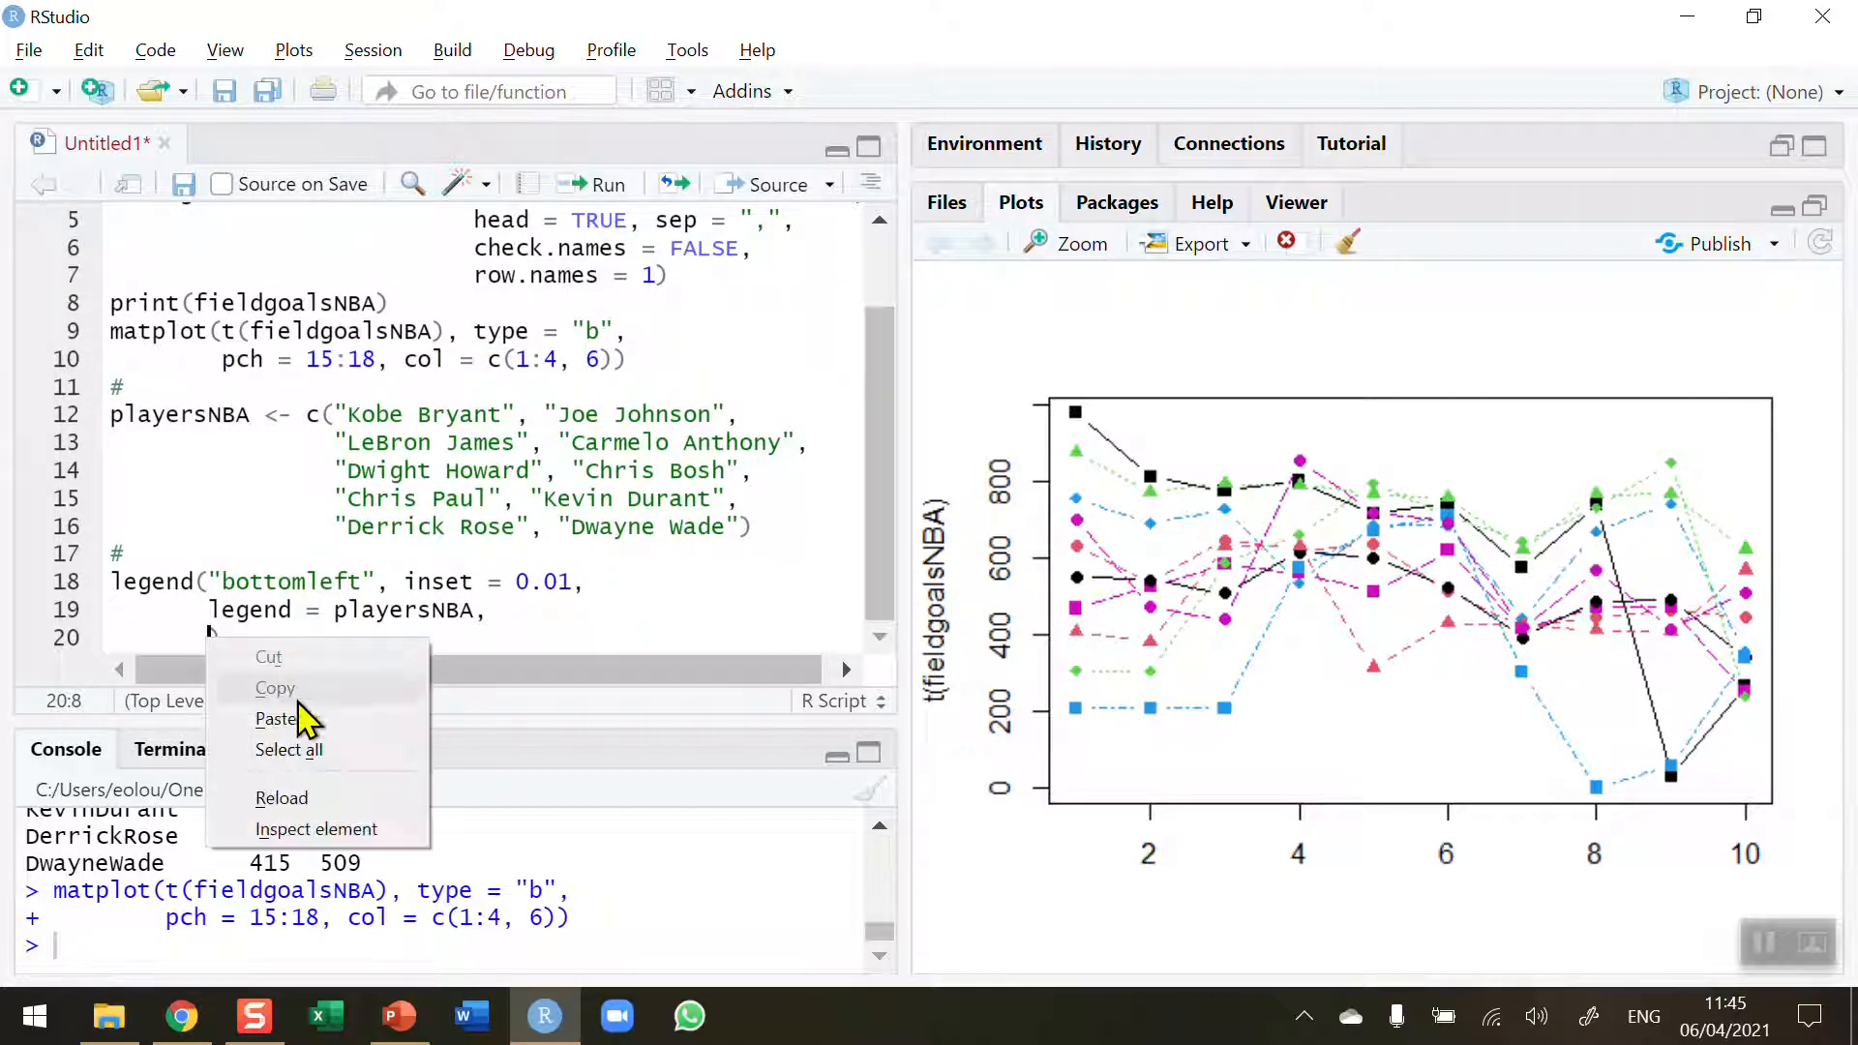
click(276, 719)
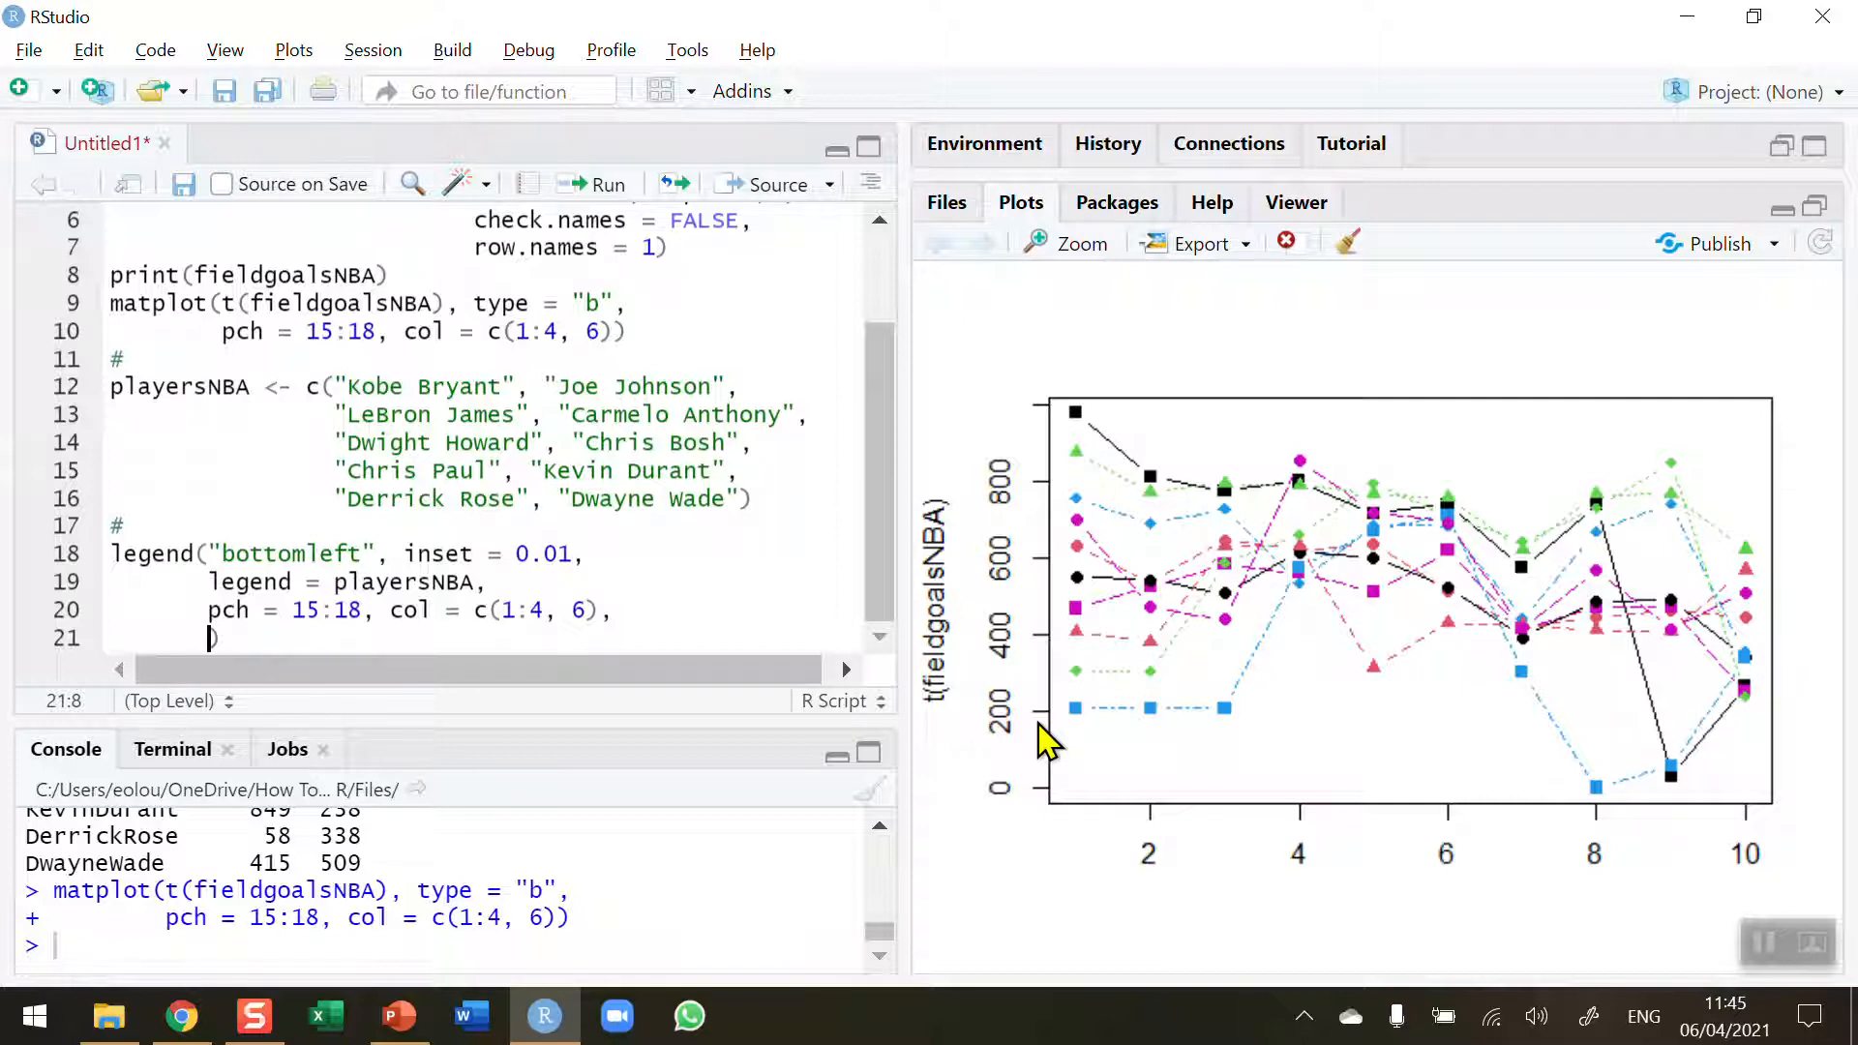
Close the legend call with horiz = FALSE and cex = 0.5
text(horiz = FALSE,)
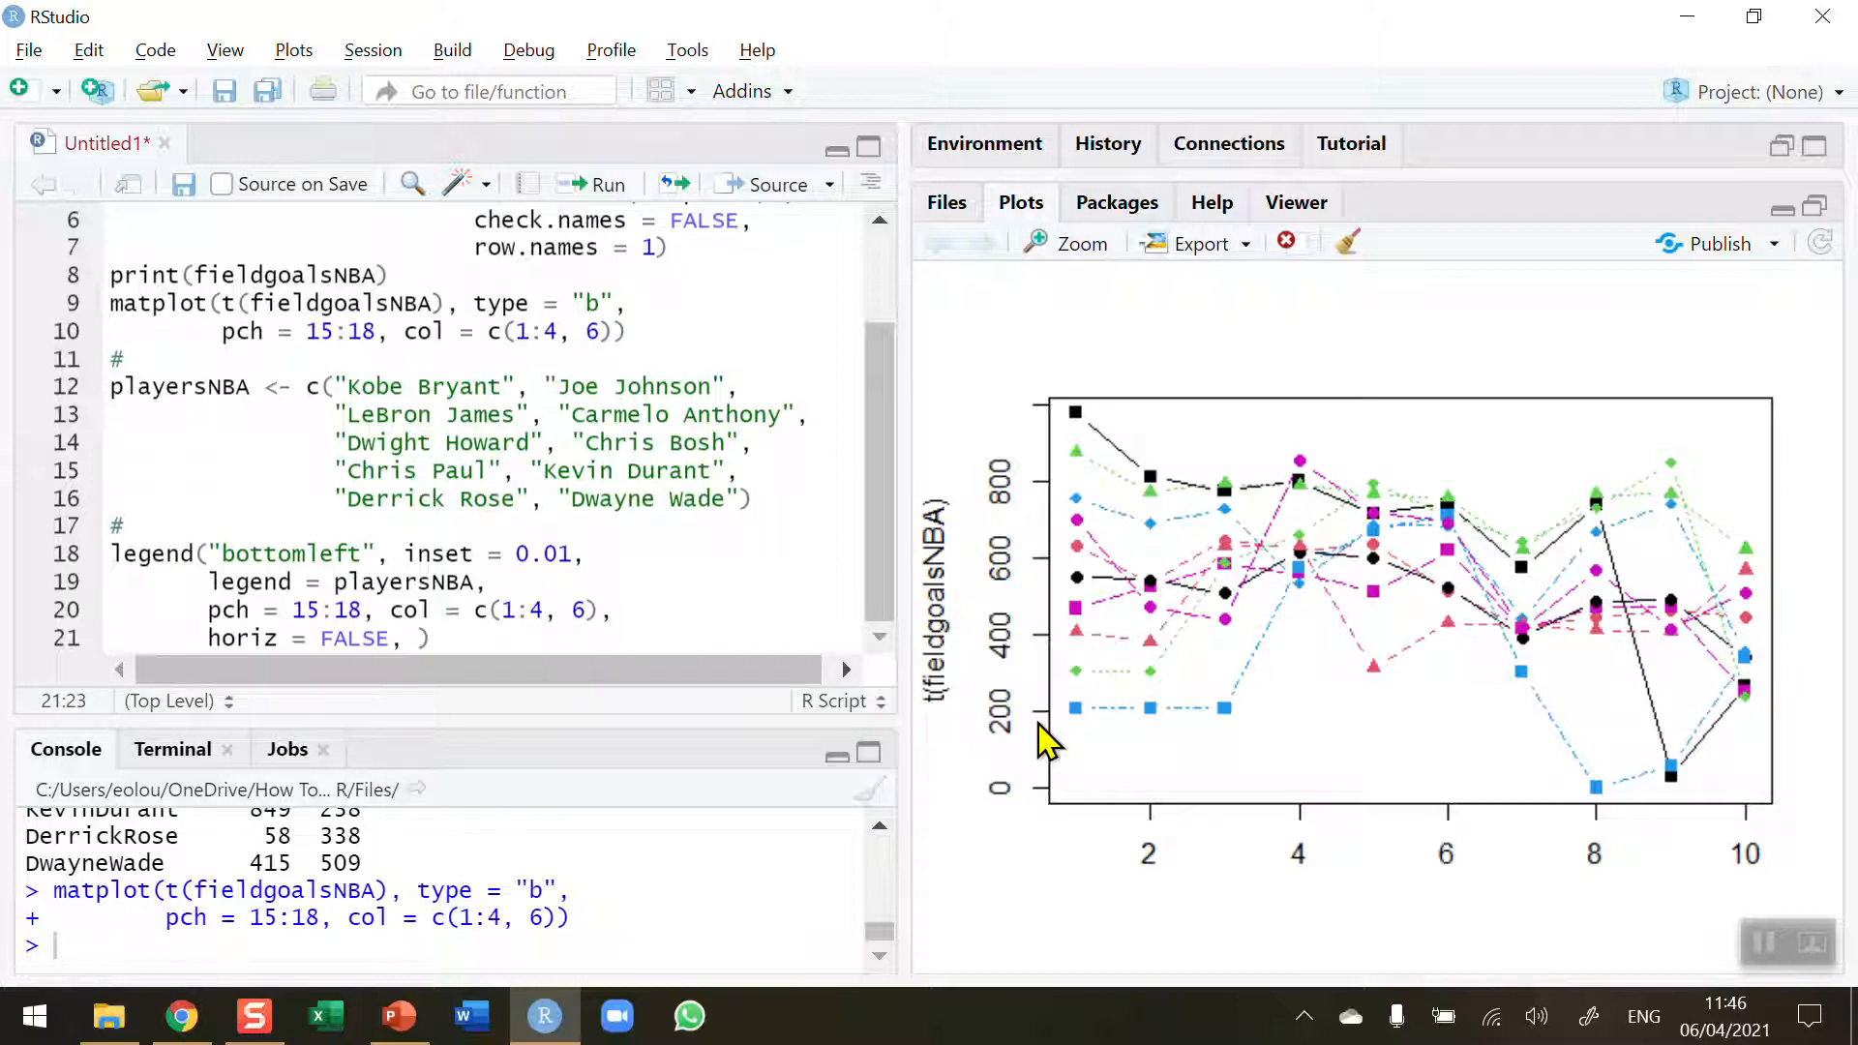
text(cex = 0)
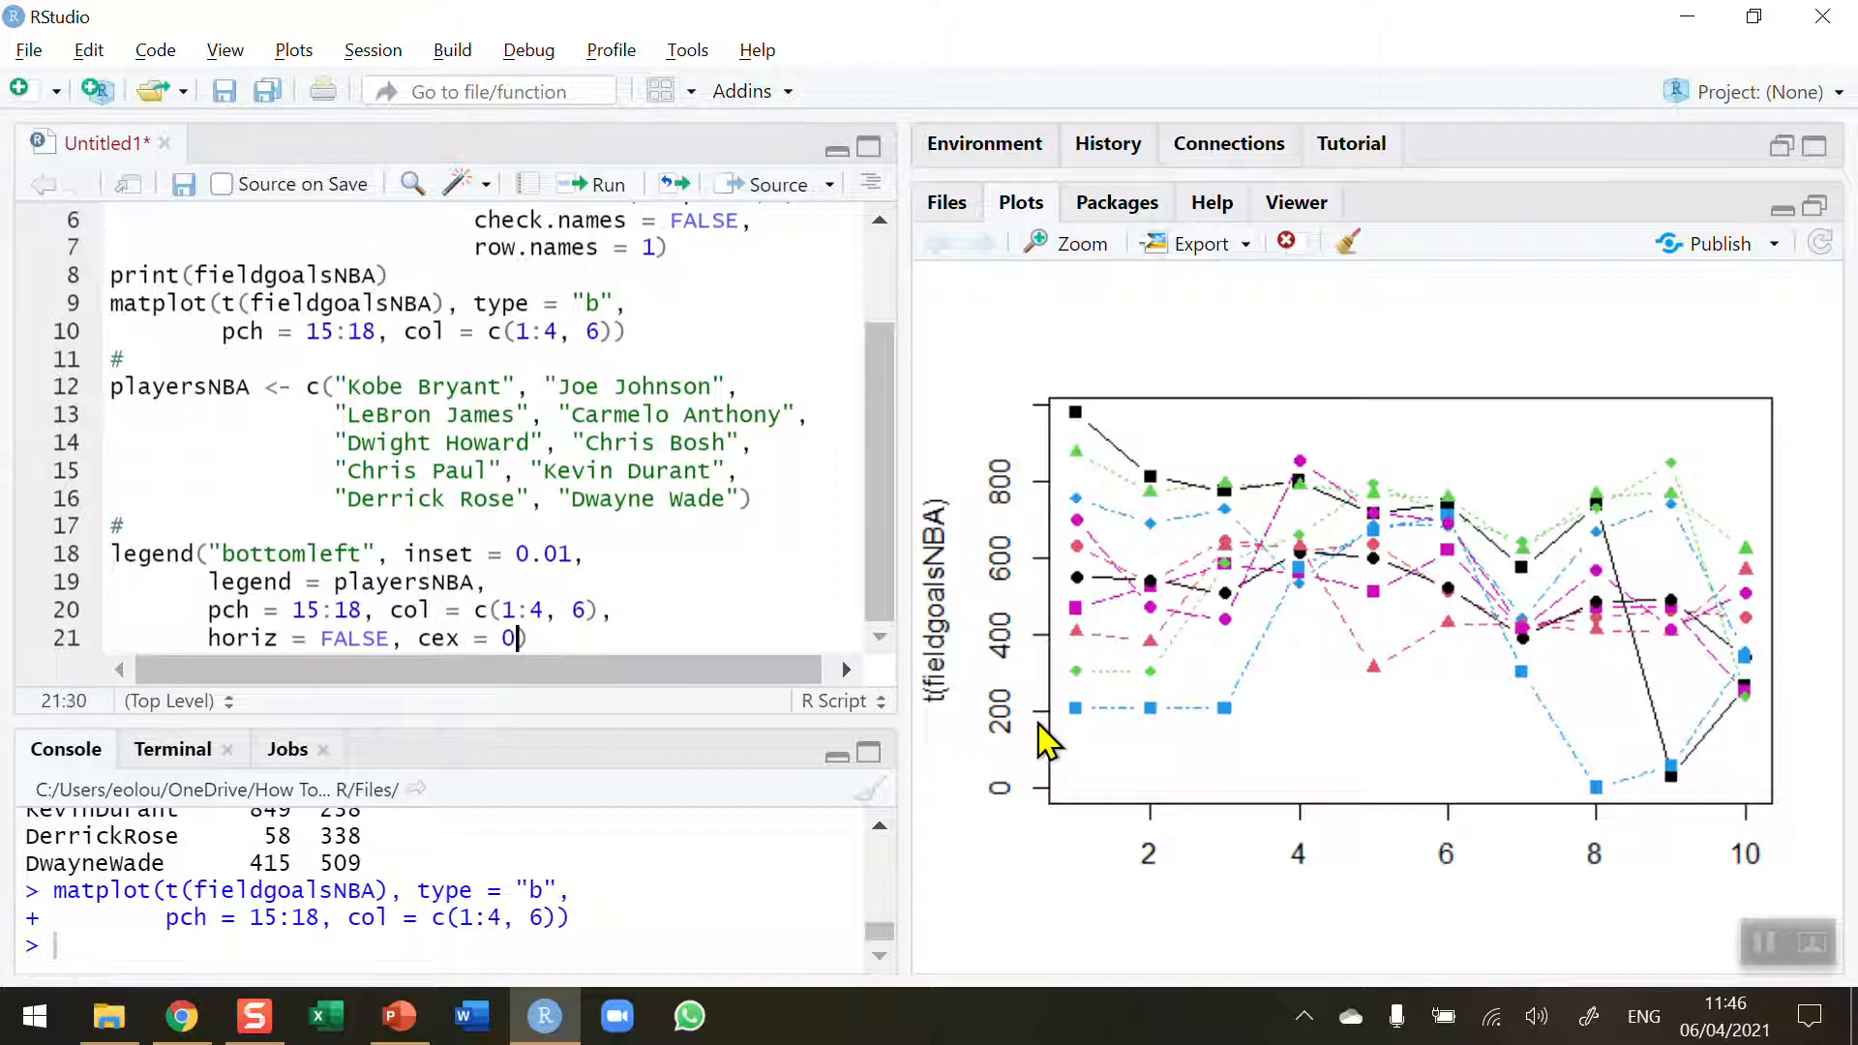
text(.5))
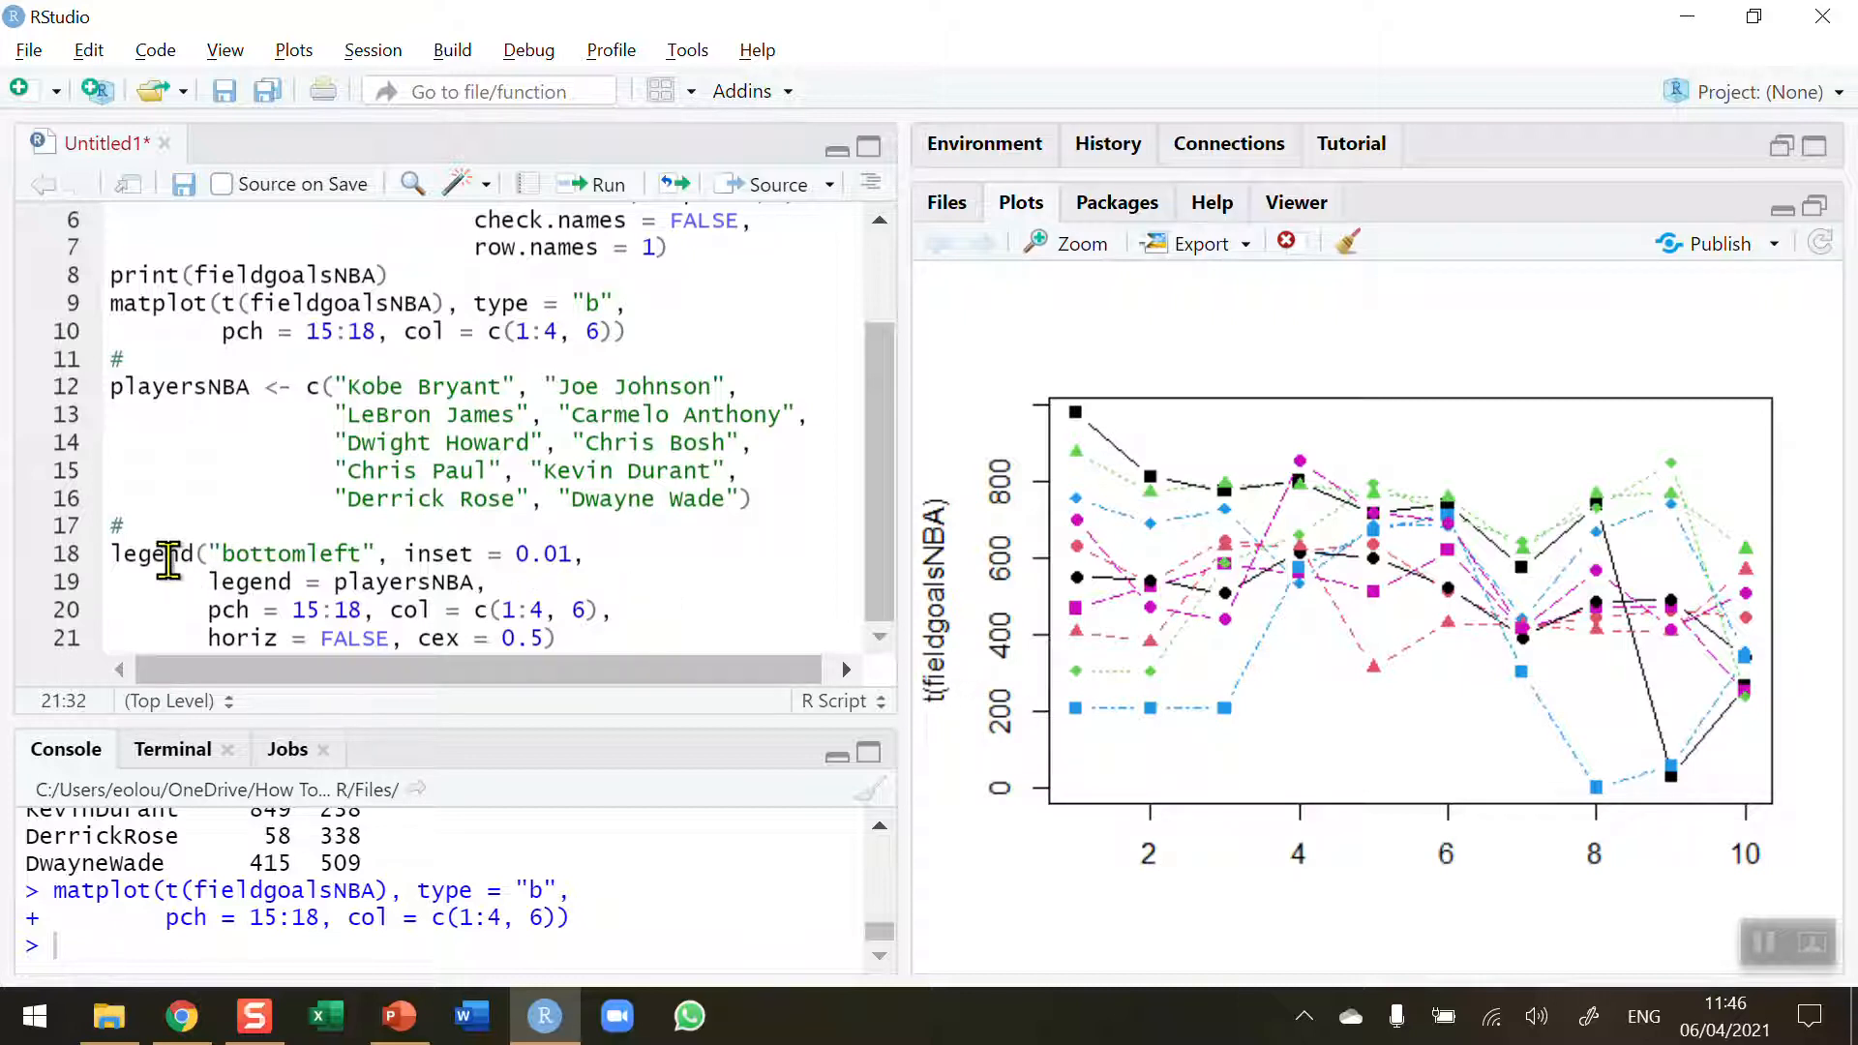
double_click(150, 553)
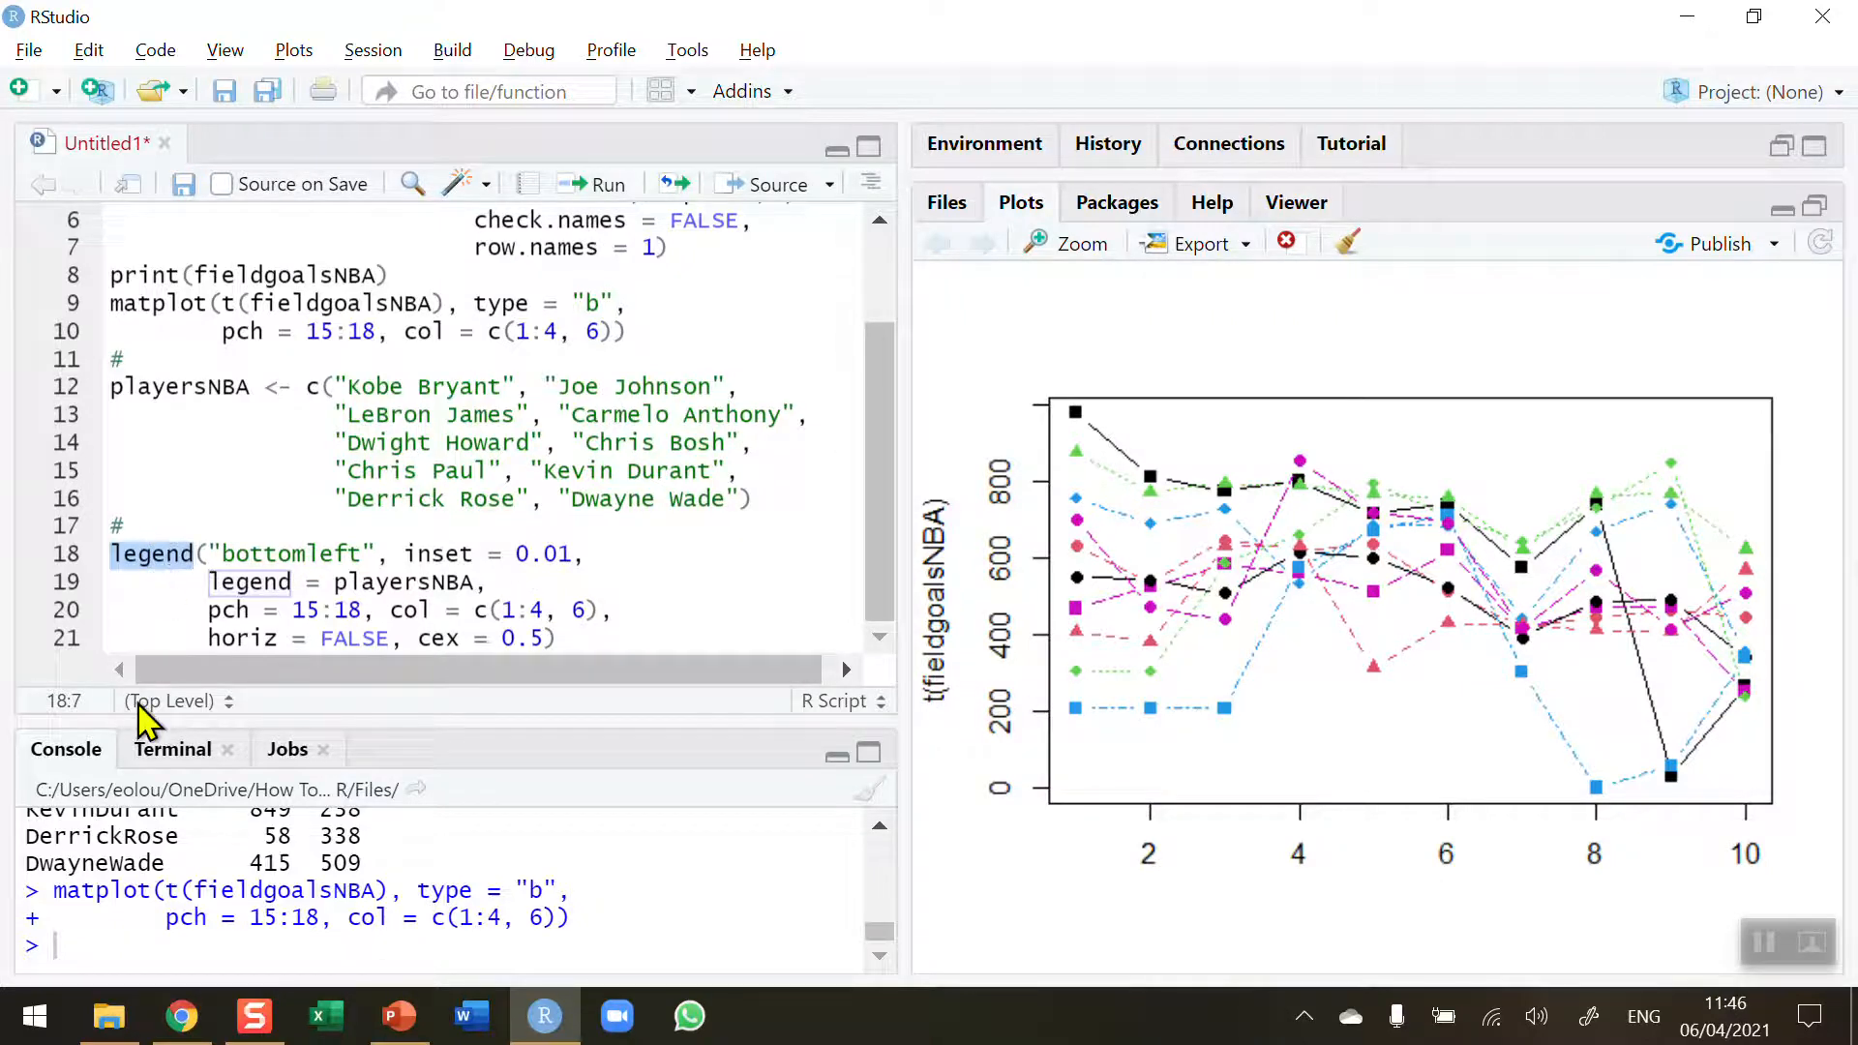
double_click(290, 554)
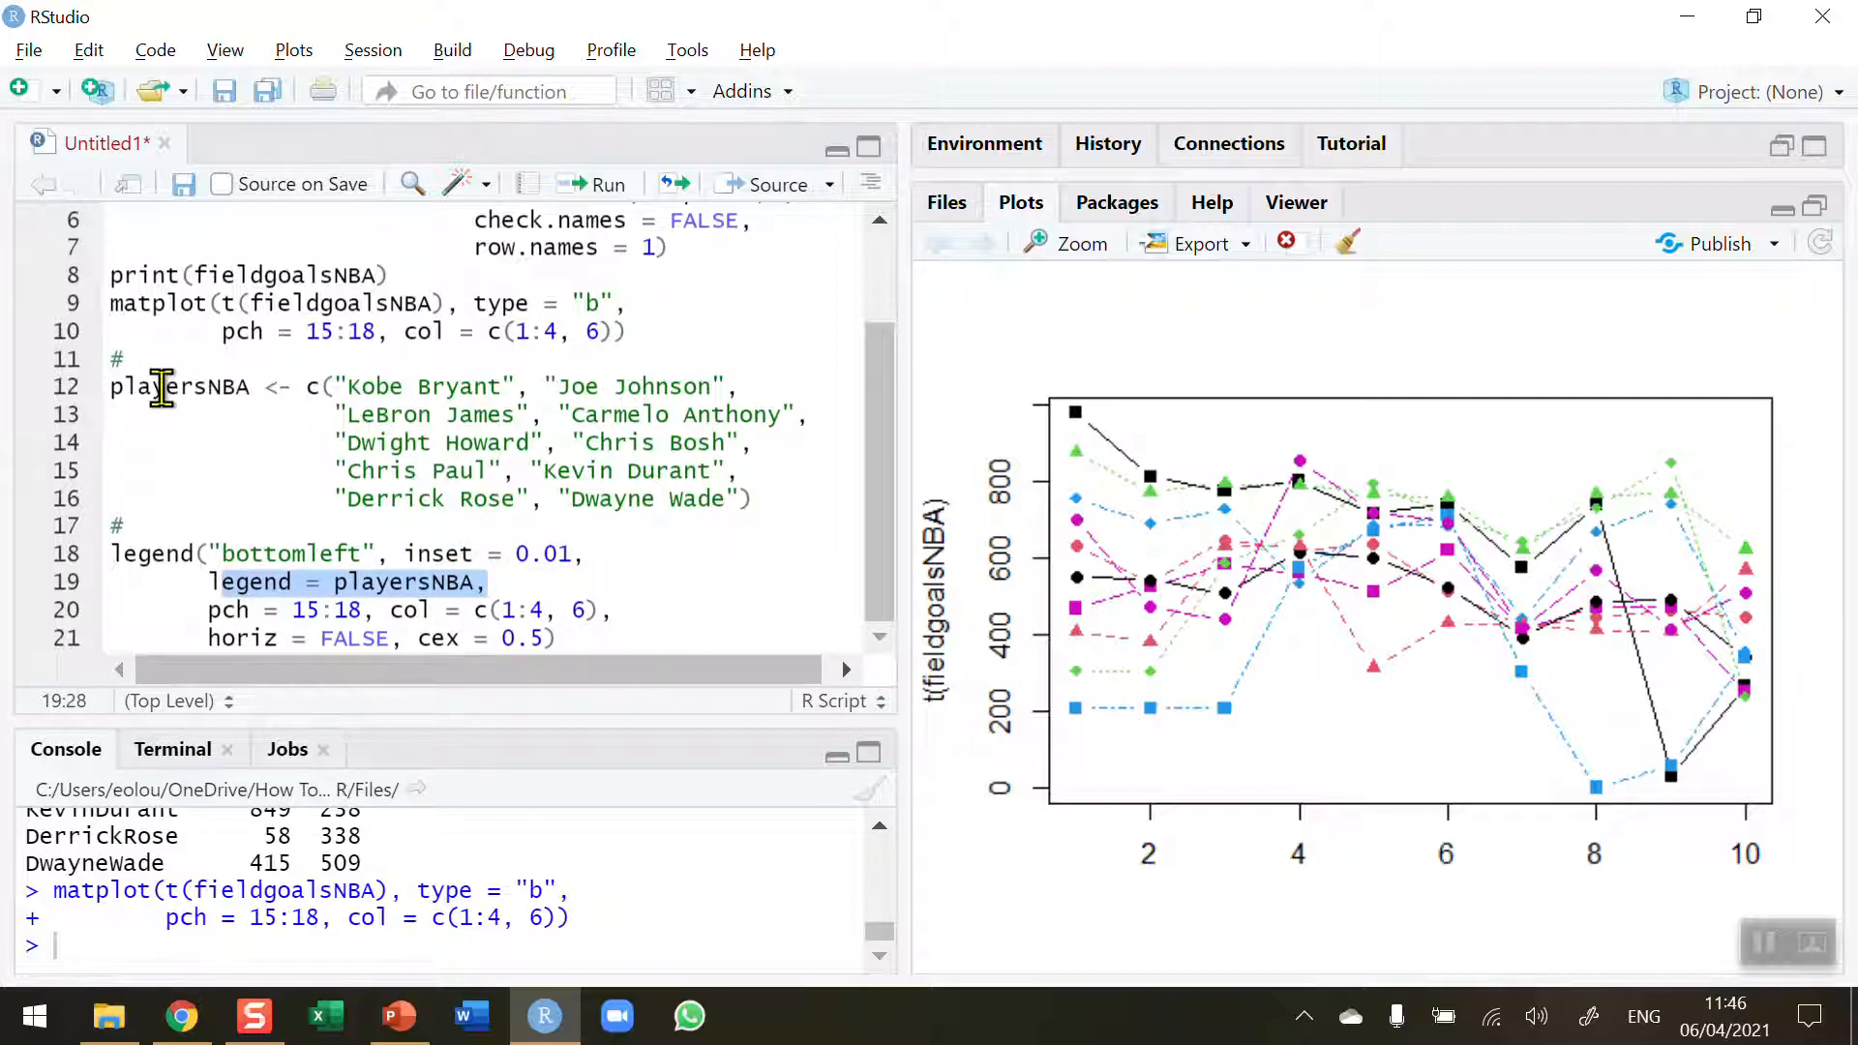
click(483, 582)
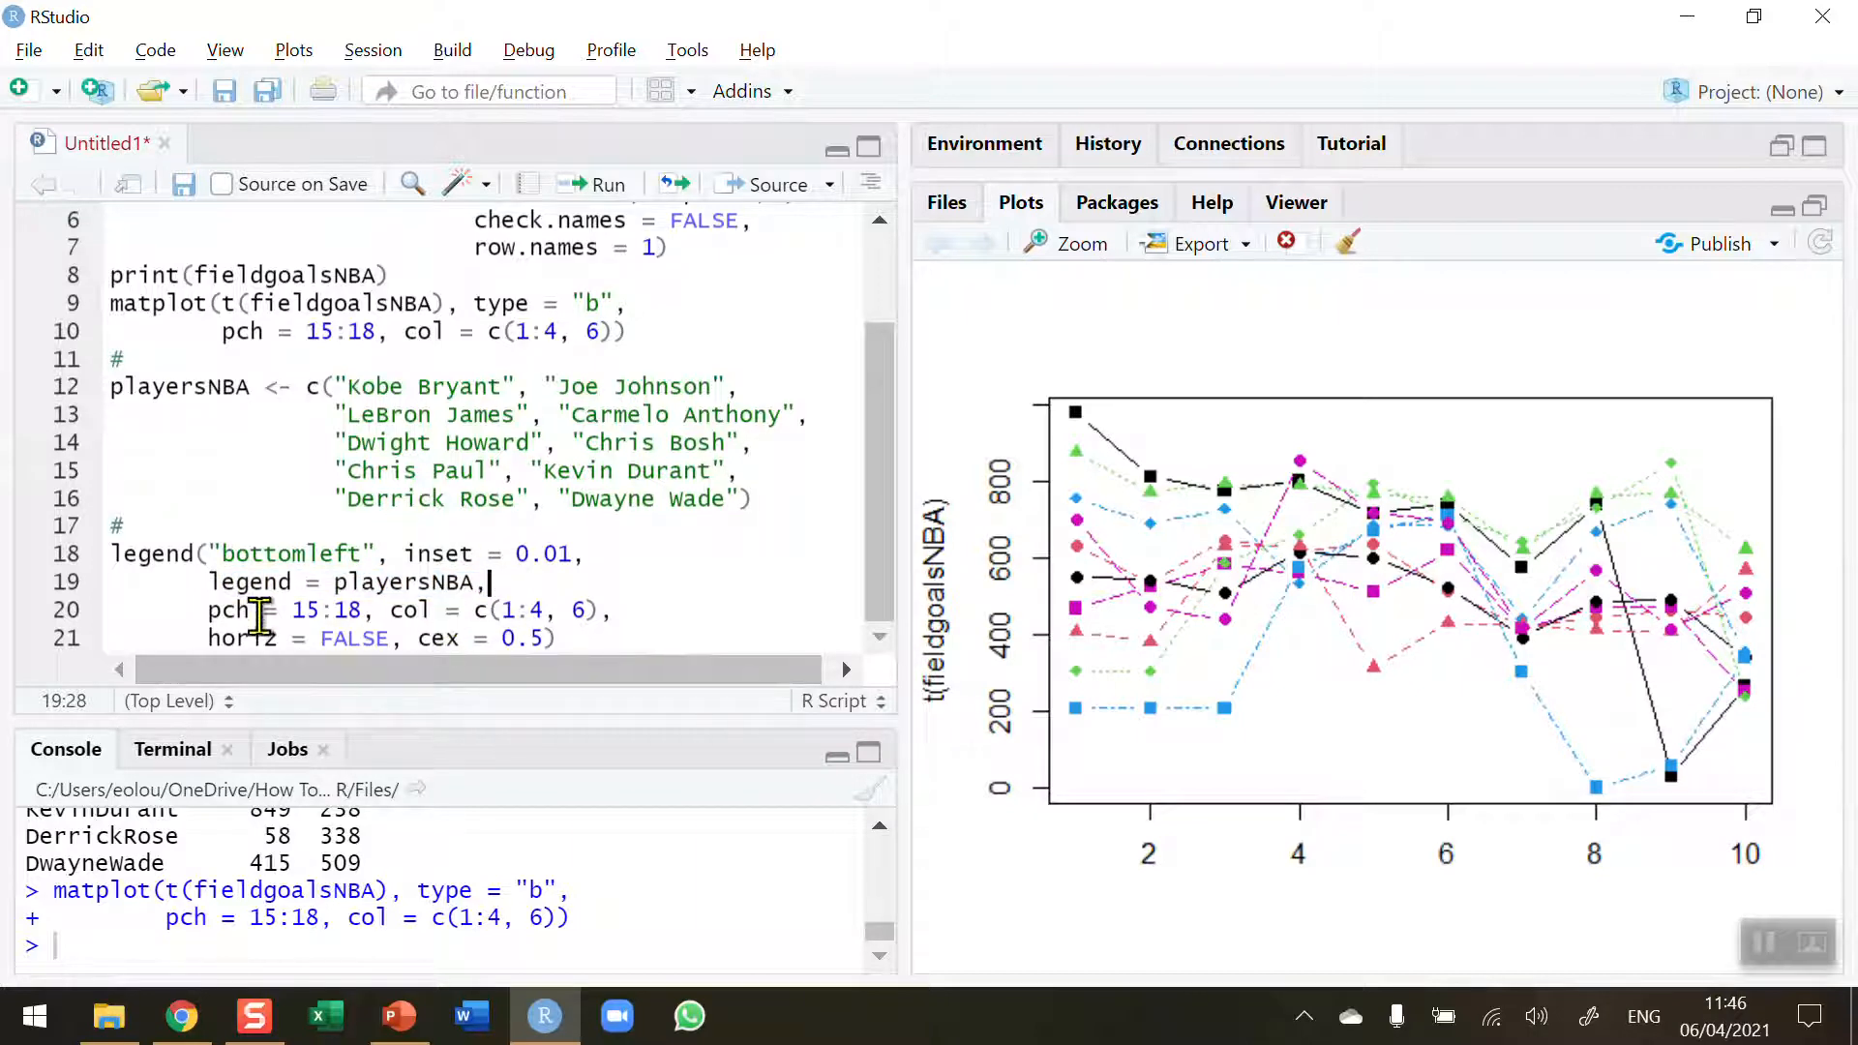
drag(207, 609, 598, 608)
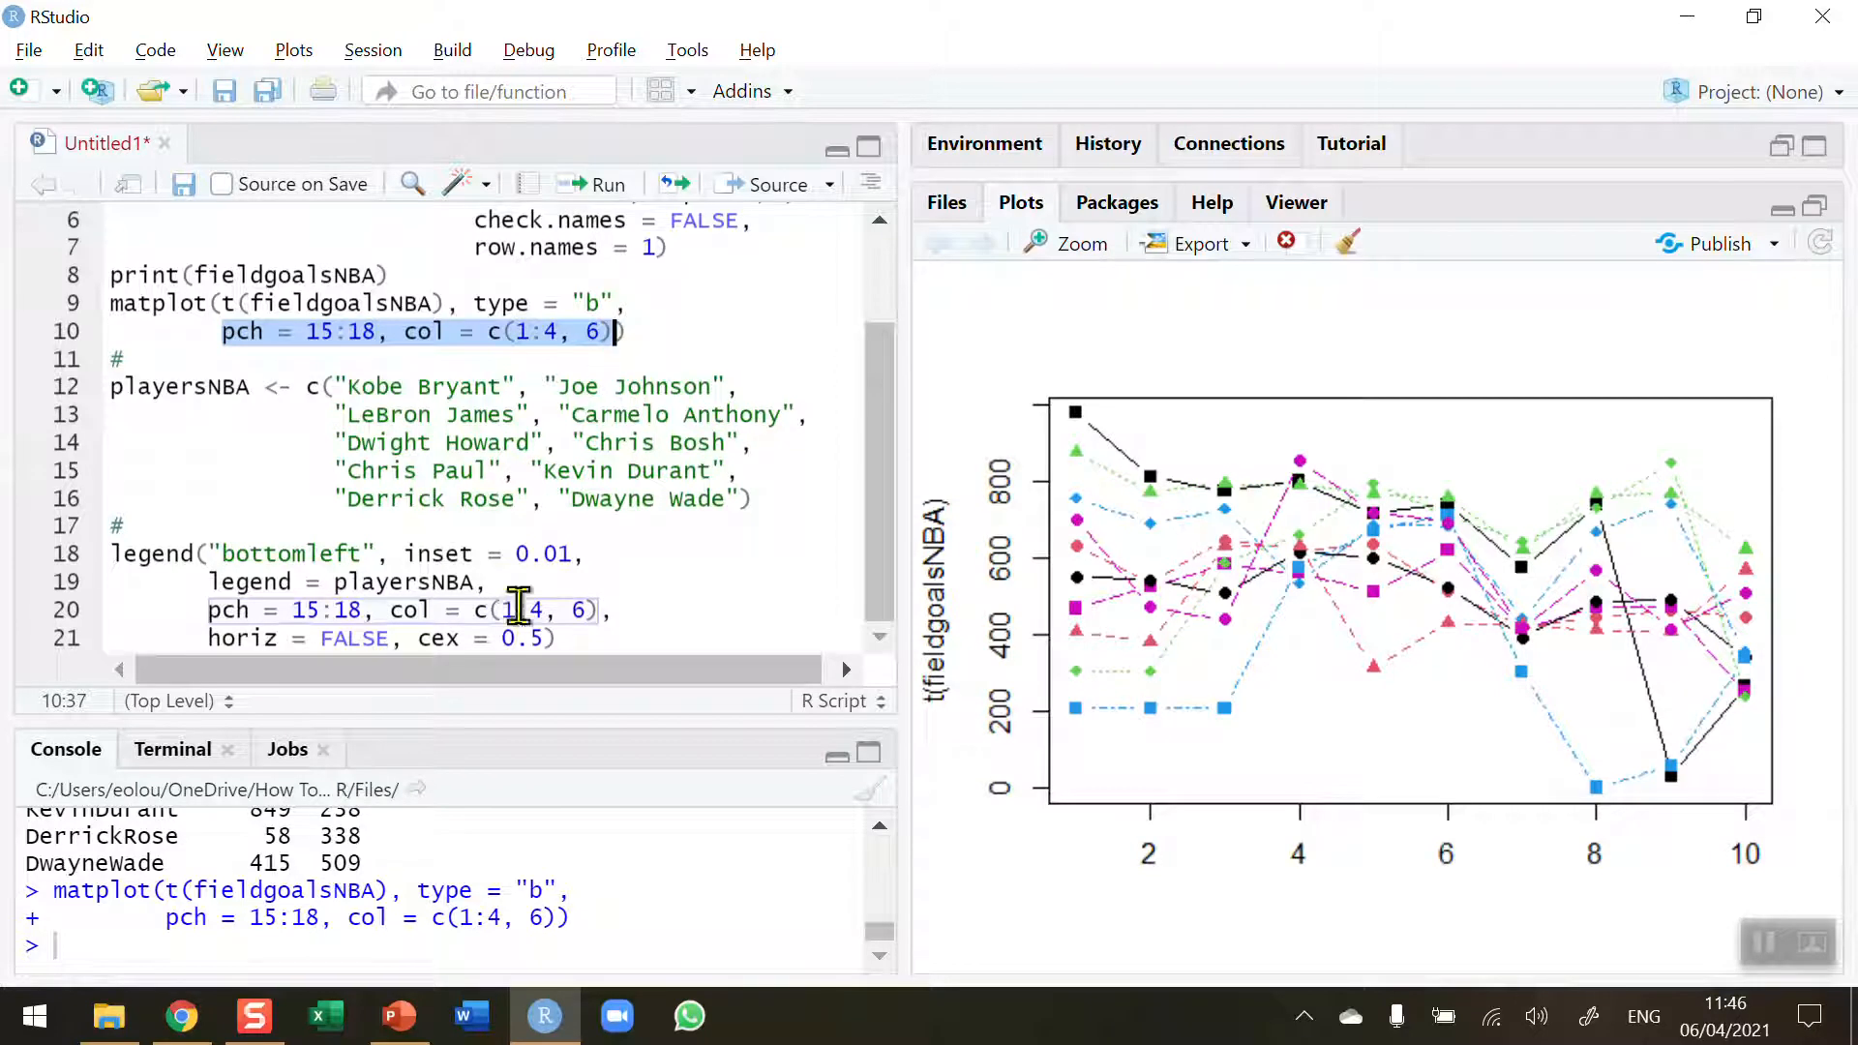
click(533, 637)
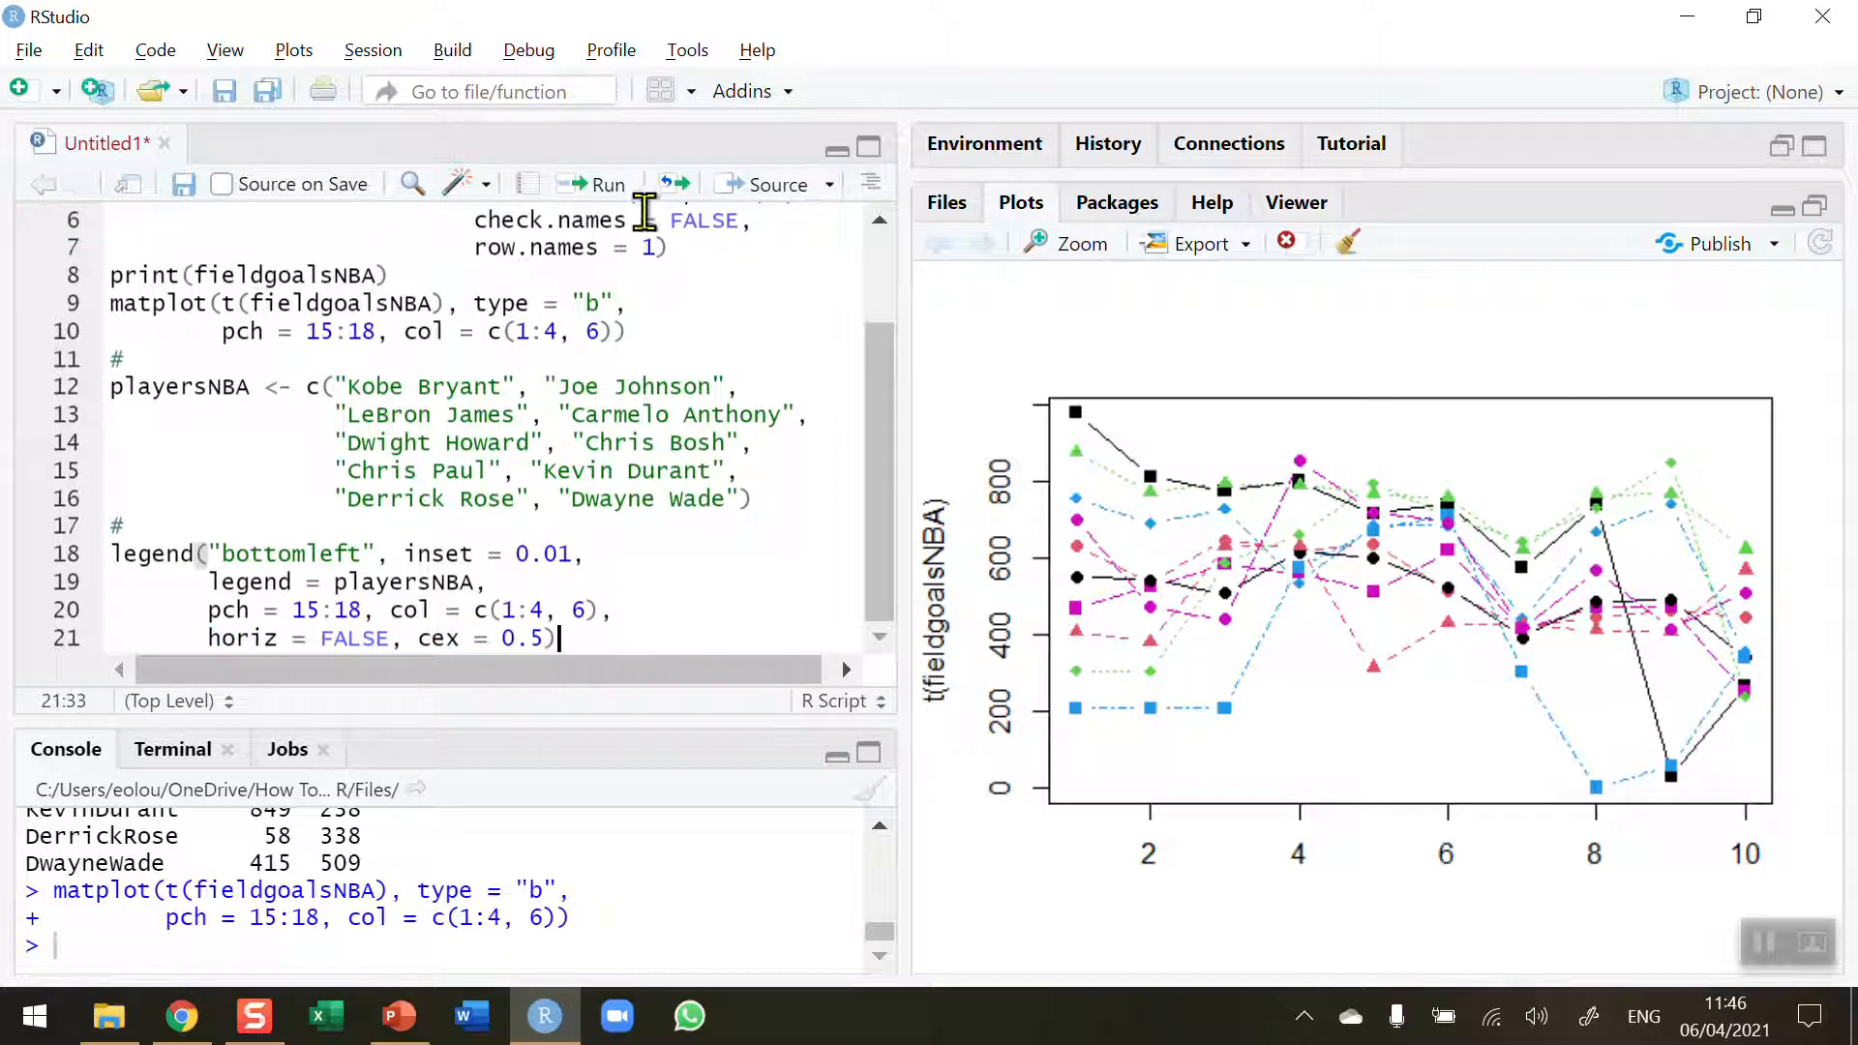
Run the legend() call to draw the bottom-left player legend on the chart
click(606, 184)
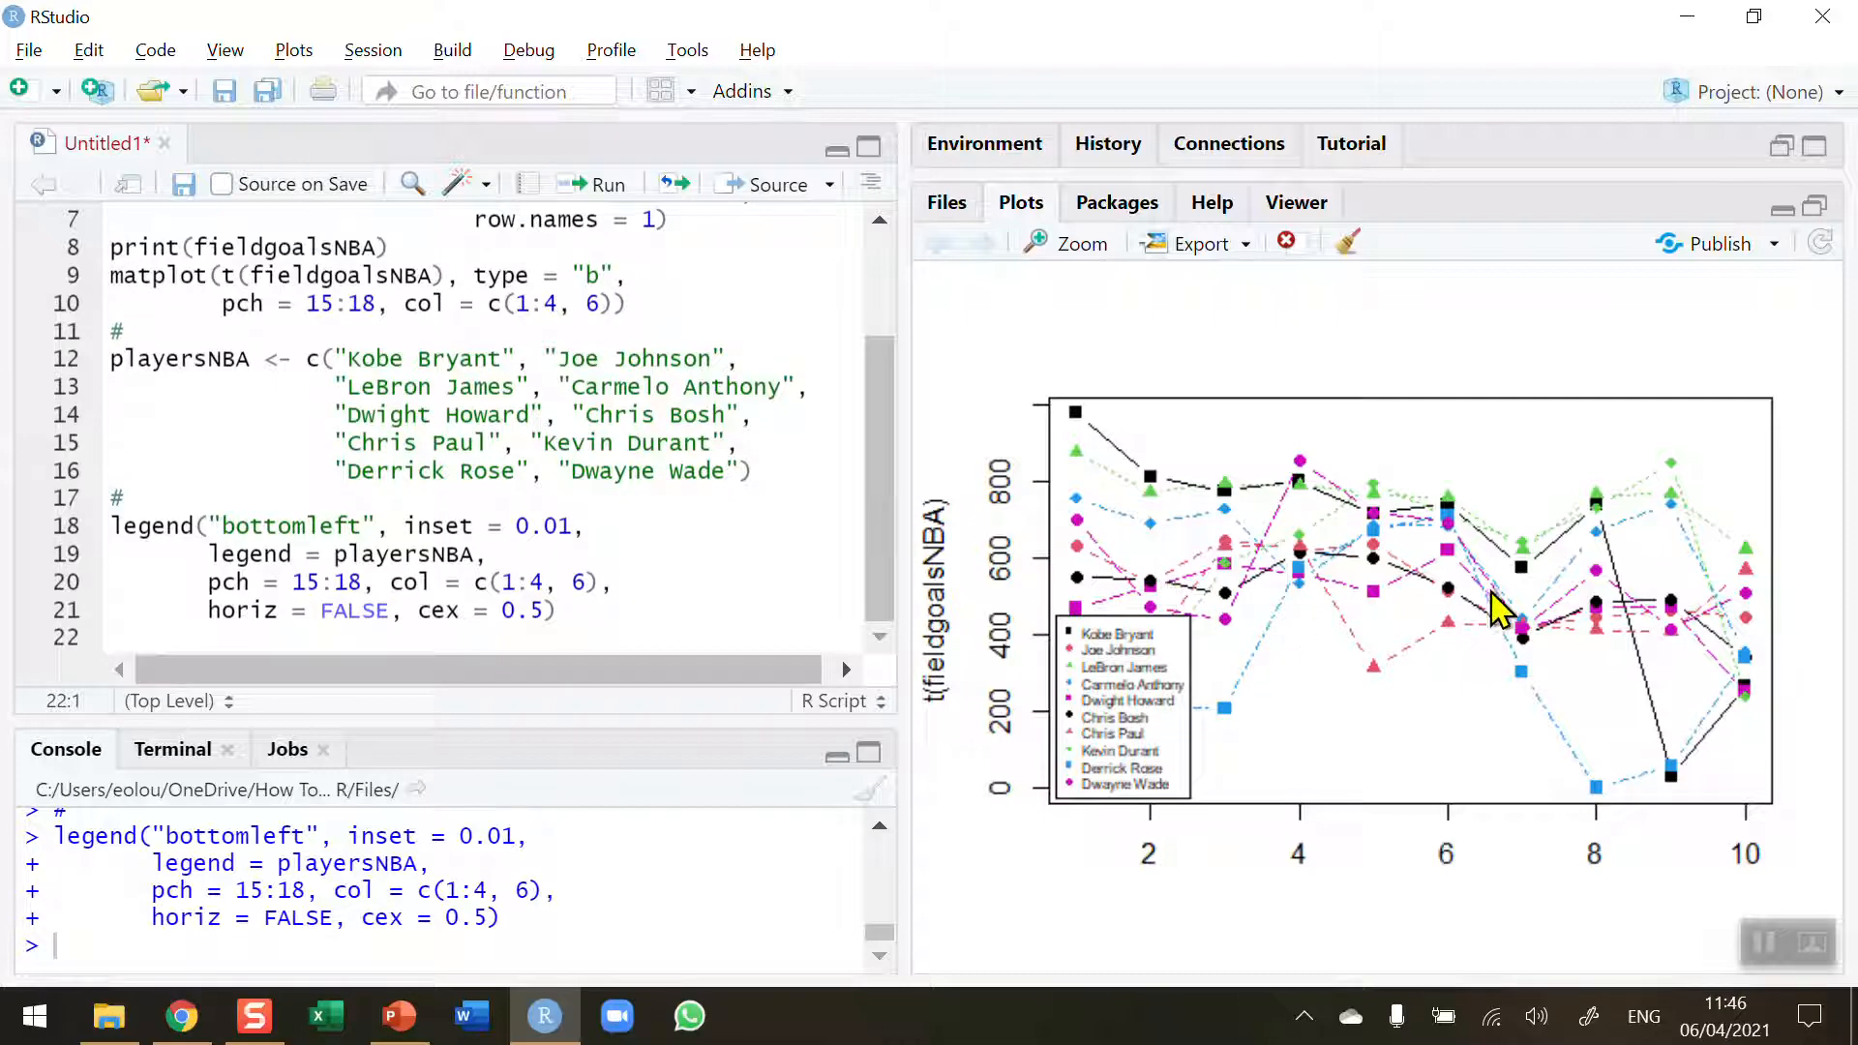
mouse_move(1156, 681)
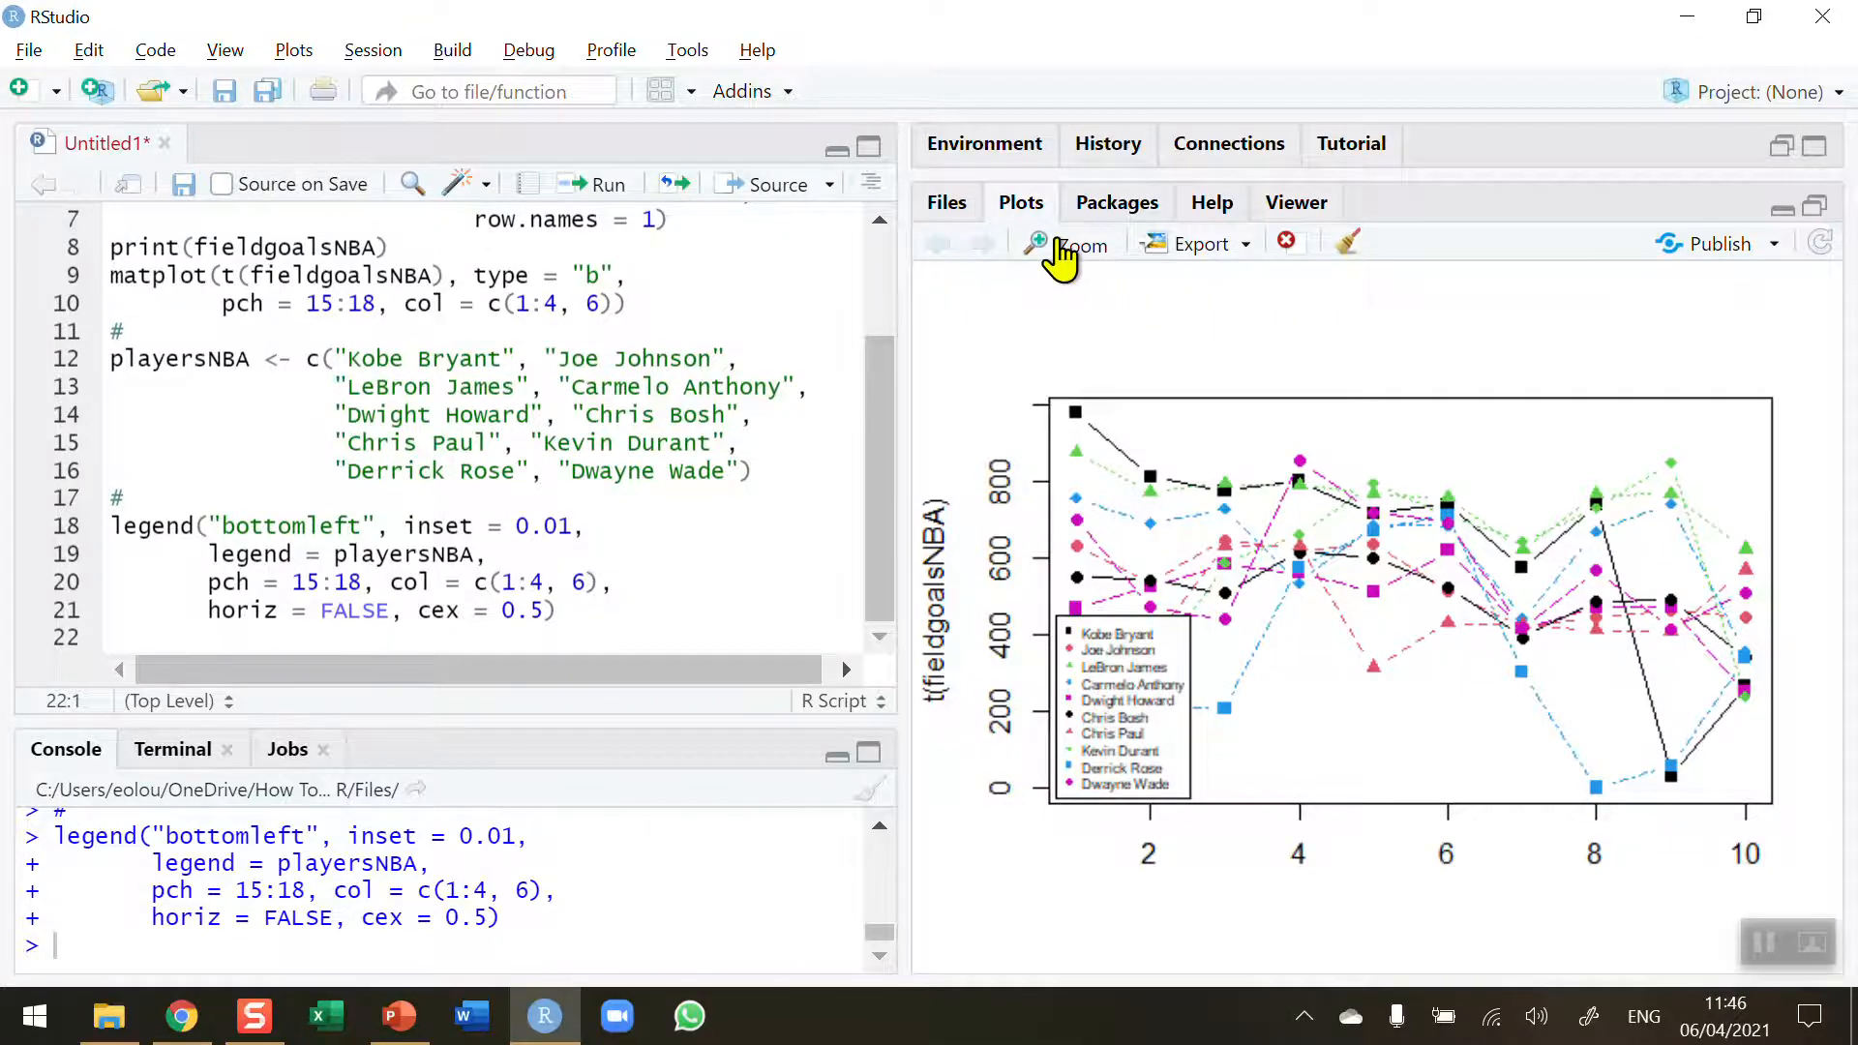
click(1067, 244)
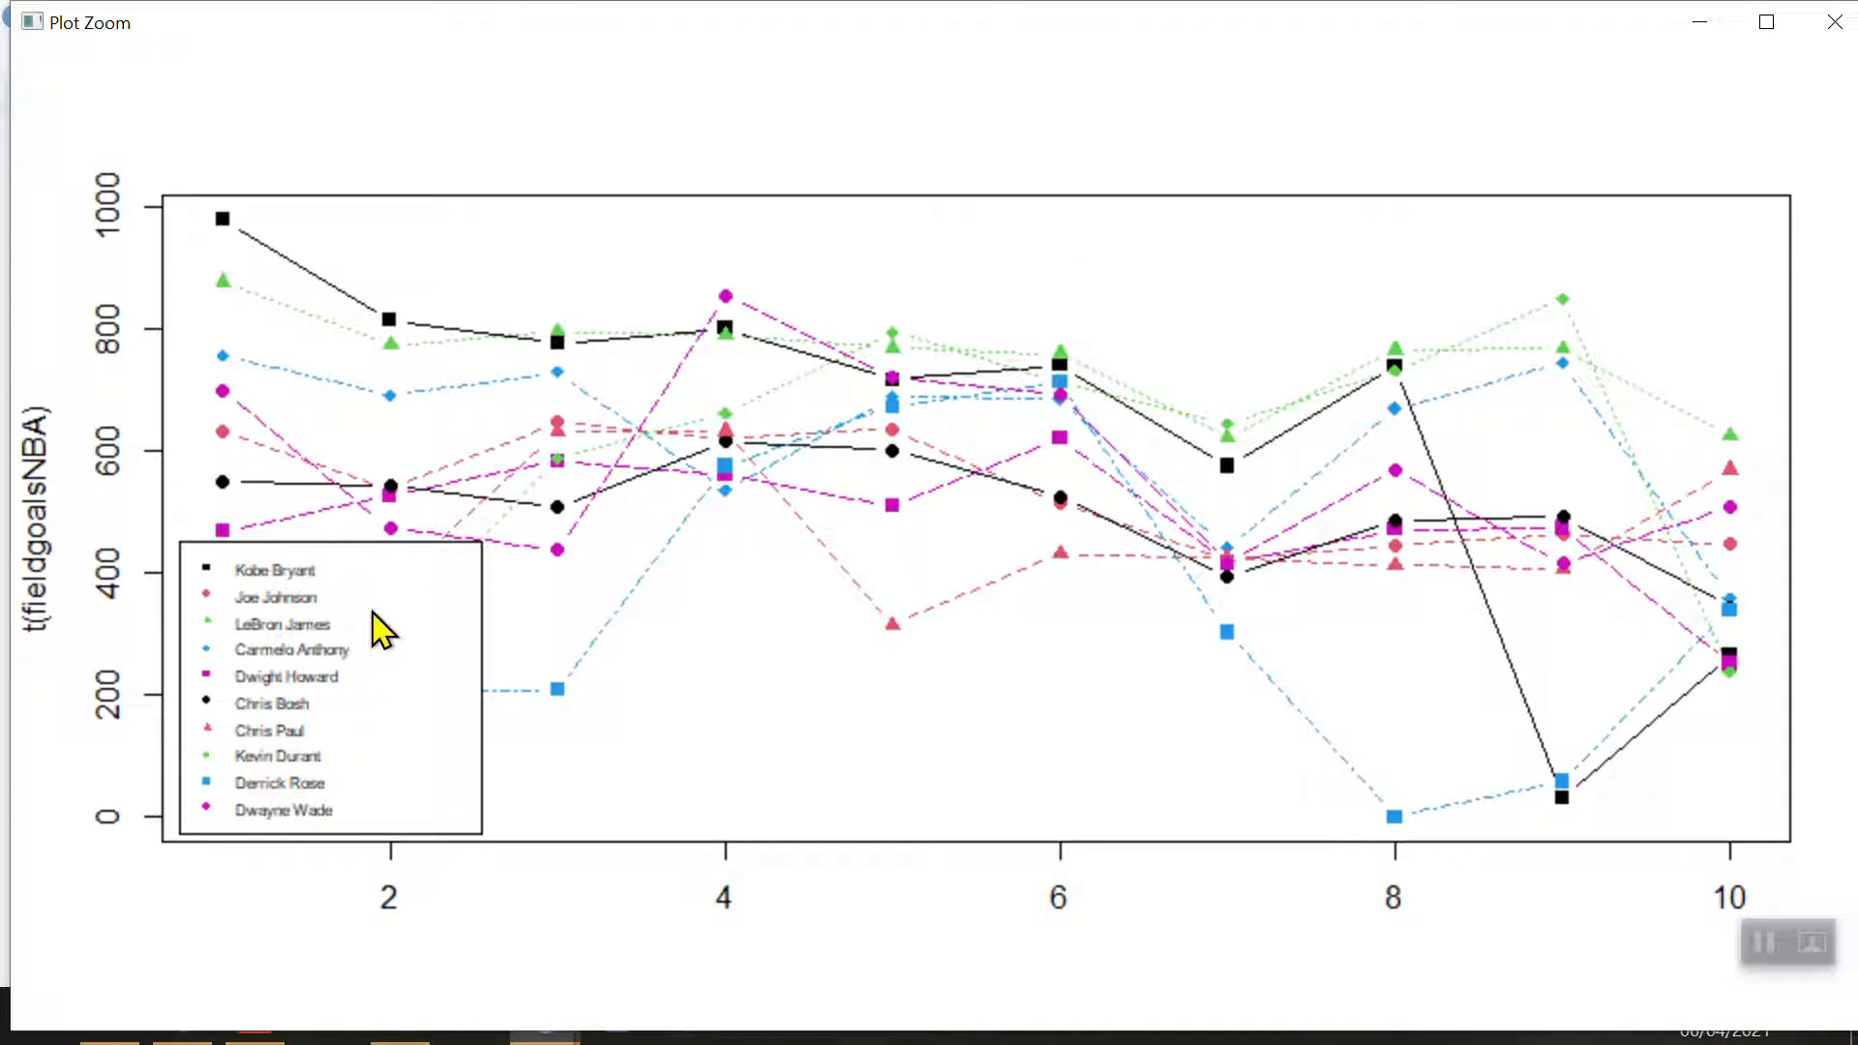
mouse_move(219, 592)
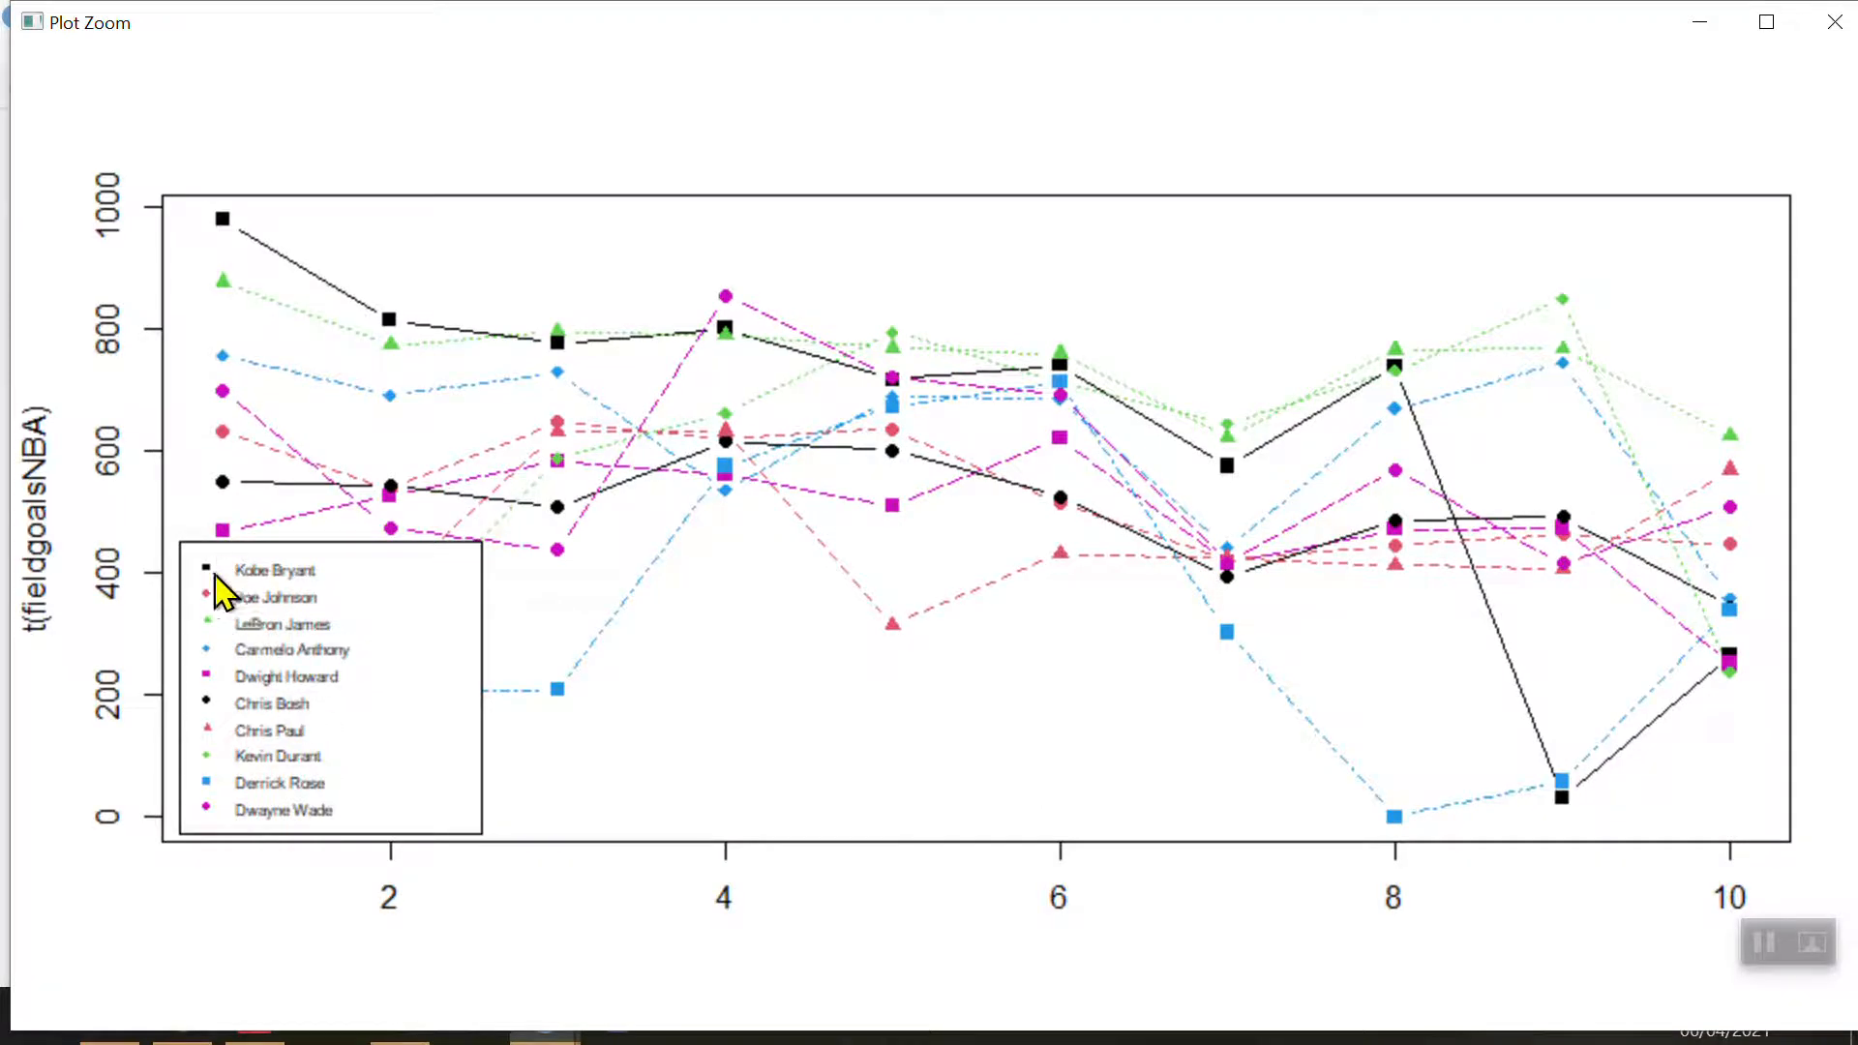
mouse_move(254, 296)
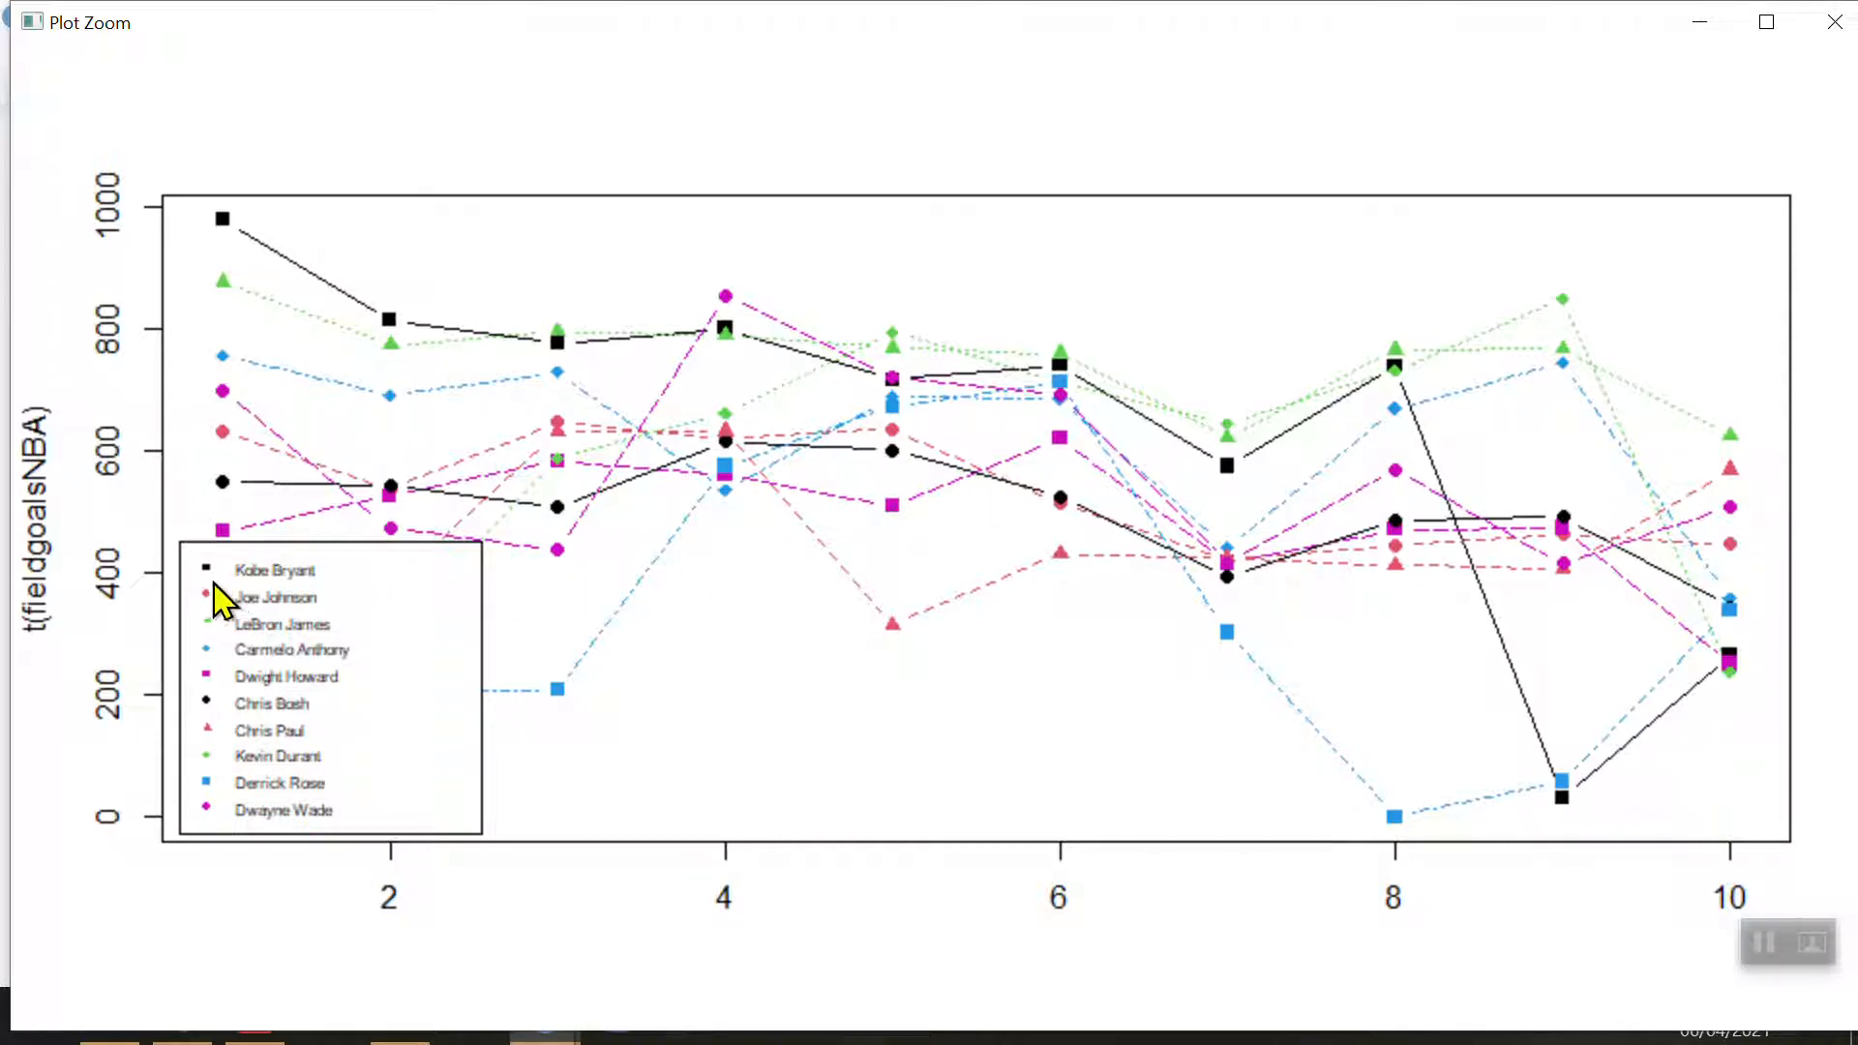
mouse_move(228, 258)
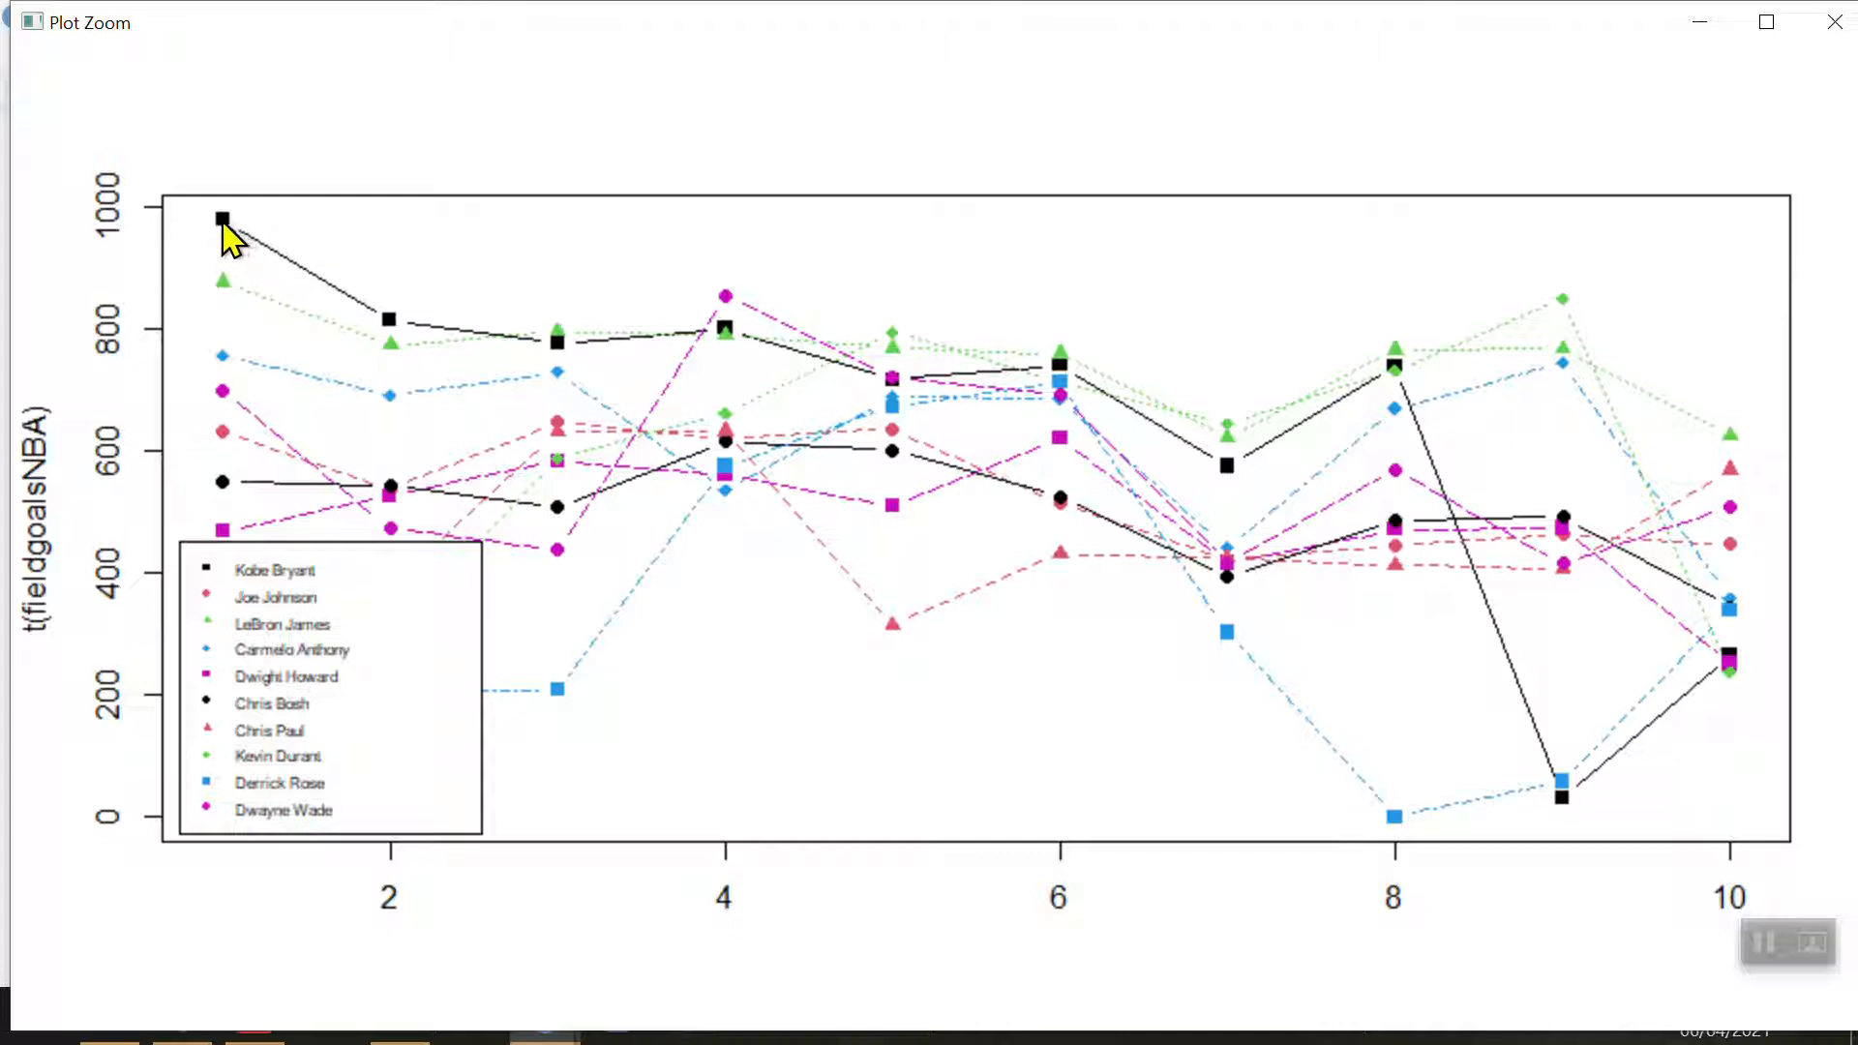
mouse_move(735, 361)
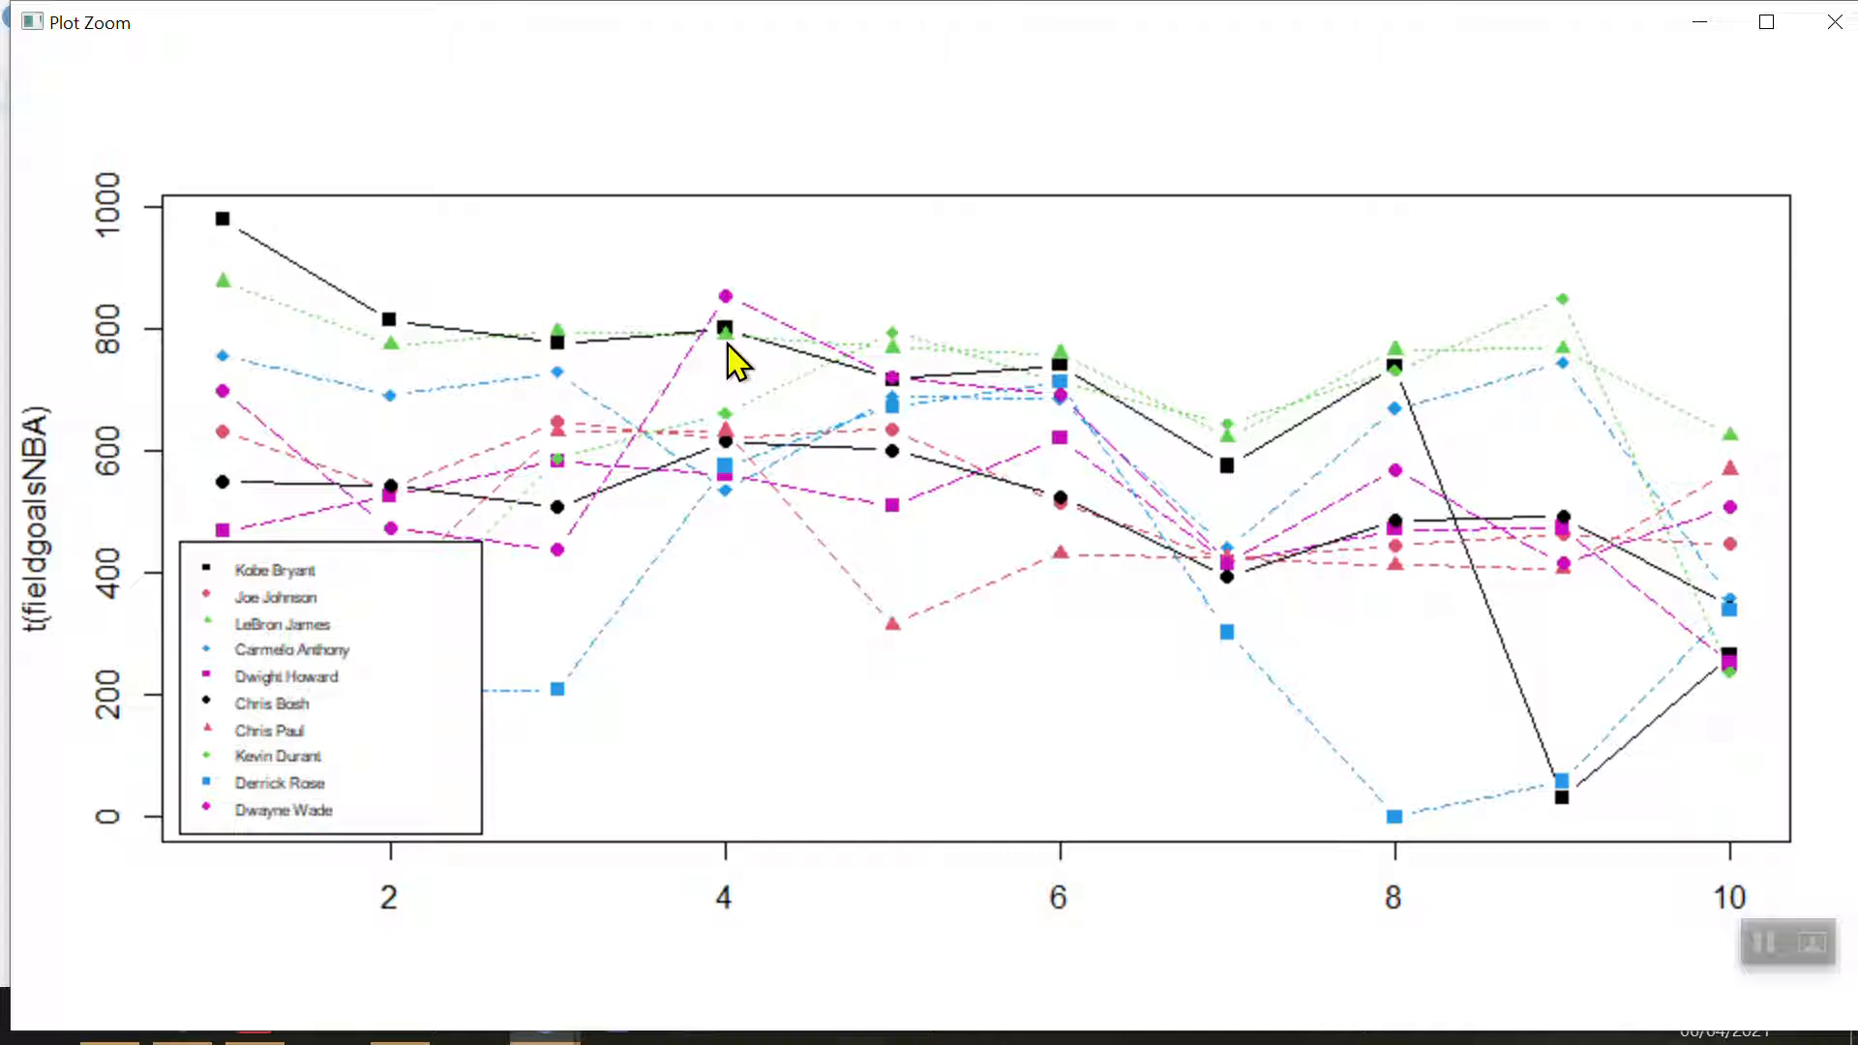
mouse_move(1440, 385)
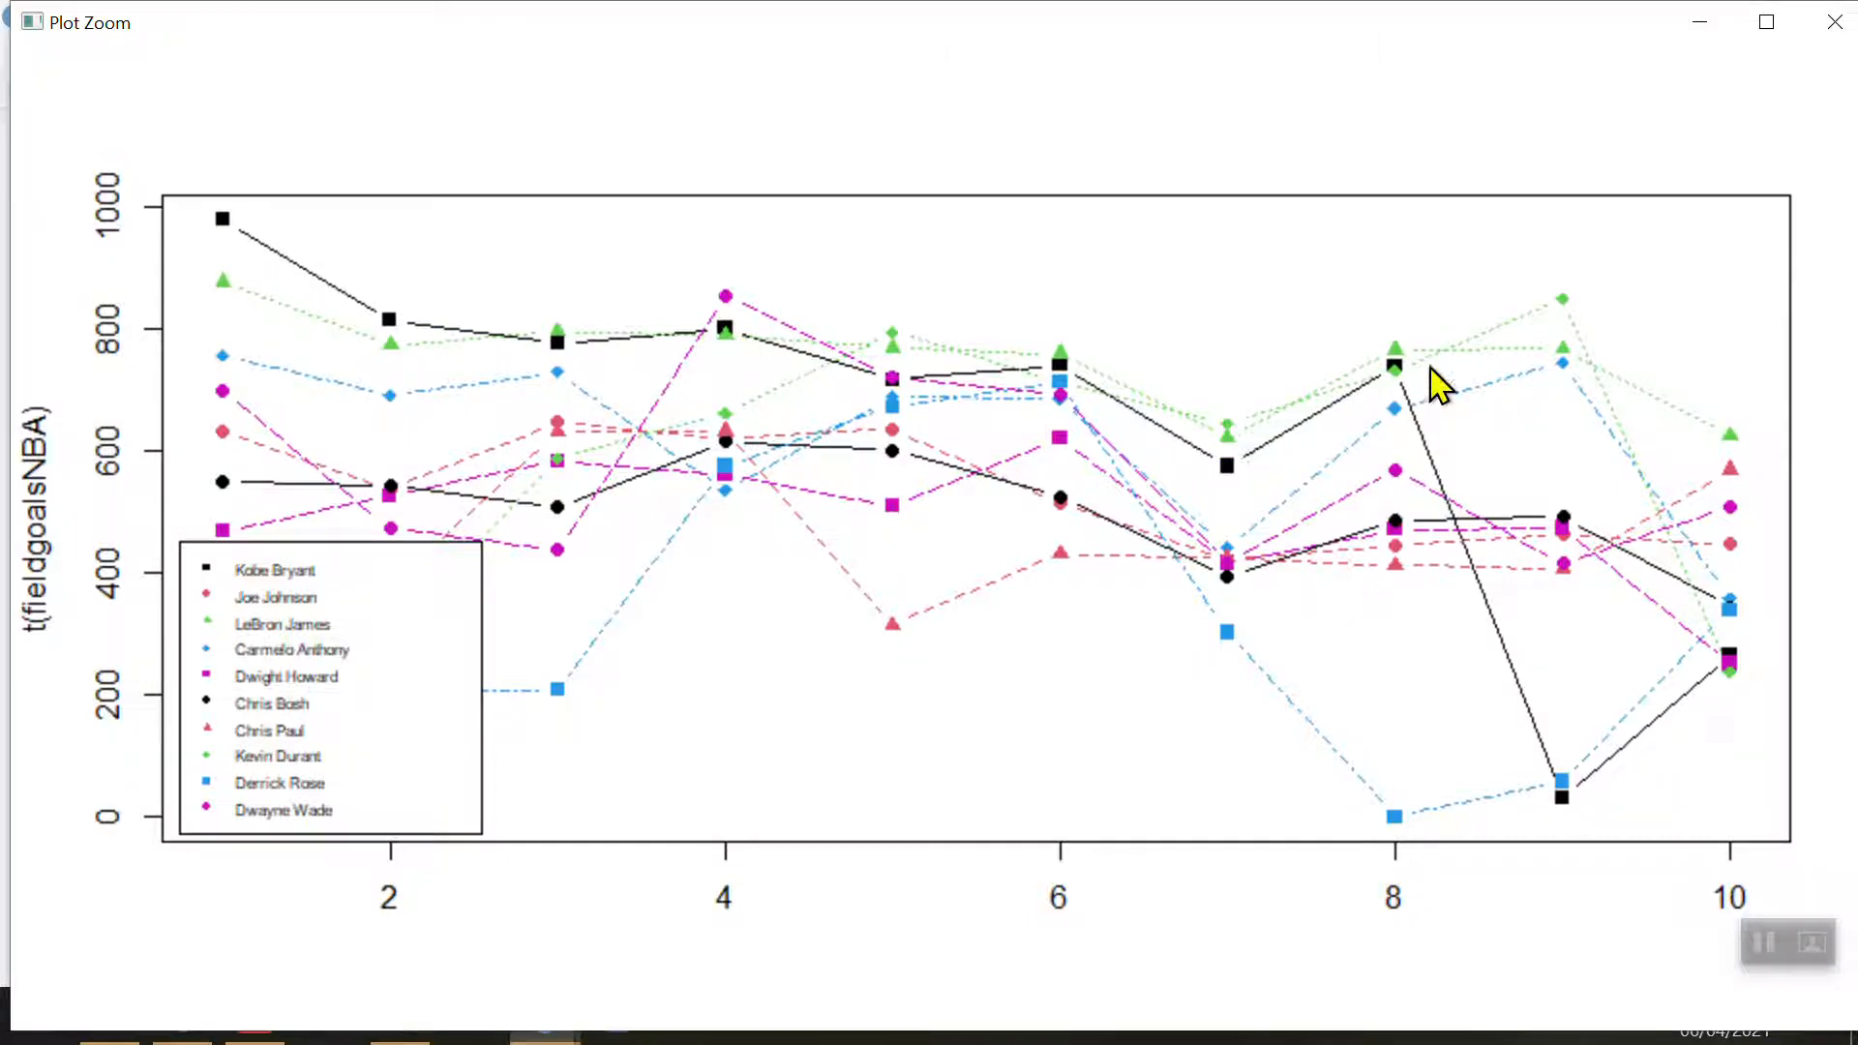
mouse_move(907, 603)
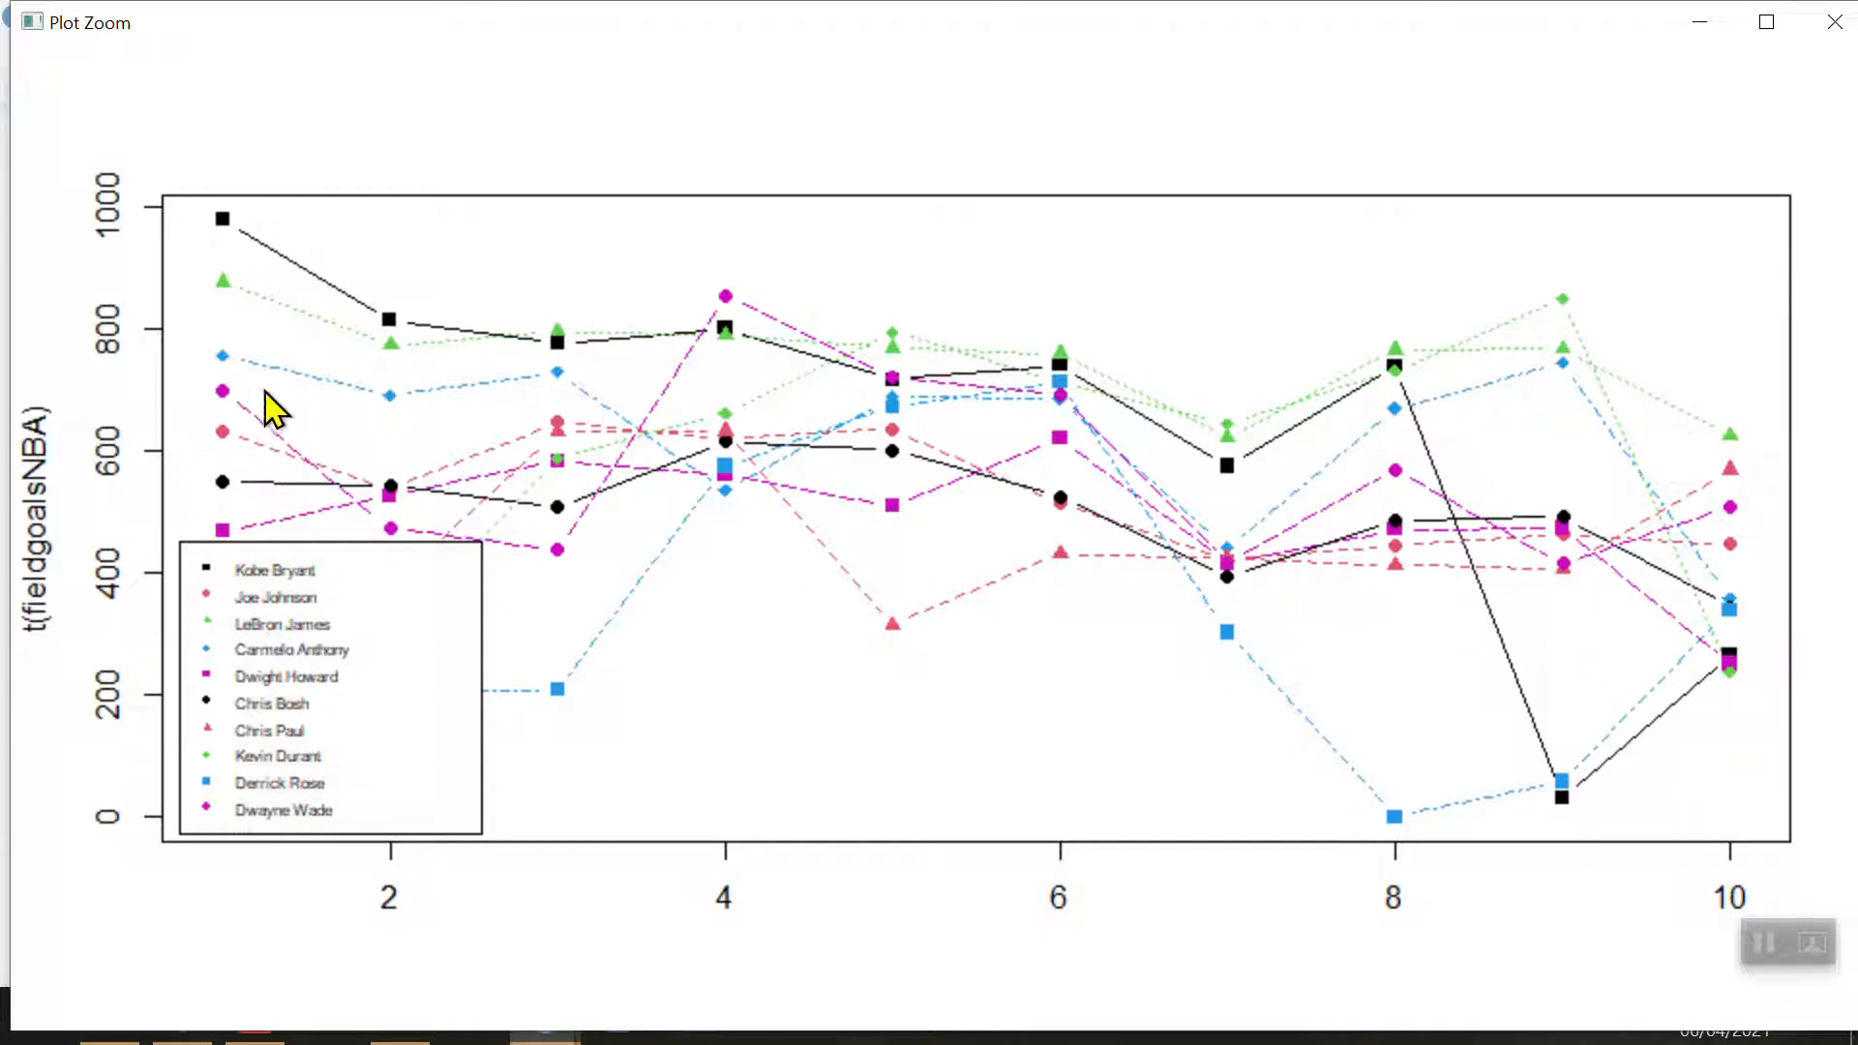
mouse_move(1656, 523)
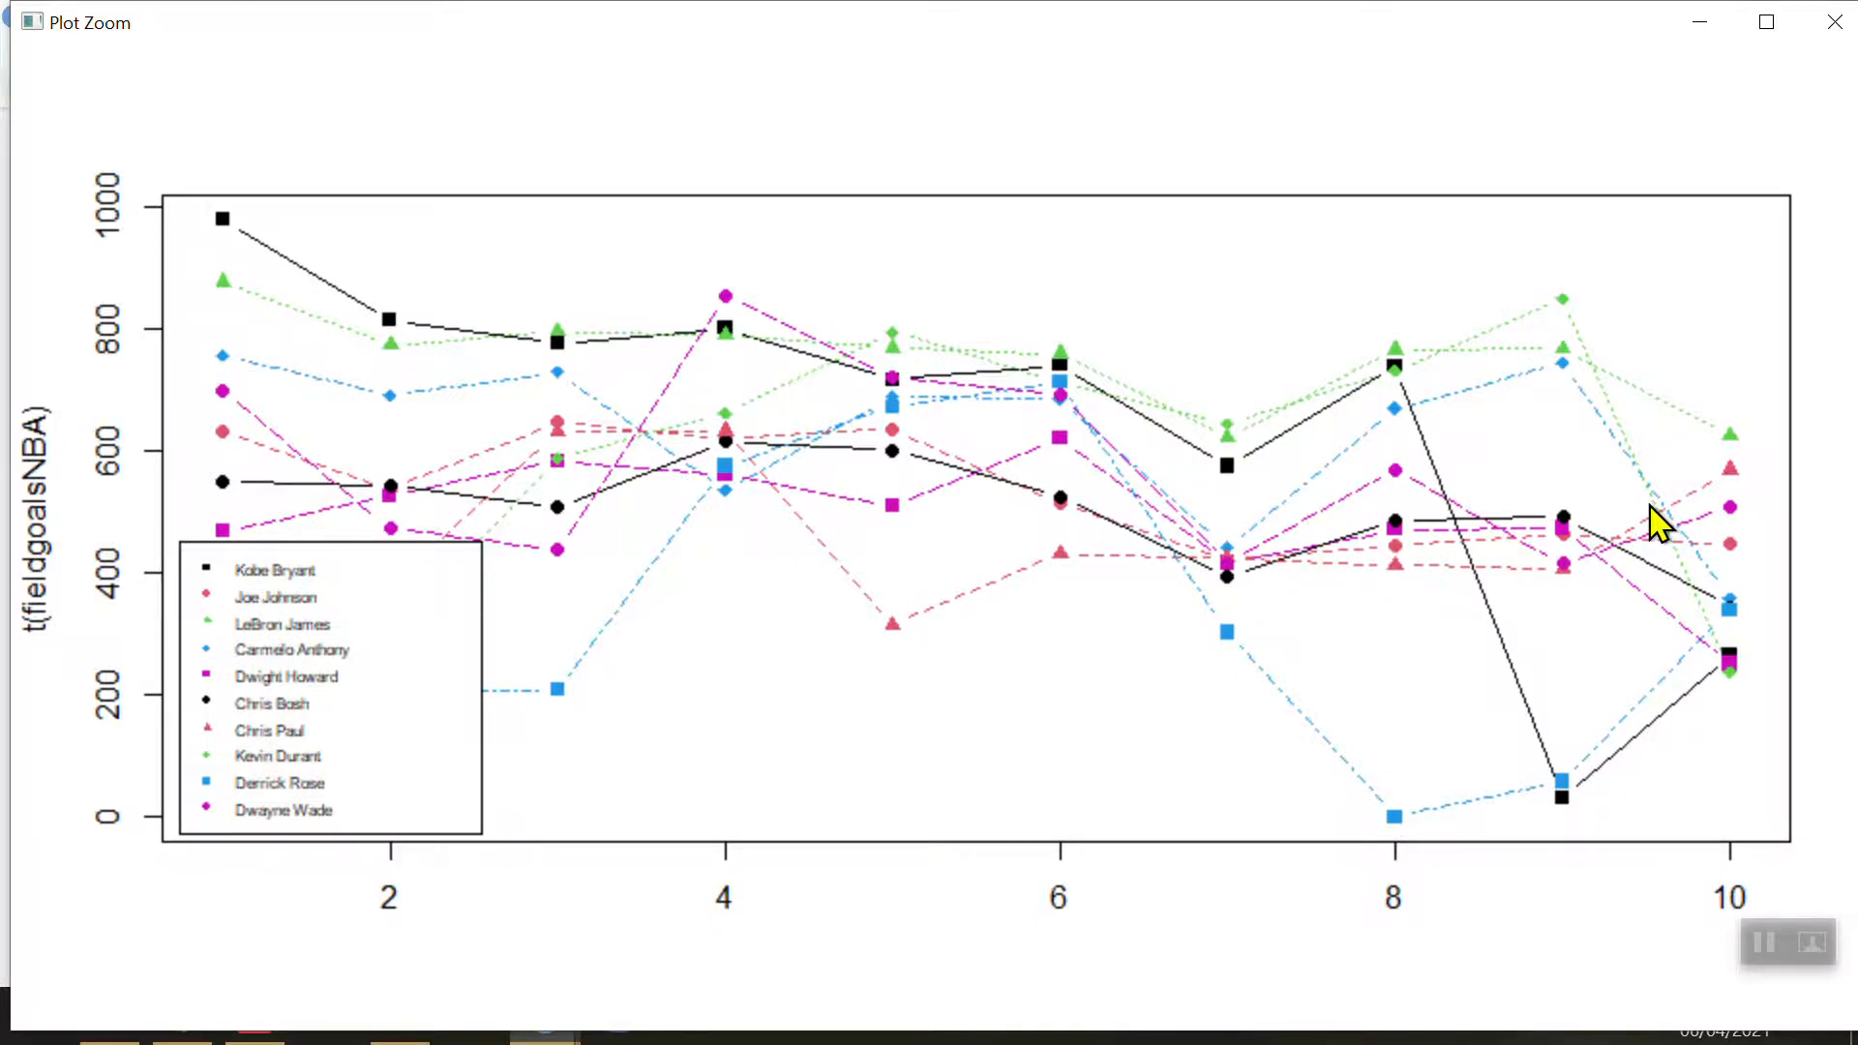
mouse_move(1835, 21)
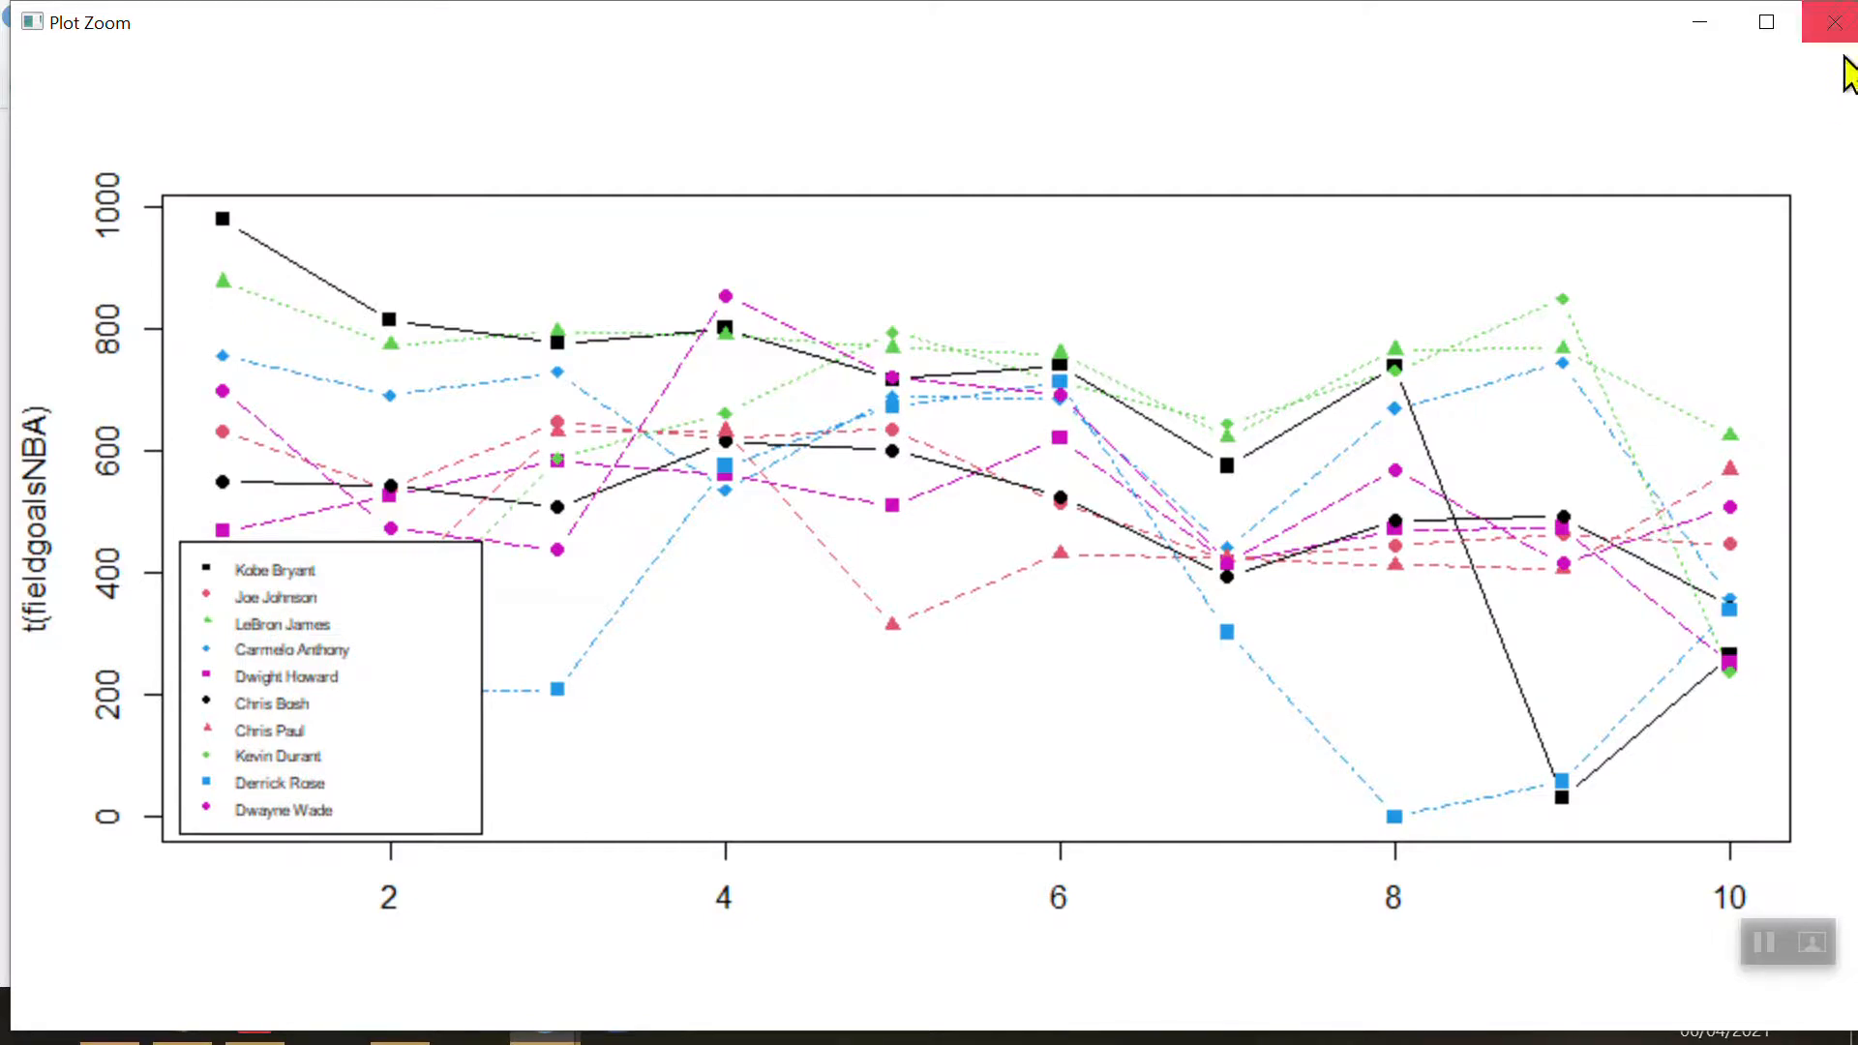
click(1834, 21)
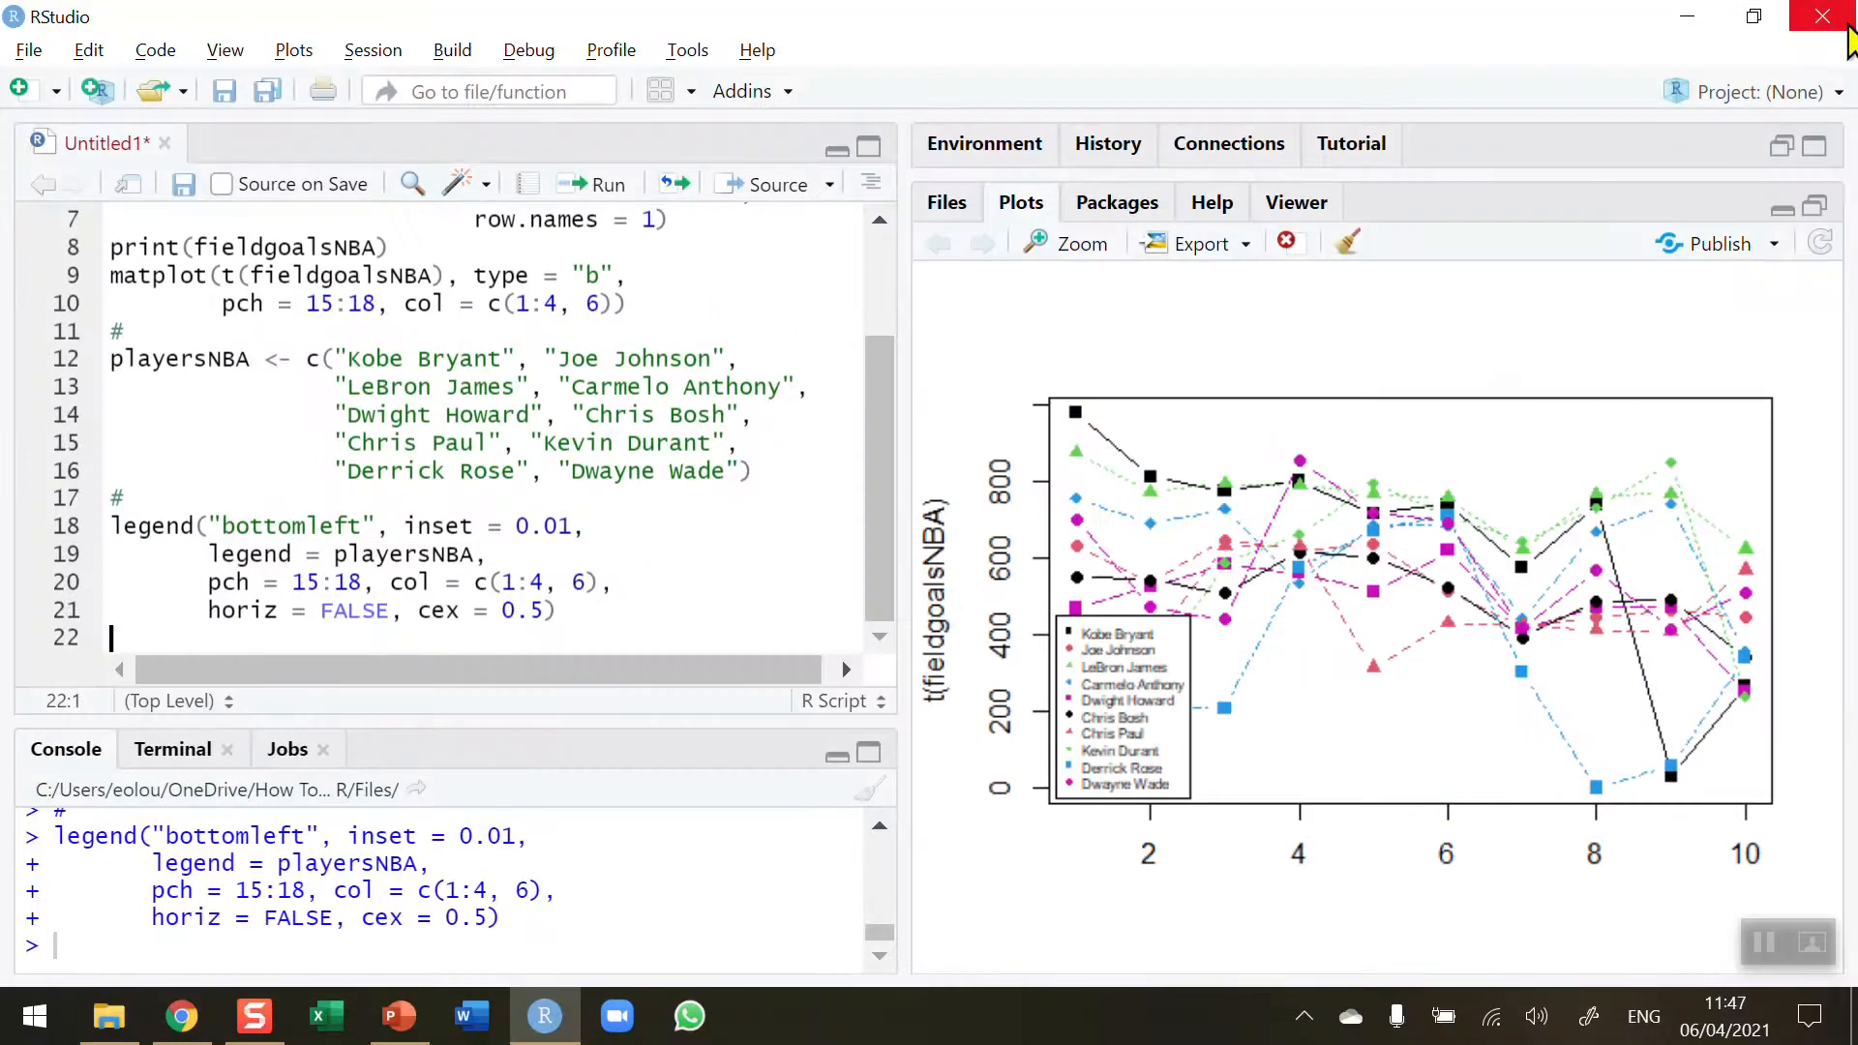